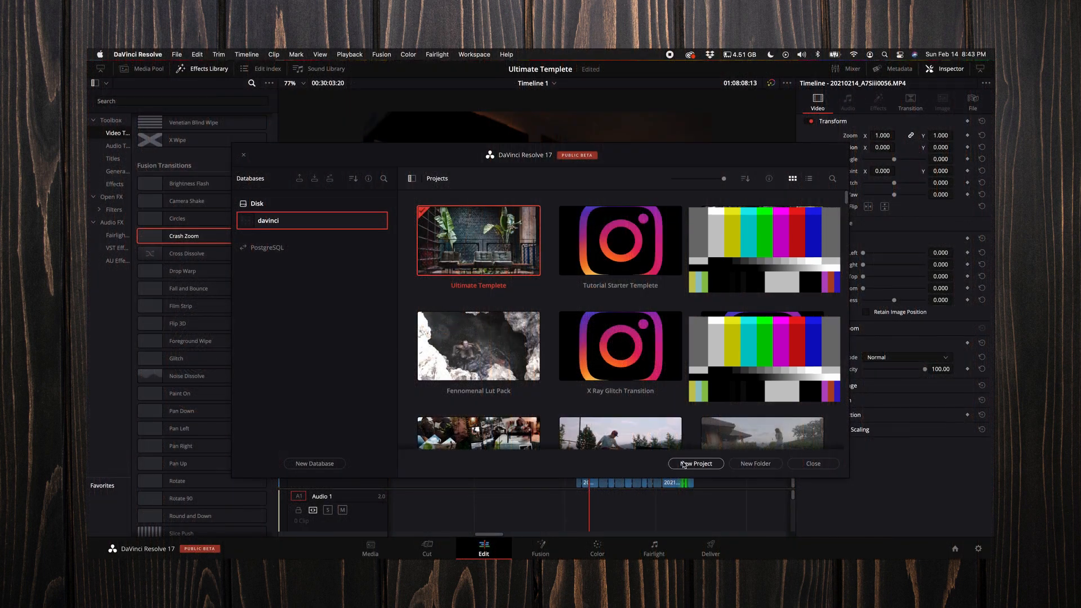
Create a new blank project named Test1 from the Project Manager
left_click(696, 463)
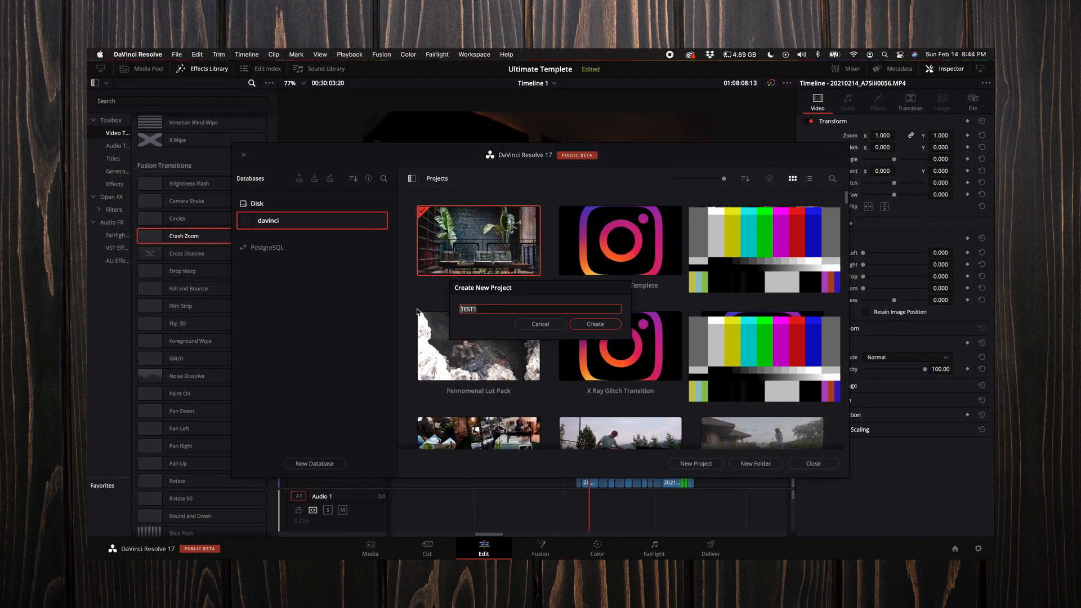
type("Test1")
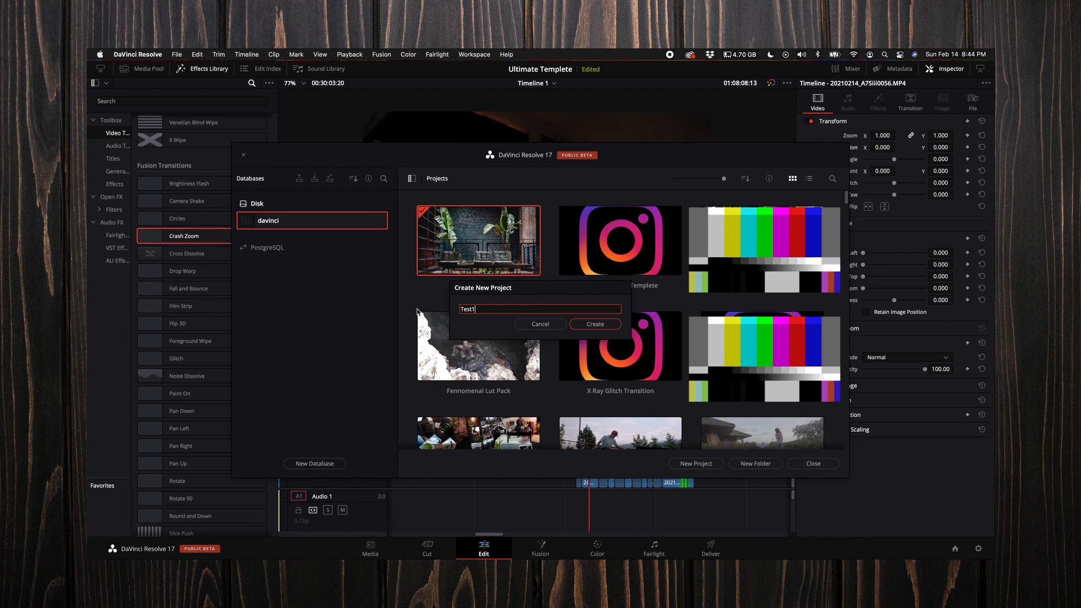
mouse_move(440, 320)
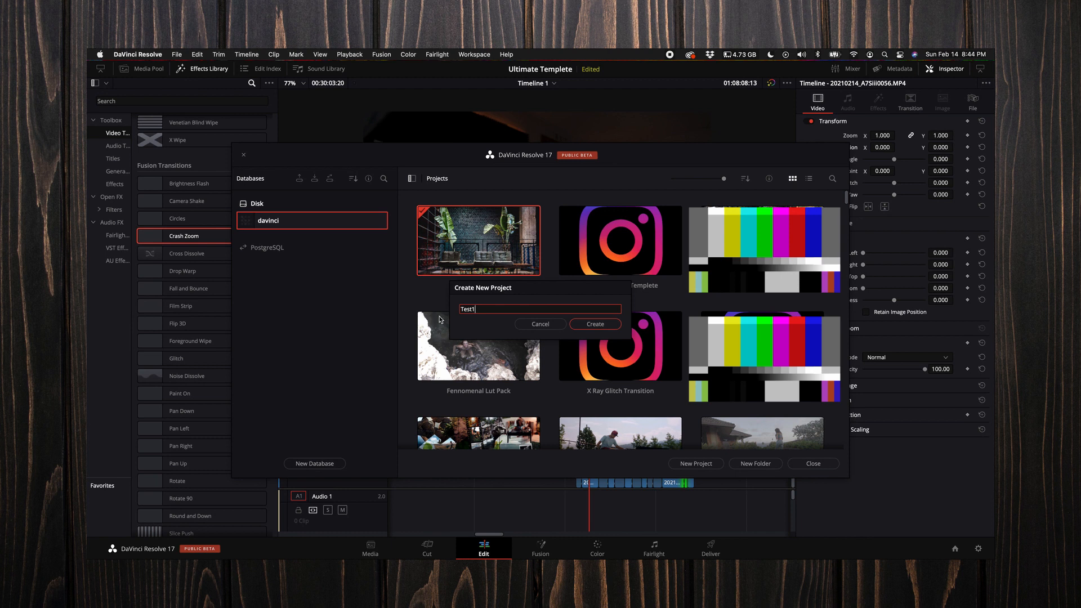
left_click(595, 324)
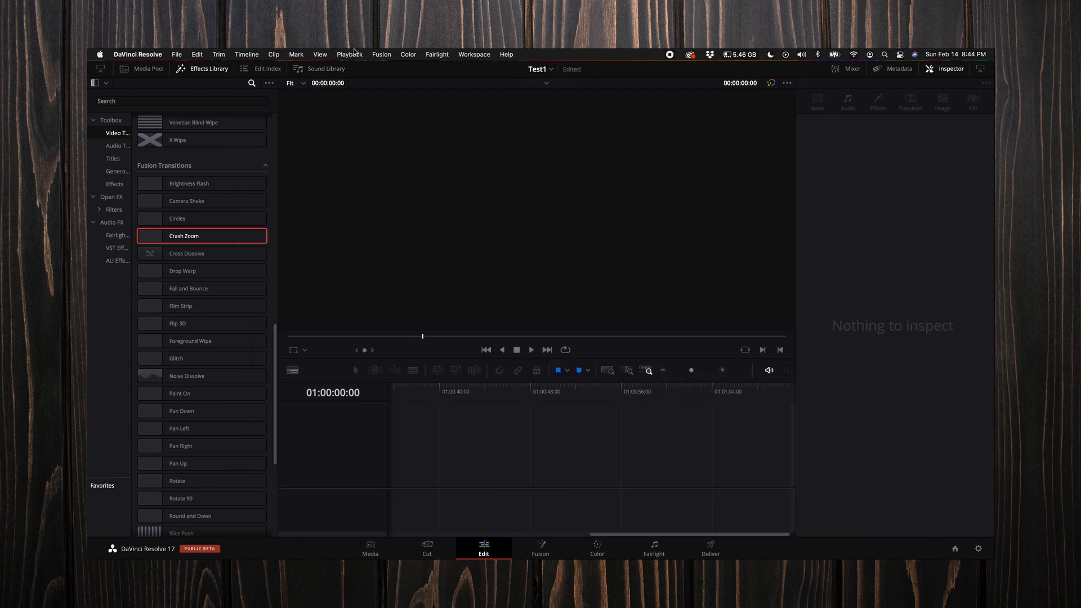
left_click(350, 54)
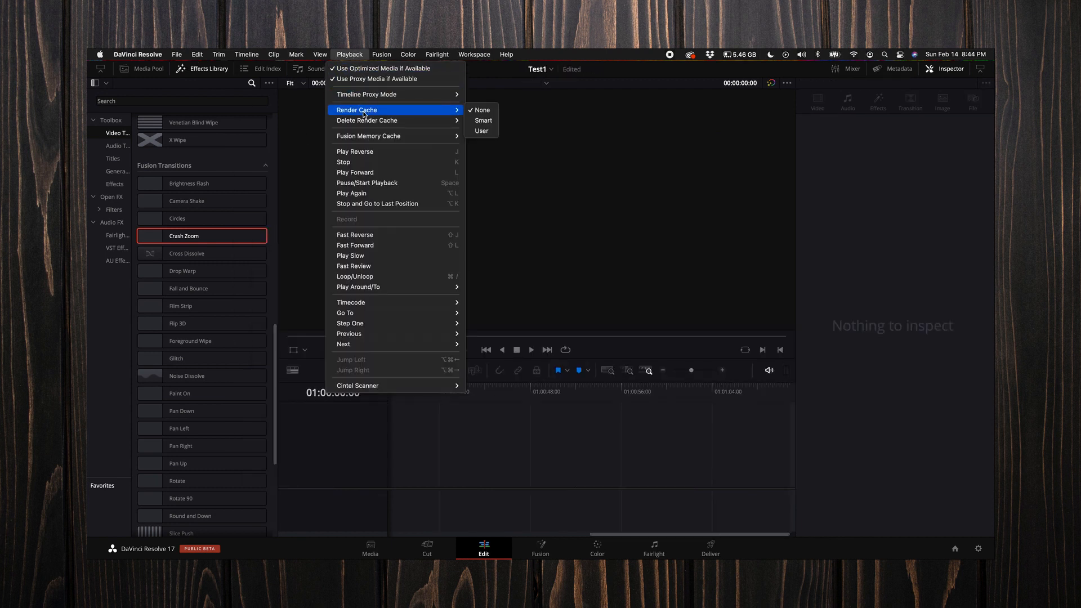
mouse_move(483, 120)
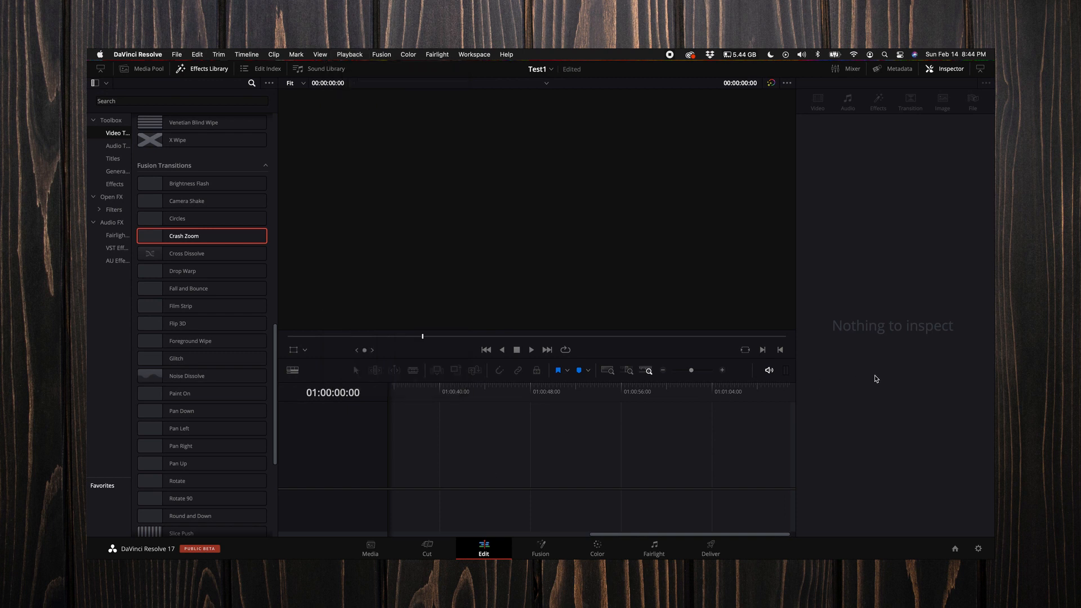
mouse_move(979, 550)
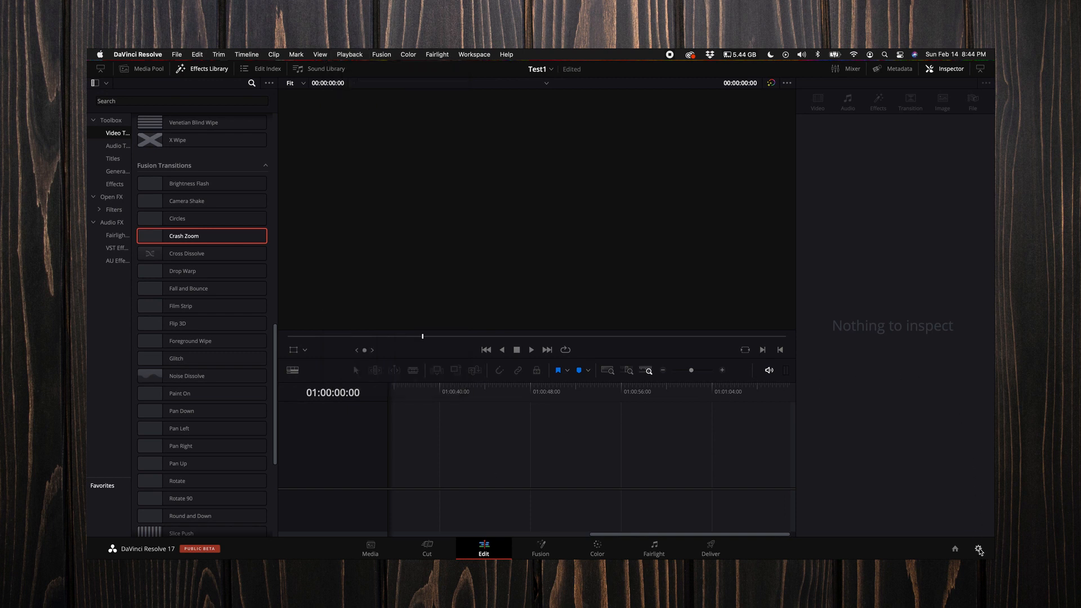
Open Project Settings and scroll Master Settings to Optimized Media and Render Cache
left_click(979, 549)
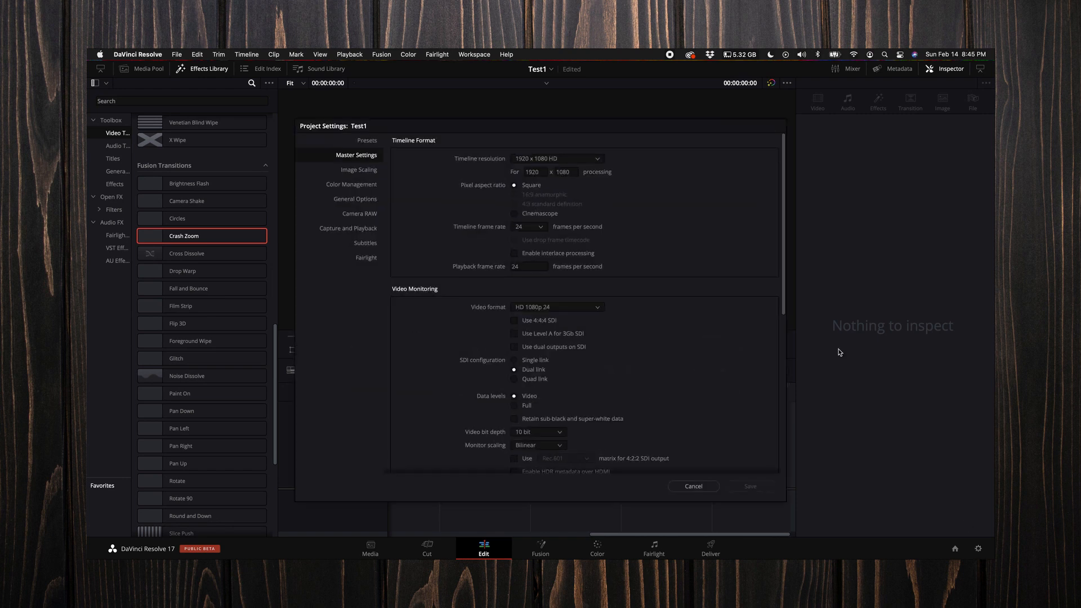
mouse_move(360, 145)
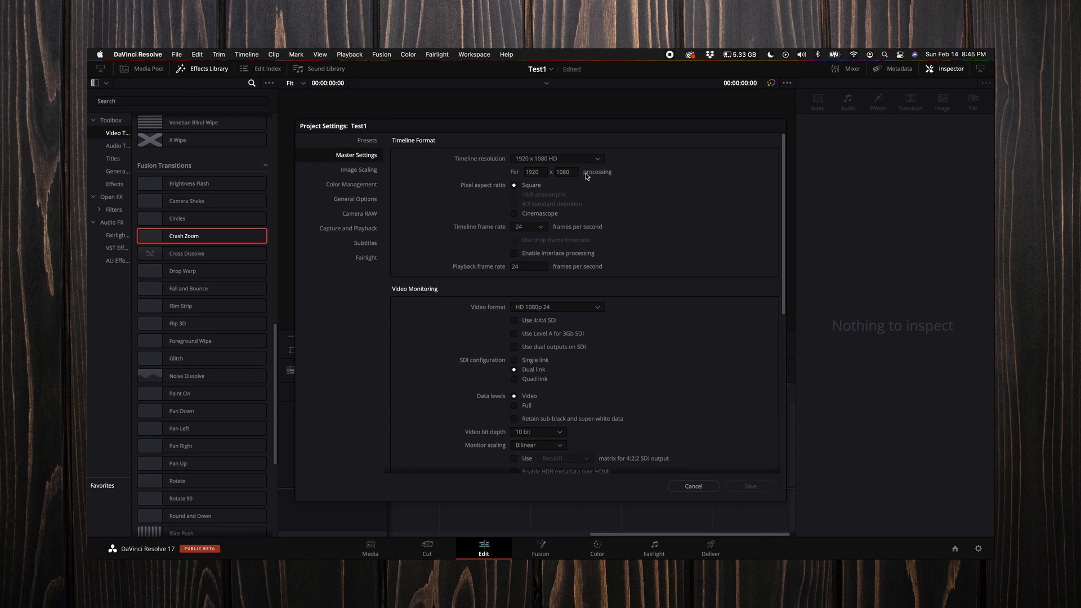
scroll("down", 3)
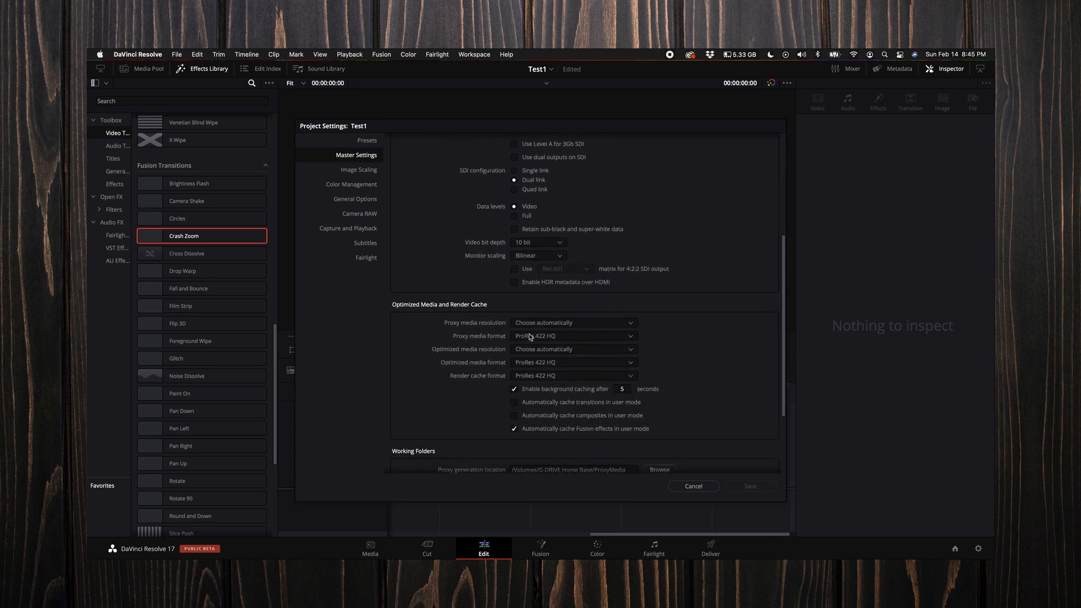
scroll("down", 3)
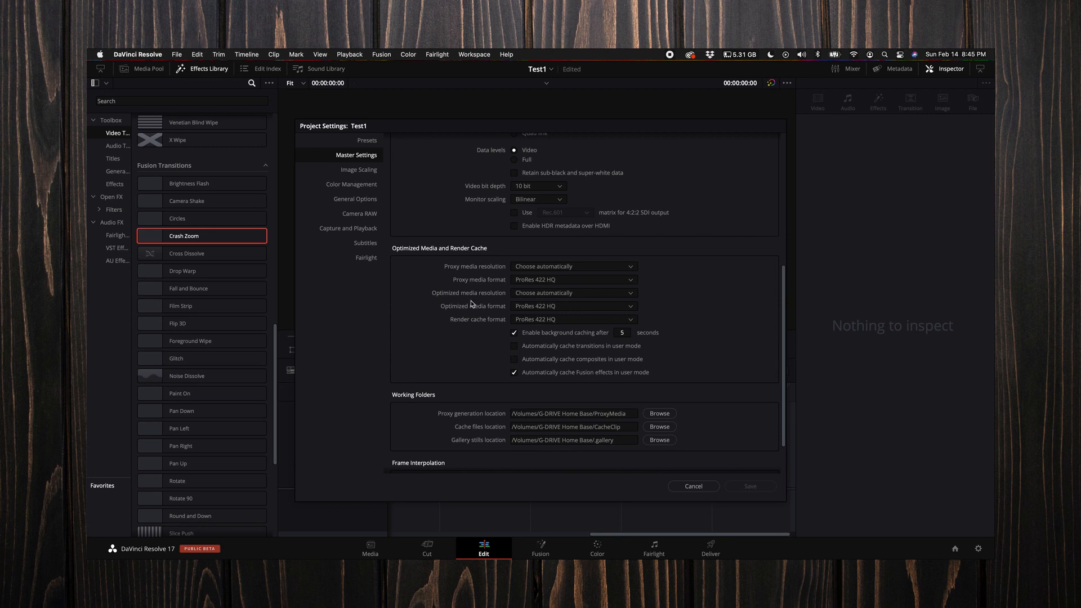
mouse_move(448, 268)
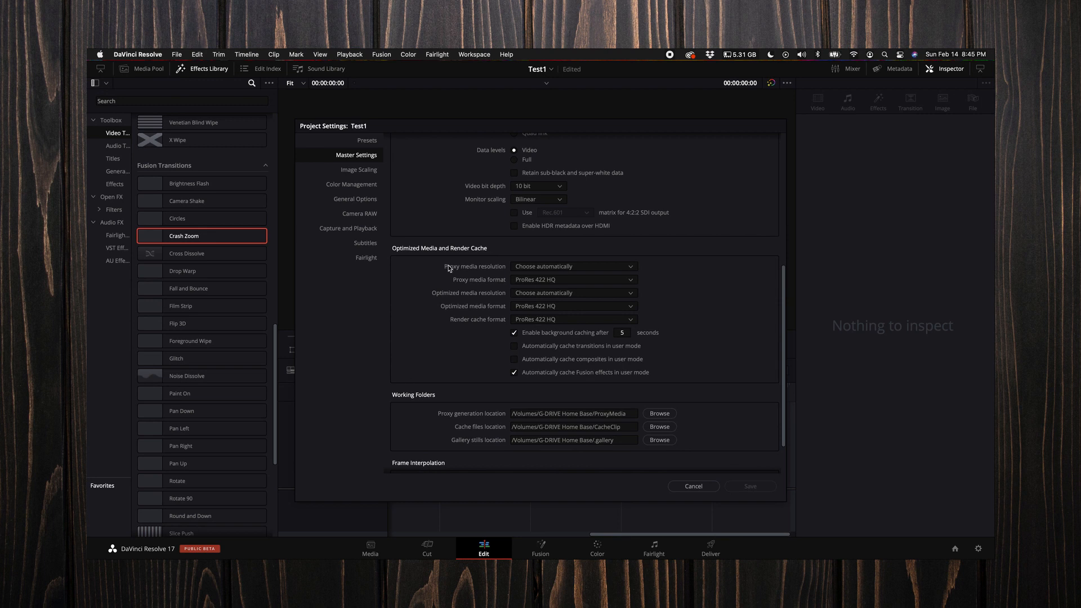
mouse_move(487, 314)
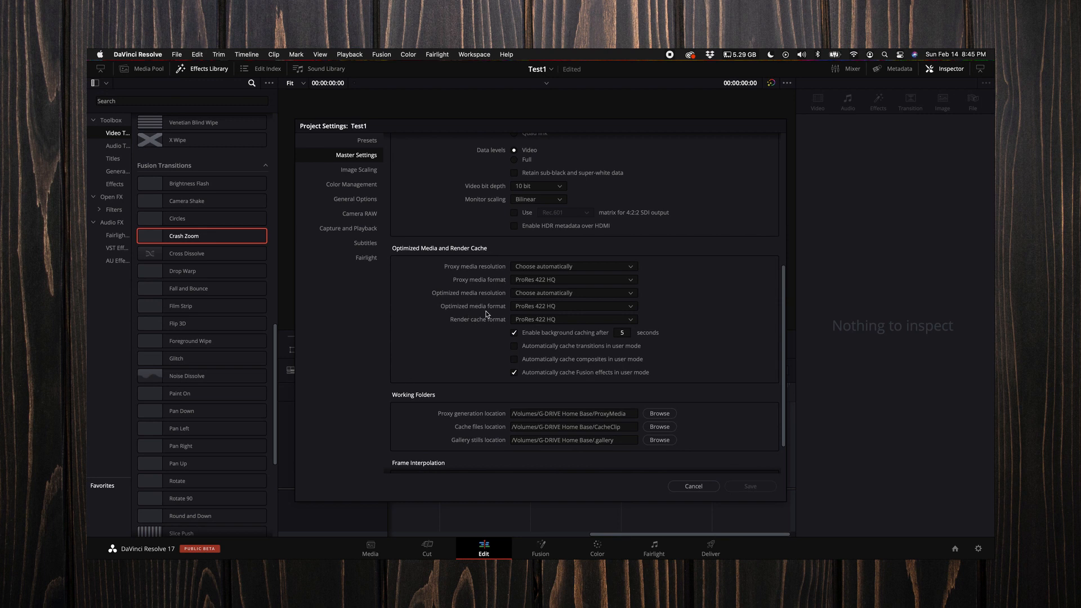
mouse_move(469, 269)
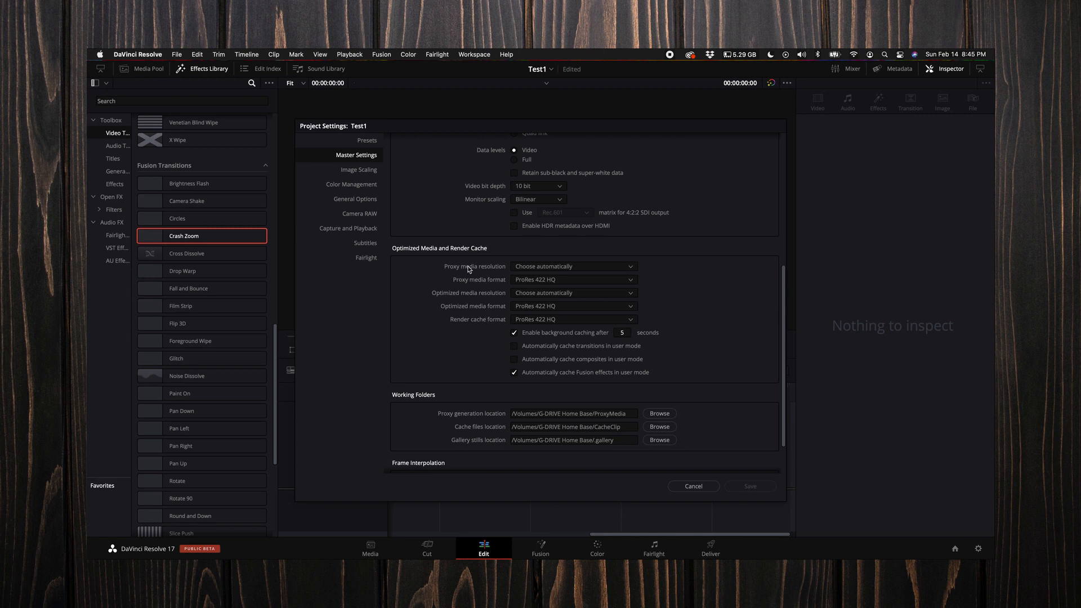
mouse_move(487, 283)
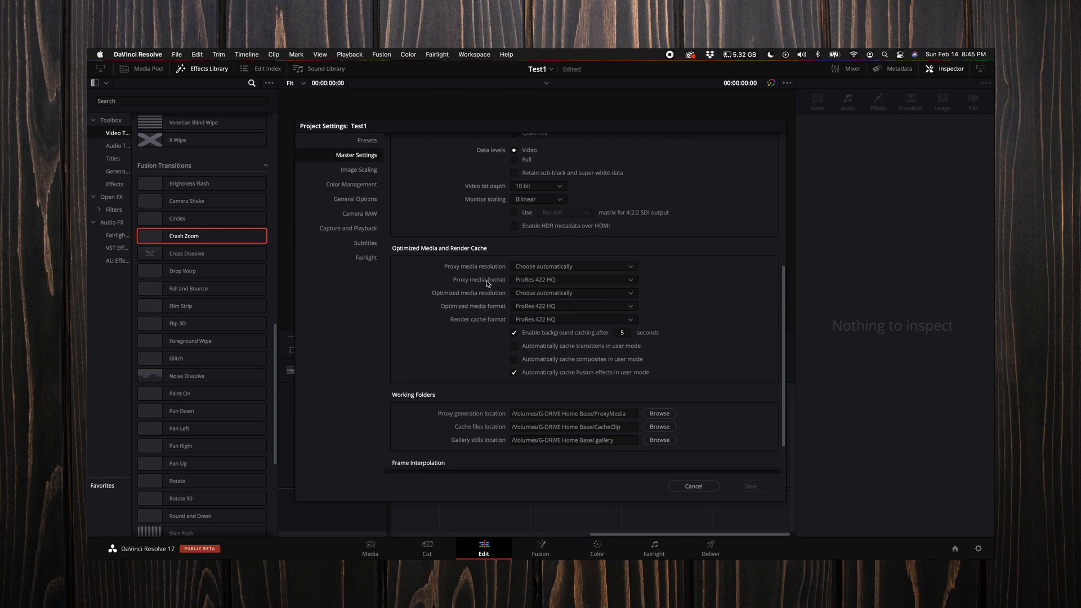
mouse_move(491, 315)
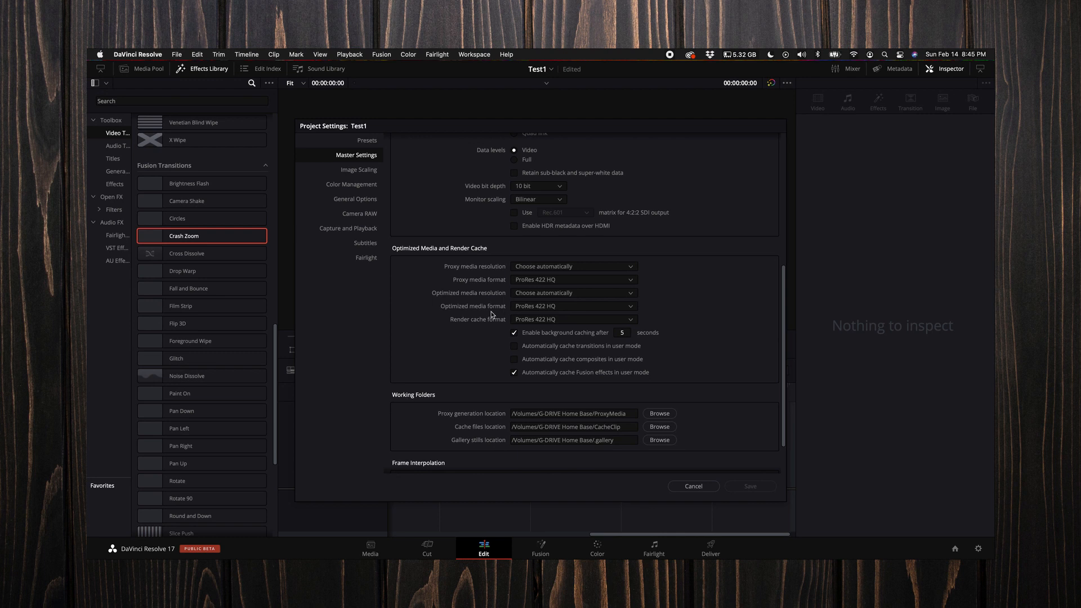
mouse_move(460, 273)
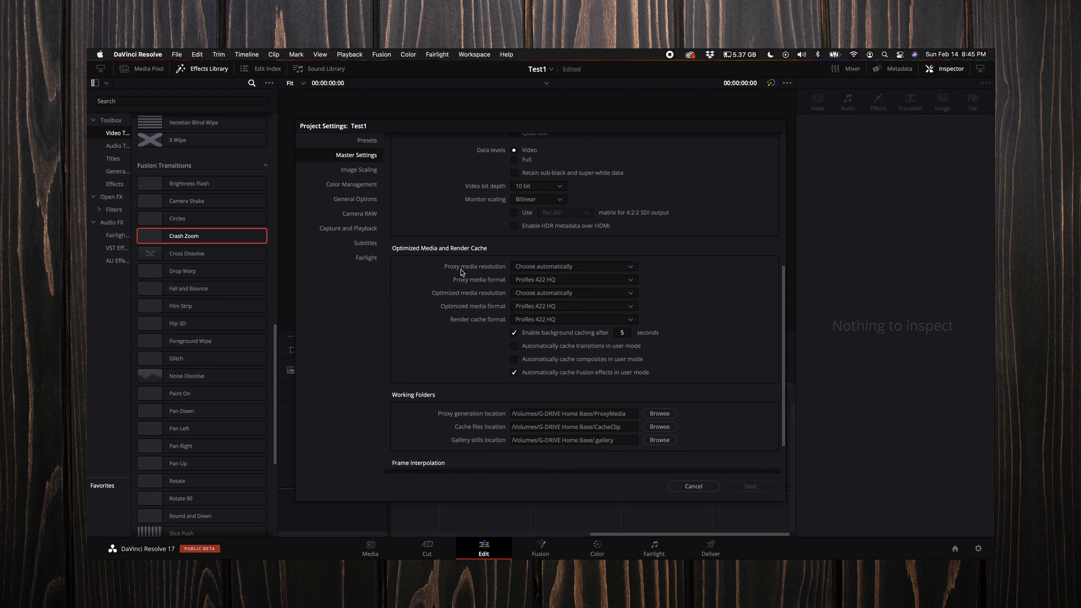
Set proxy media resolution to Quarter and proxy format to ProRes 422 LT
left_click(573, 266)
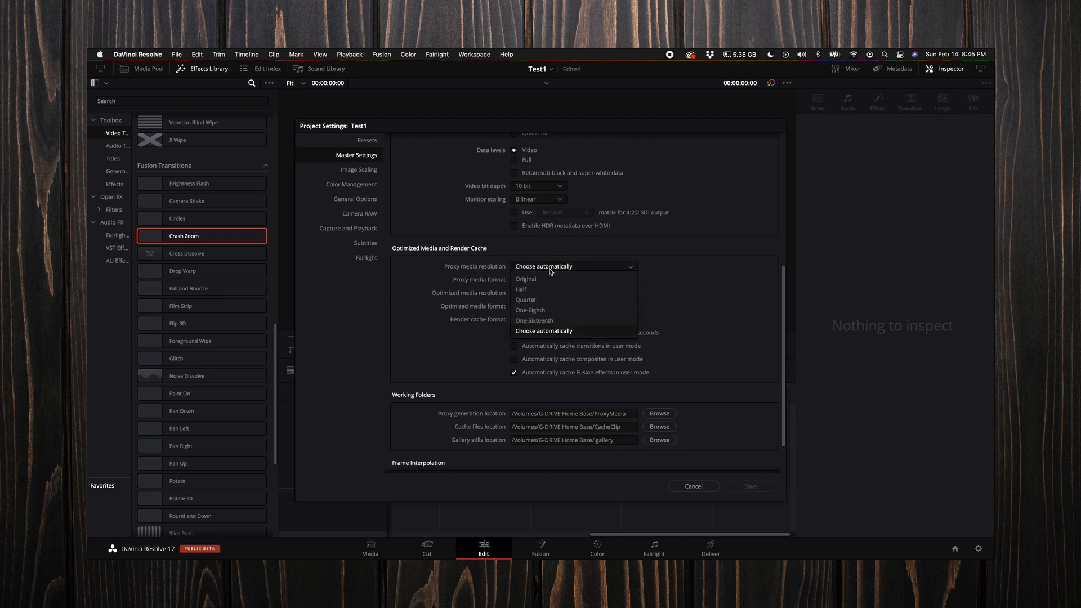
left_click(525, 299)
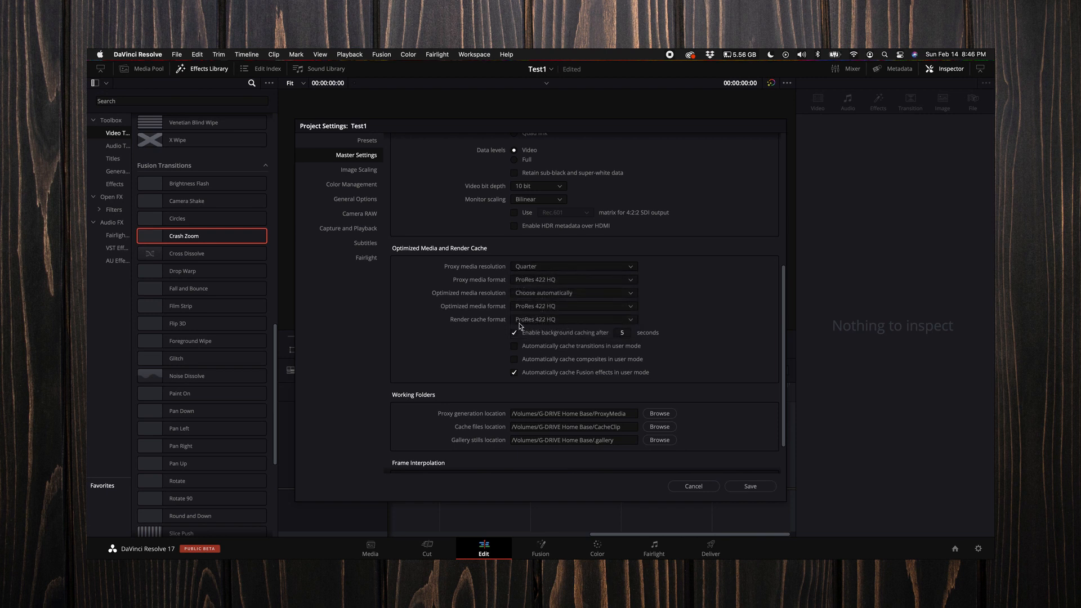
left_click(574, 279)
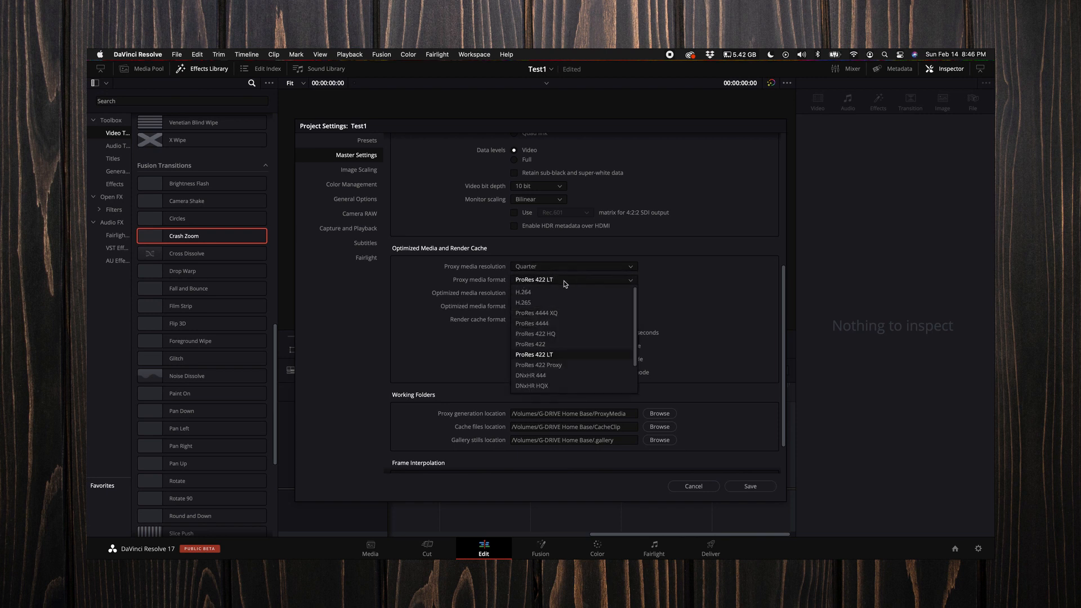
scroll("down", 3)
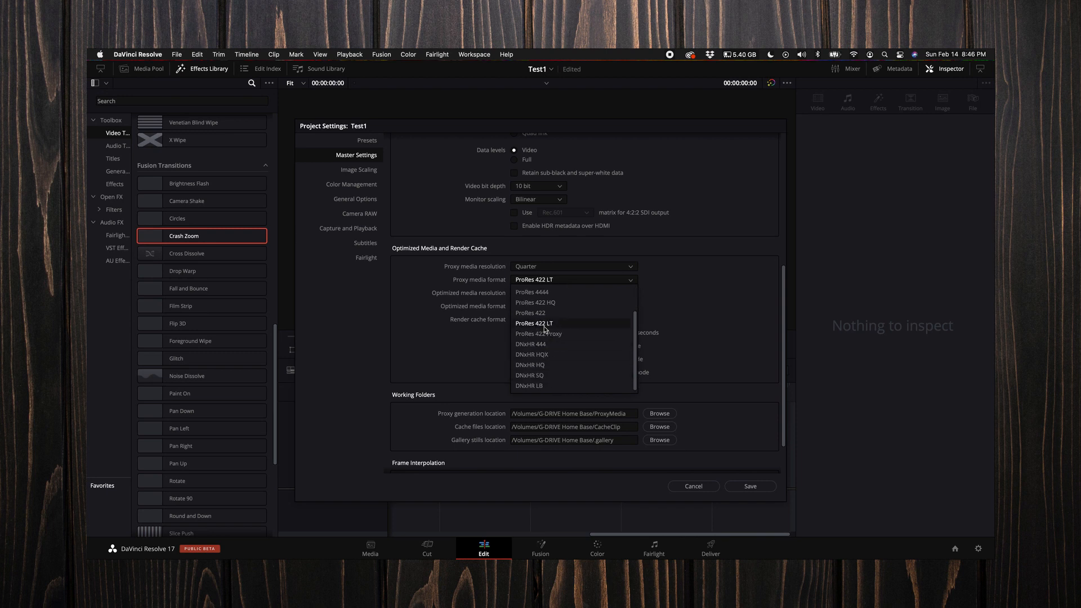
left_click(534, 322)
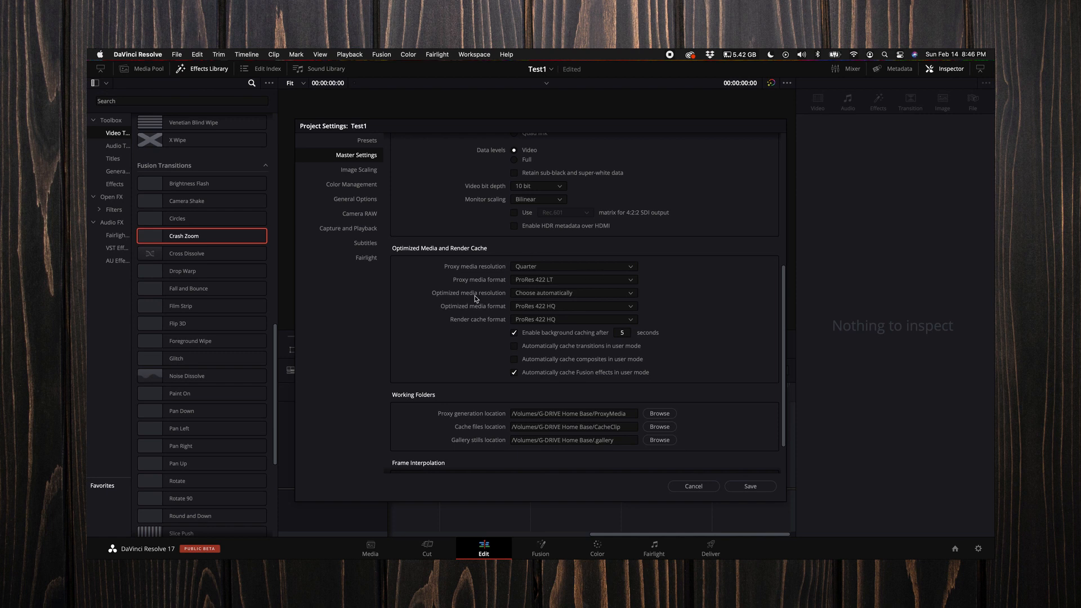
mouse_move(550, 298)
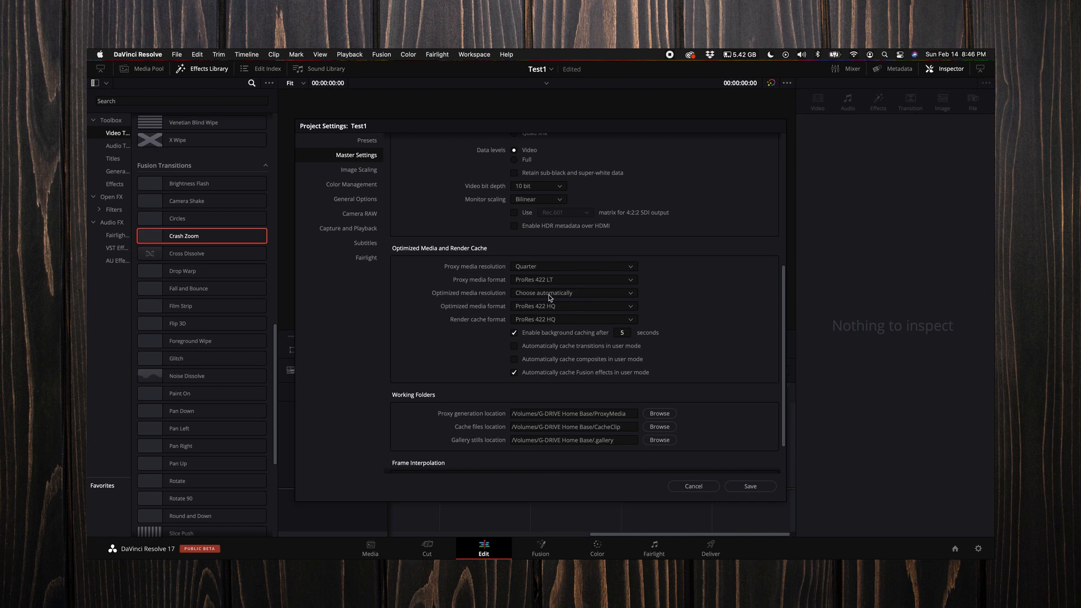
mouse_move(712, 298)
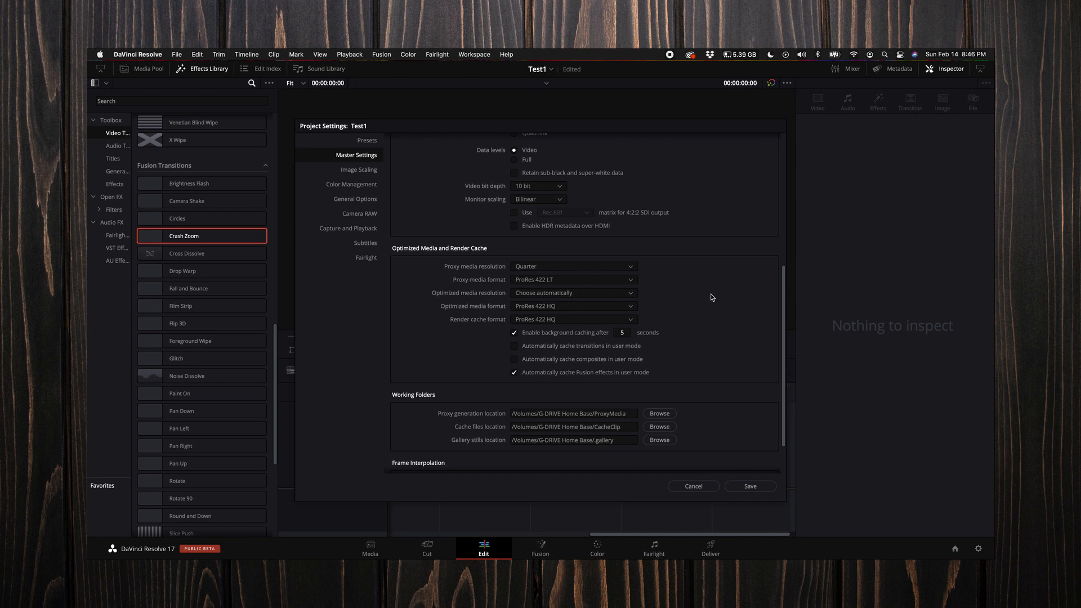
mouse_move(517, 316)
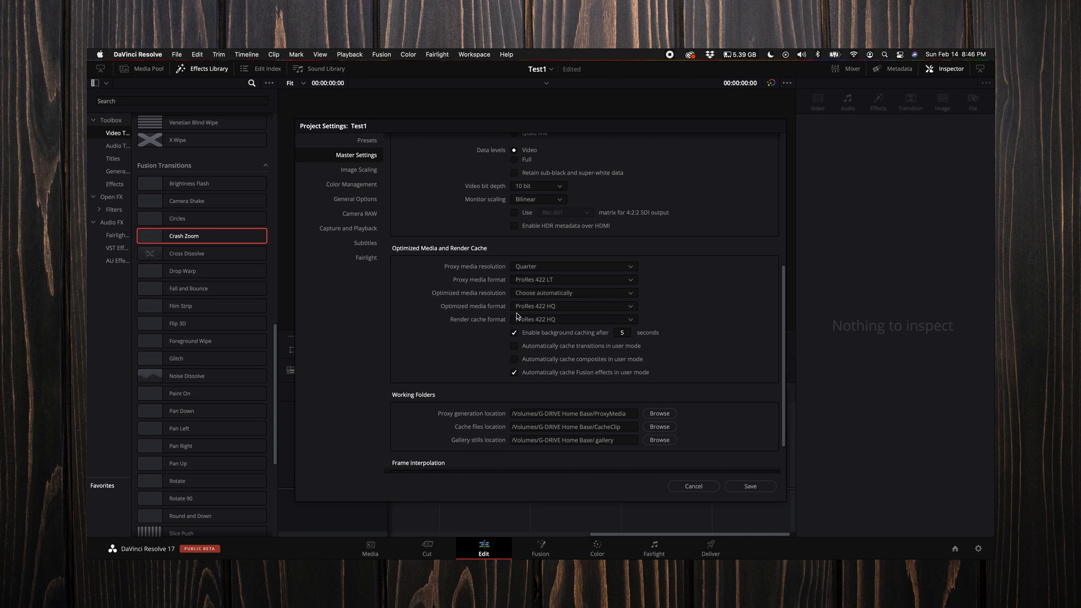
mouse_move(550, 316)
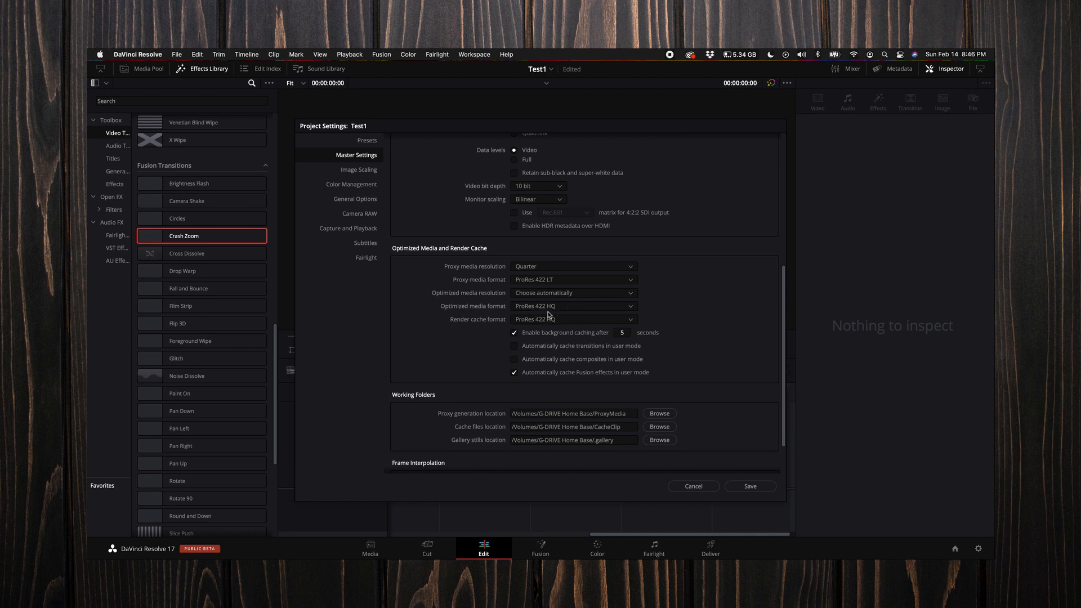
mouse_move(622, 333)
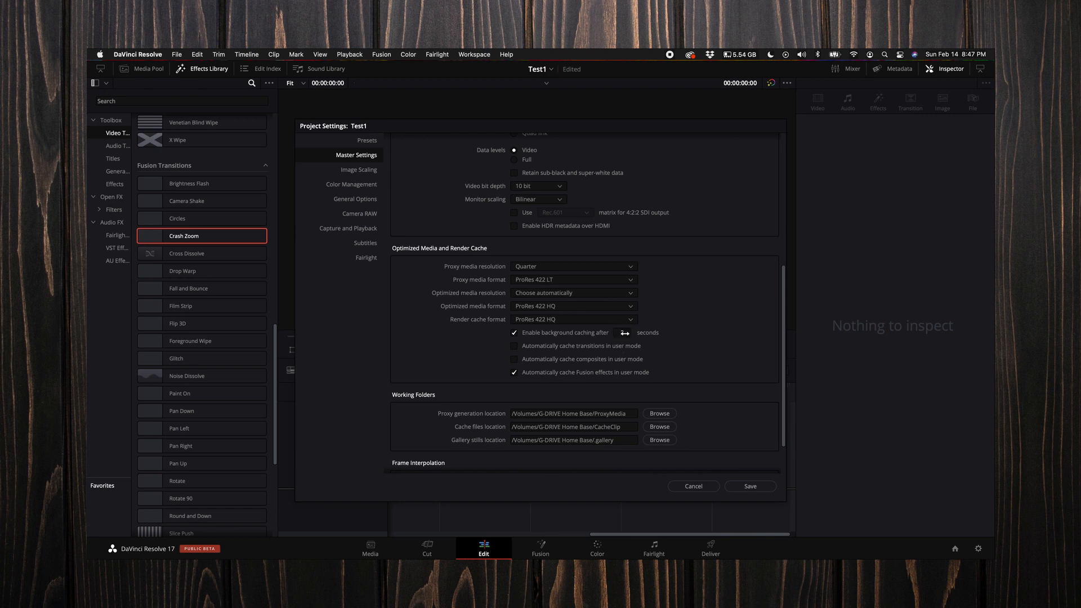
Scroll further down the Master Settings panel
scroll("down", 3)
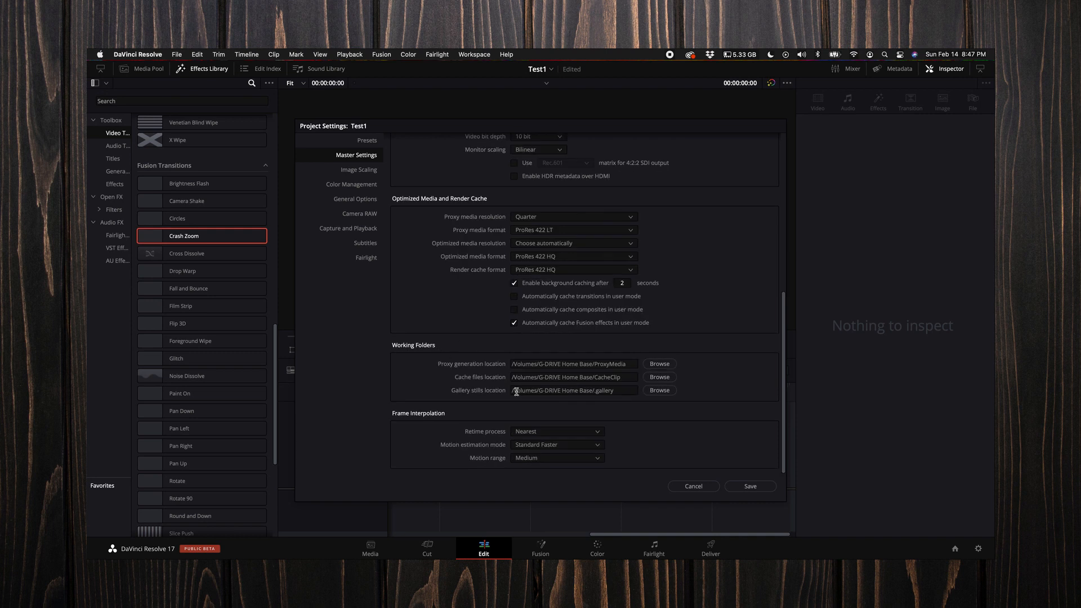
mouse_move(658, 363)
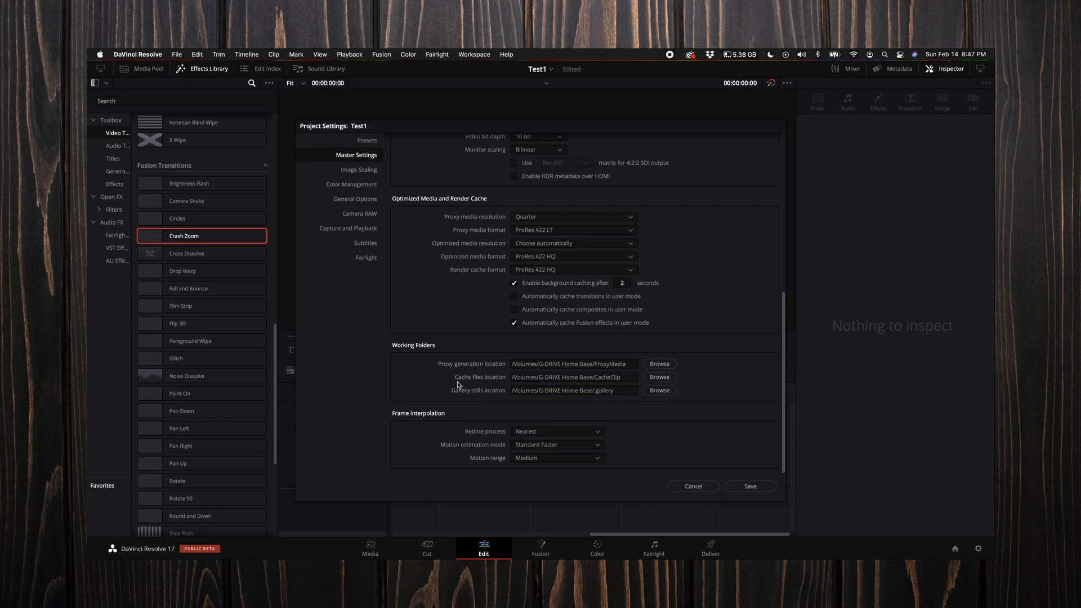
mouse_move(501, 423)
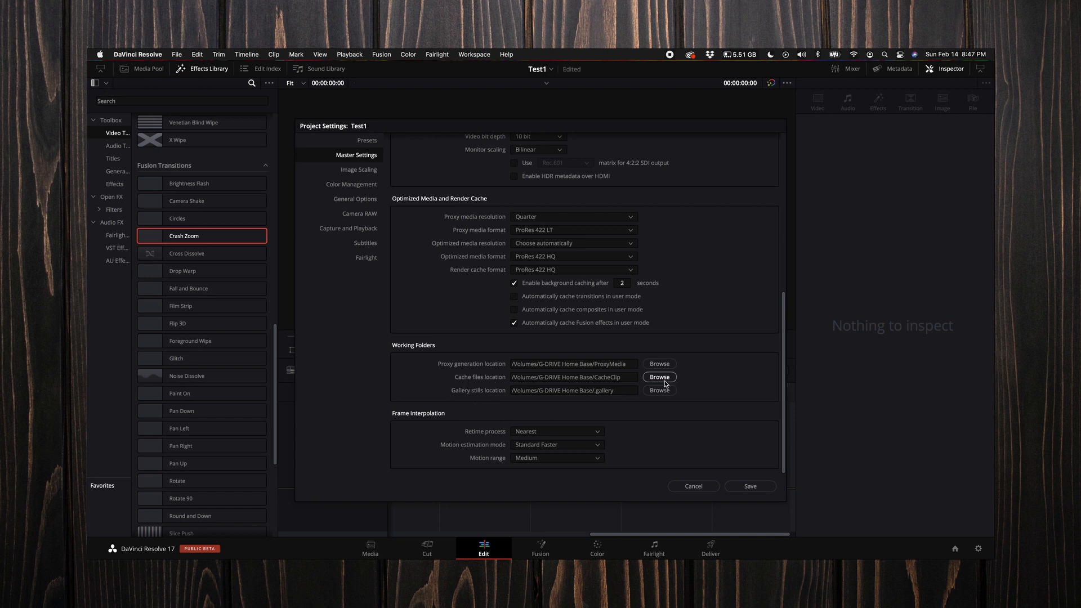
mouse_move(658, 364)
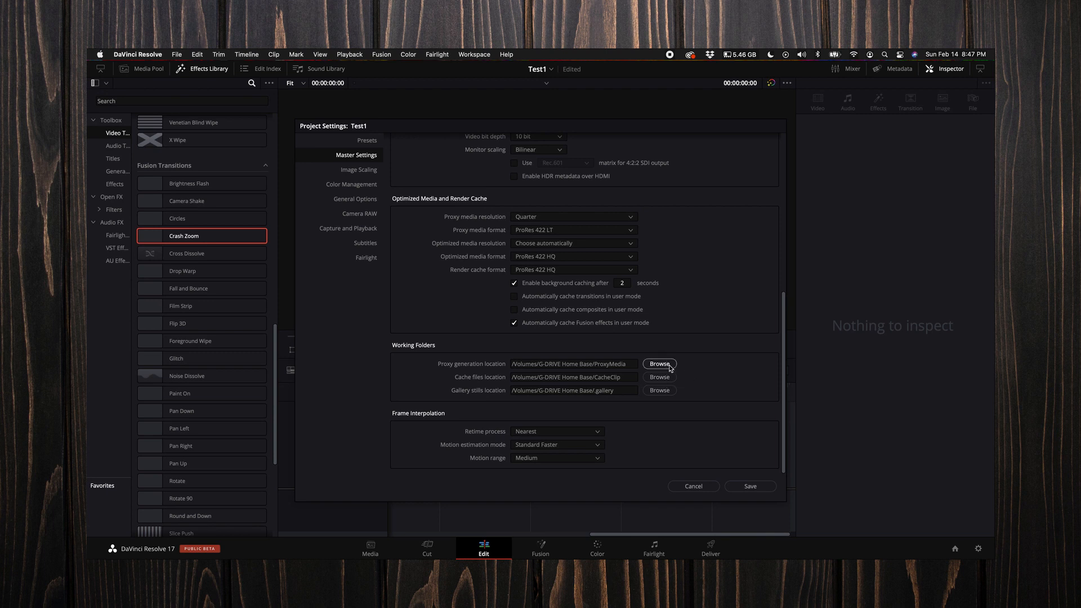
mouse_move(614, 359)
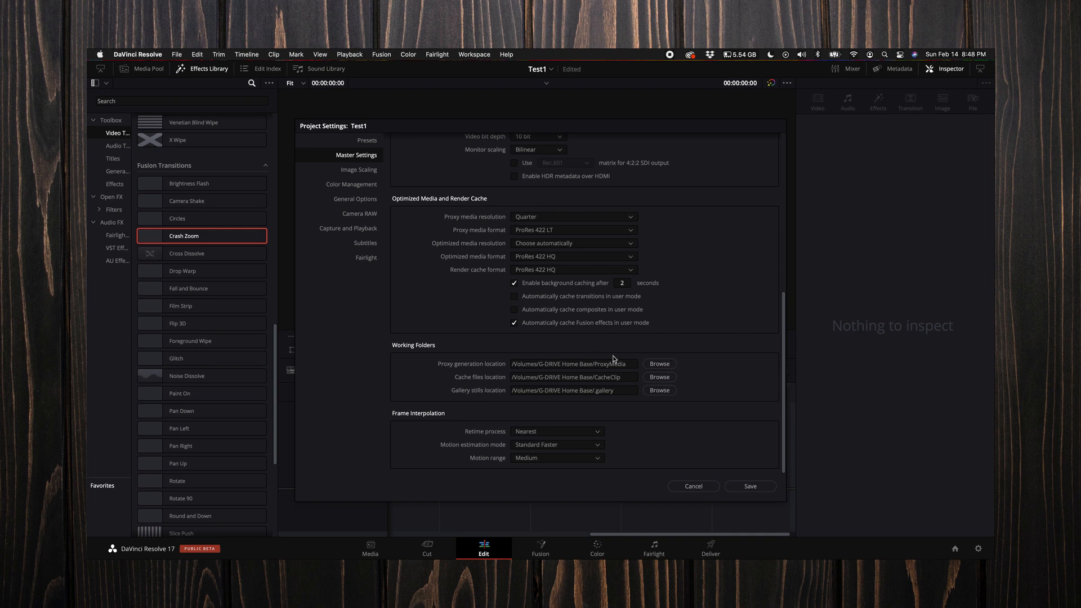
mouse_move(619, 375)
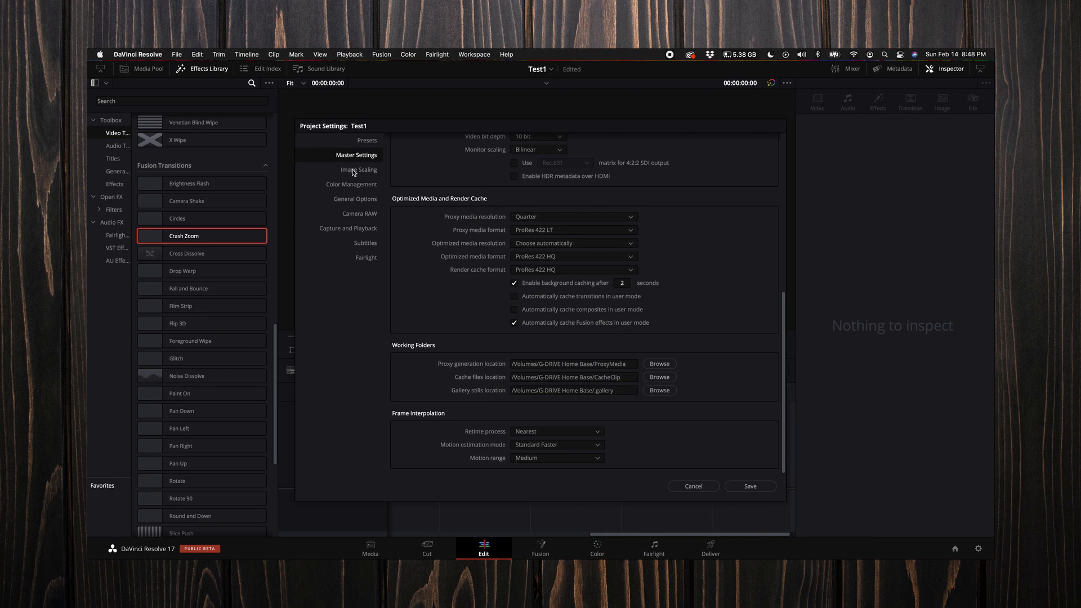
Go to the Fairlight settings and enter -13 as the target loudness level
left_click(359, 169)
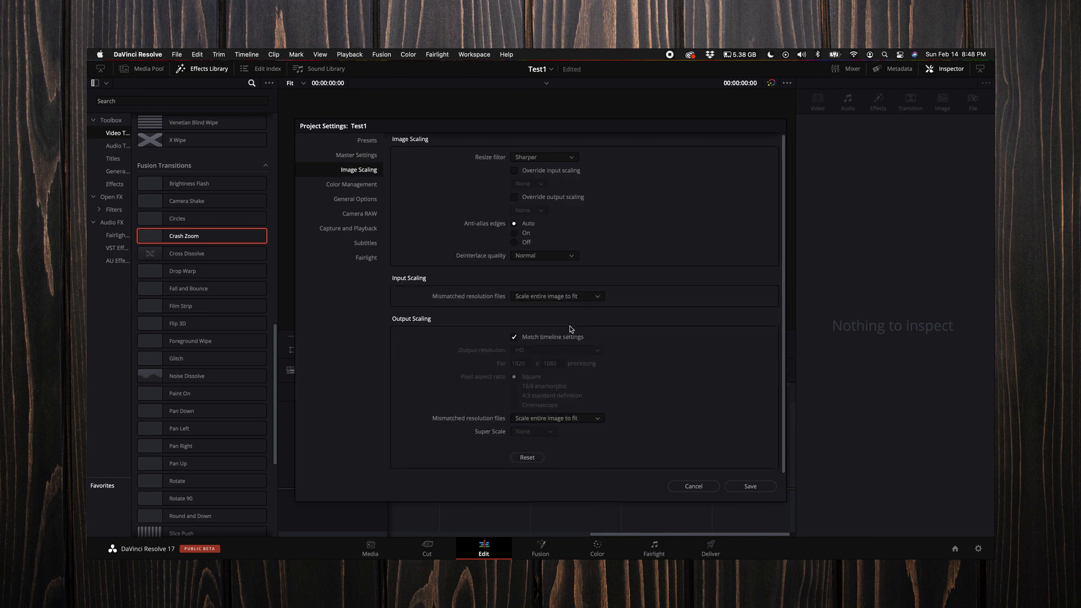
left_click(365, 243)
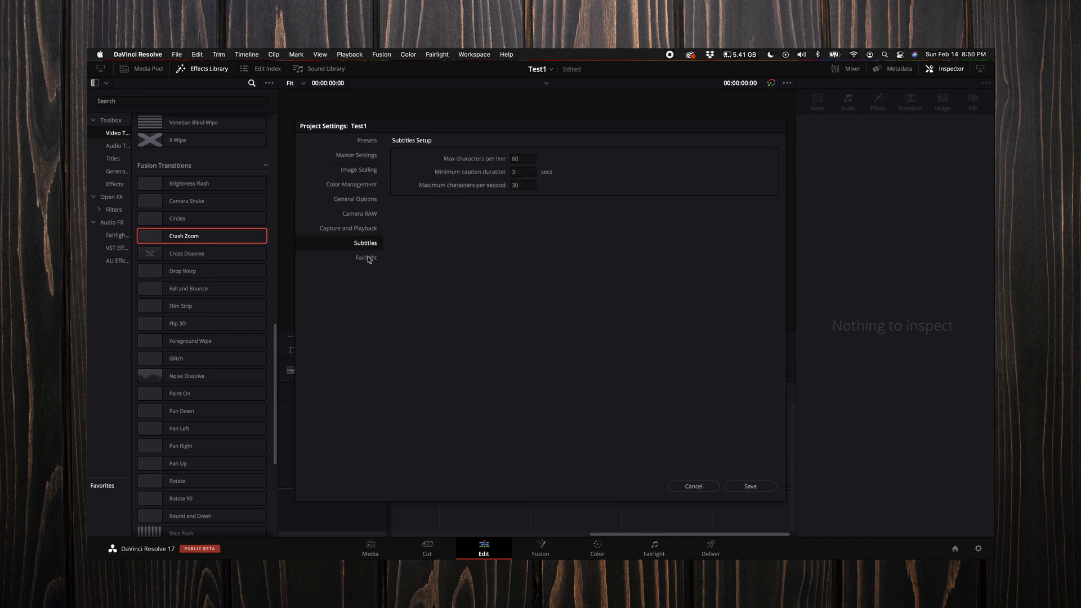
left_click(366, 257)
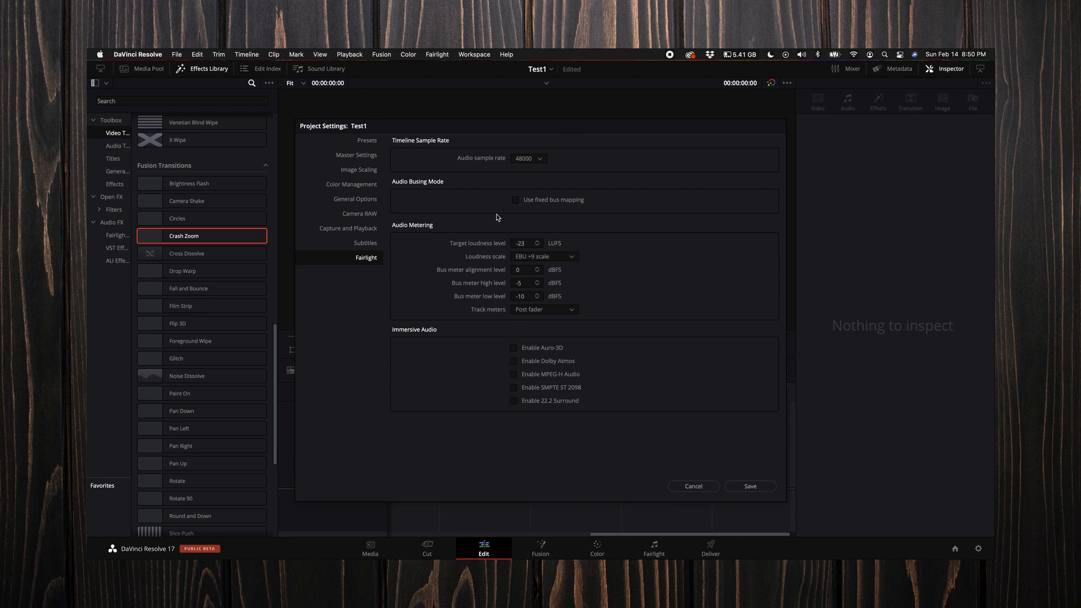
mouse_move(500, 250)
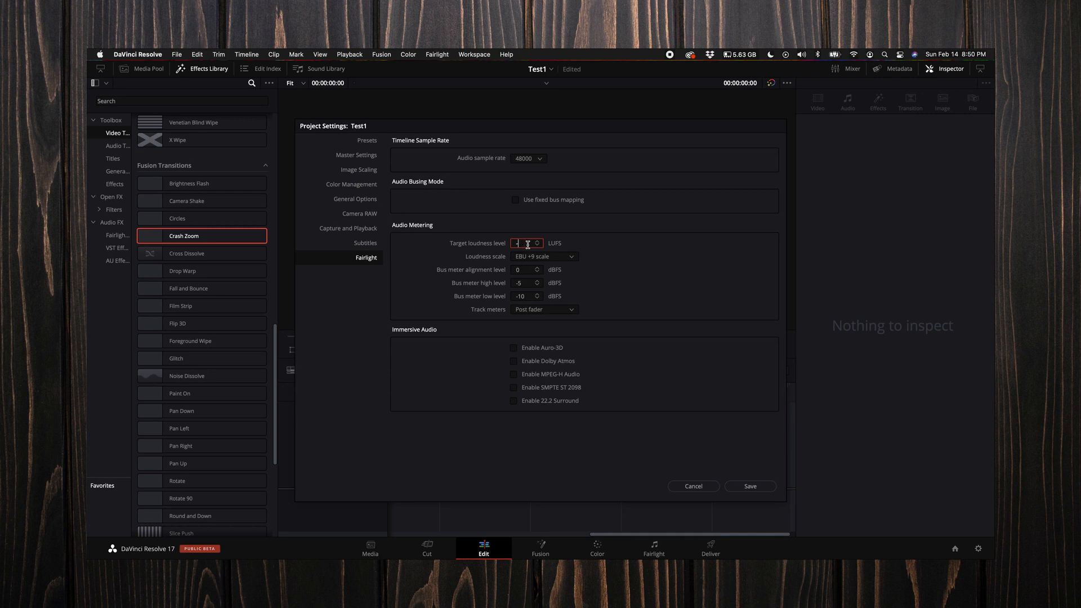
type("-13")
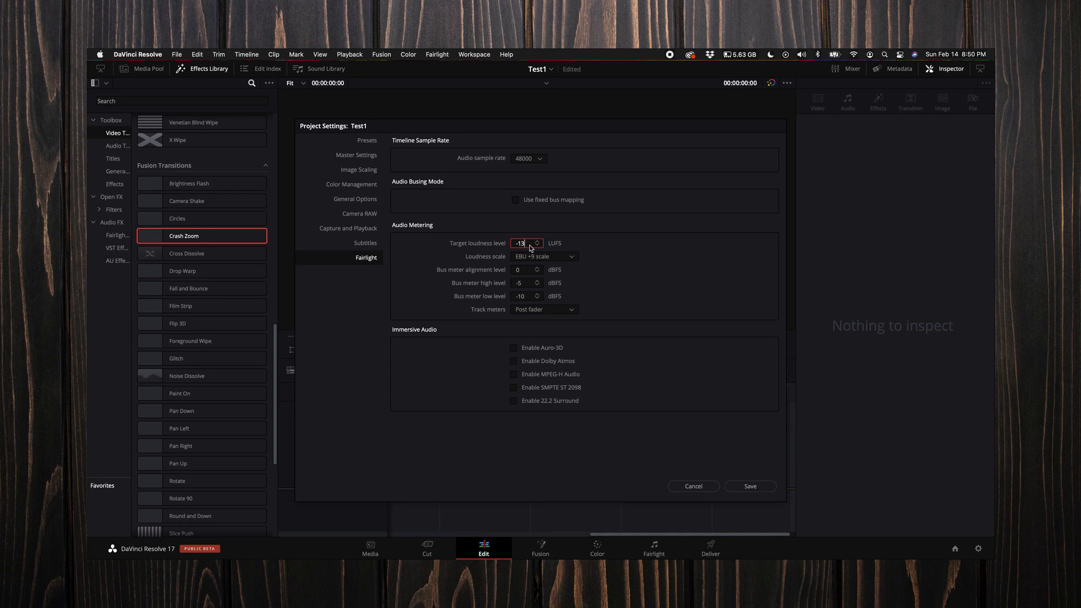
mouse_move(600, 262)
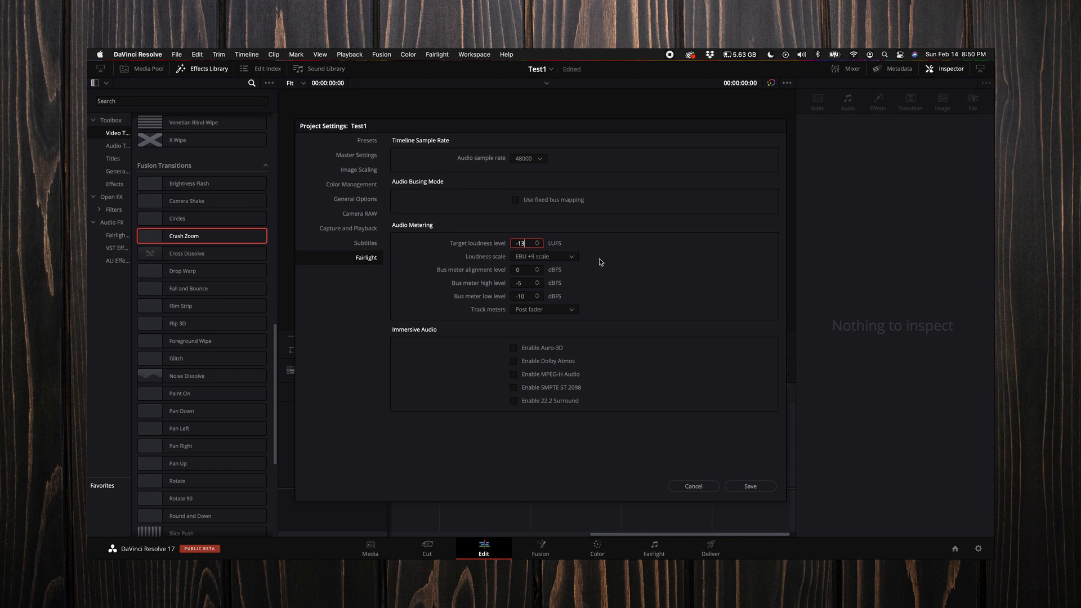
mouse_move(608, 362)
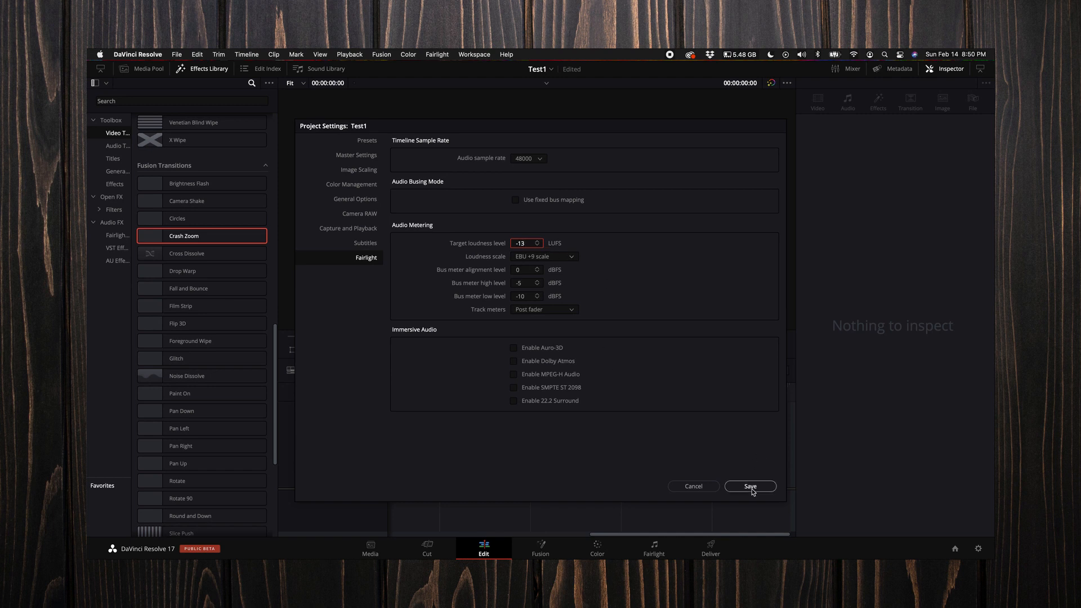
Save the project settings, then browse the Sound FX power bin clips on the Cut page
left_click(750, 486)
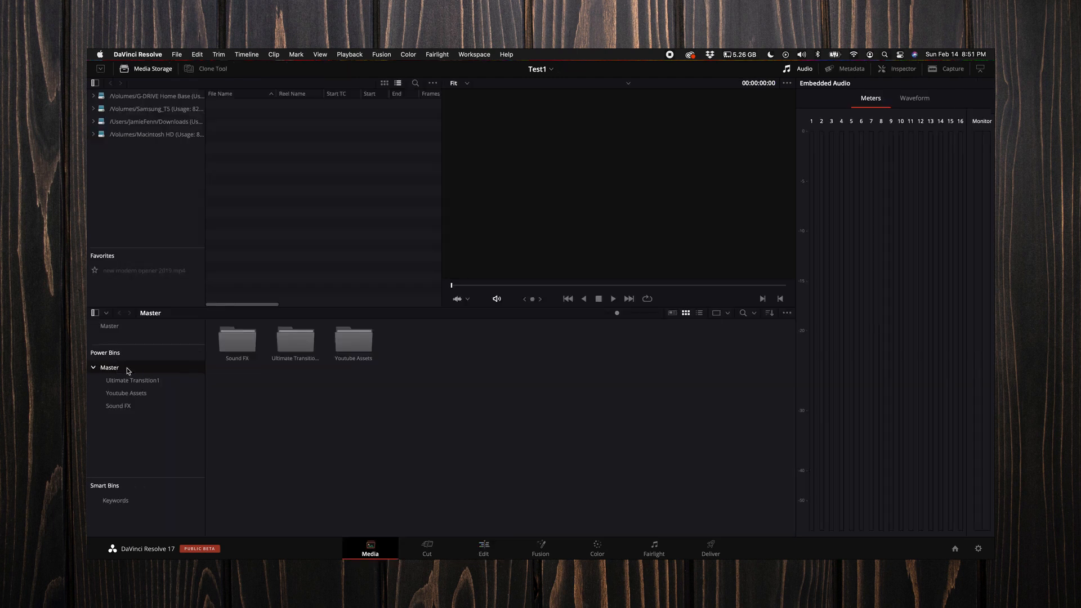
mouse_move(433, 511)
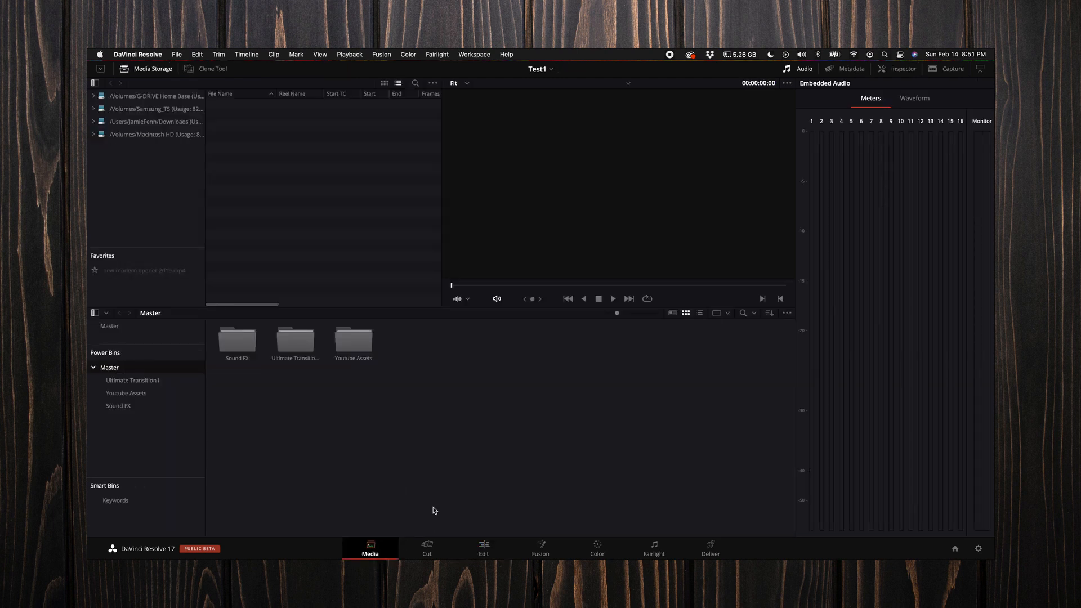
mouse_move(118, 368)
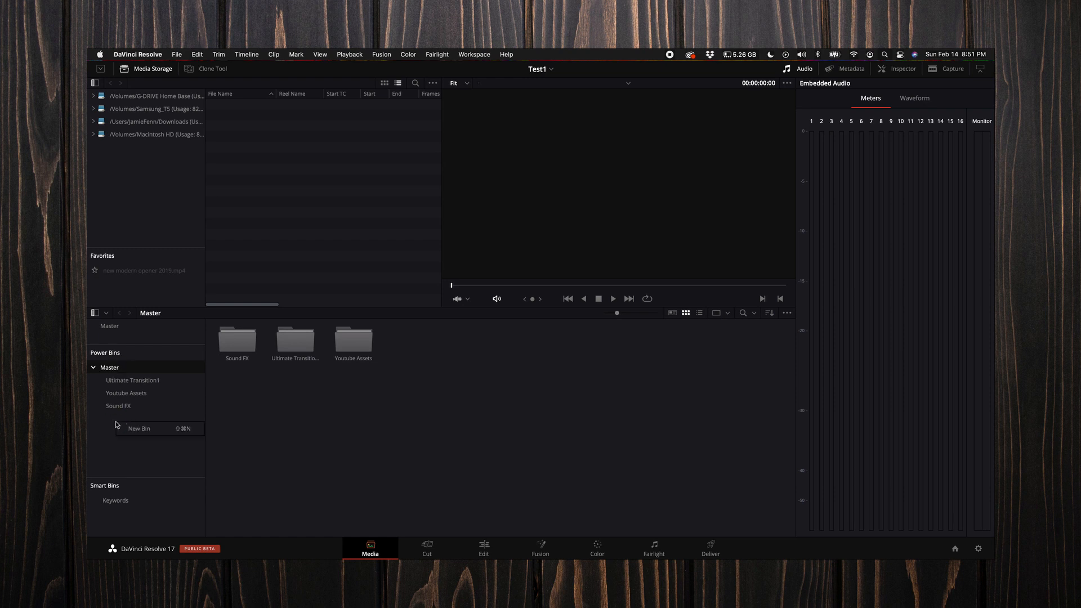
left_click(376, 372)
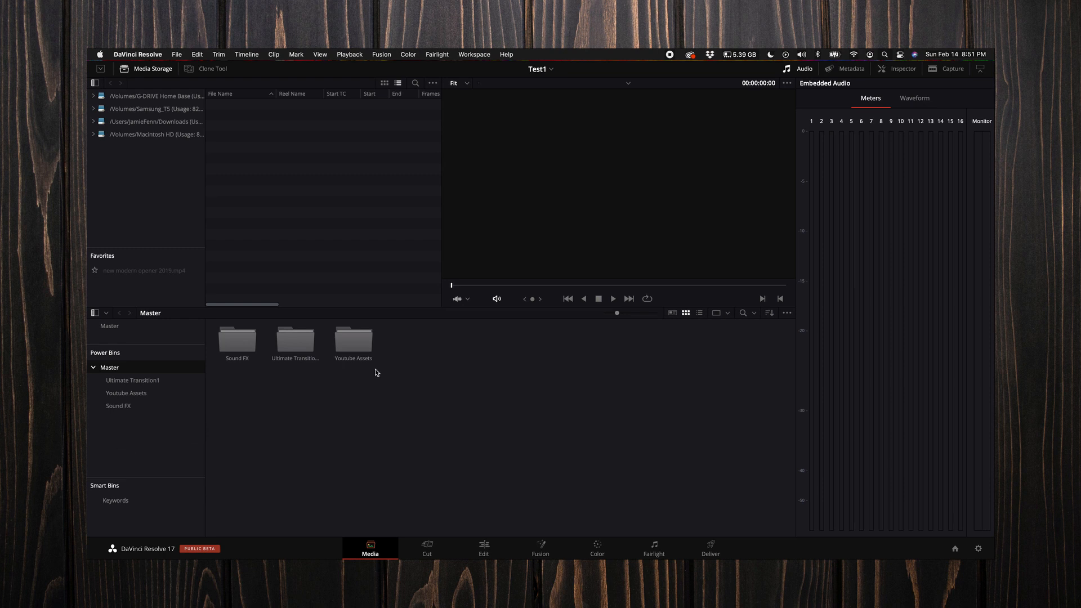
left_click(127, 393)
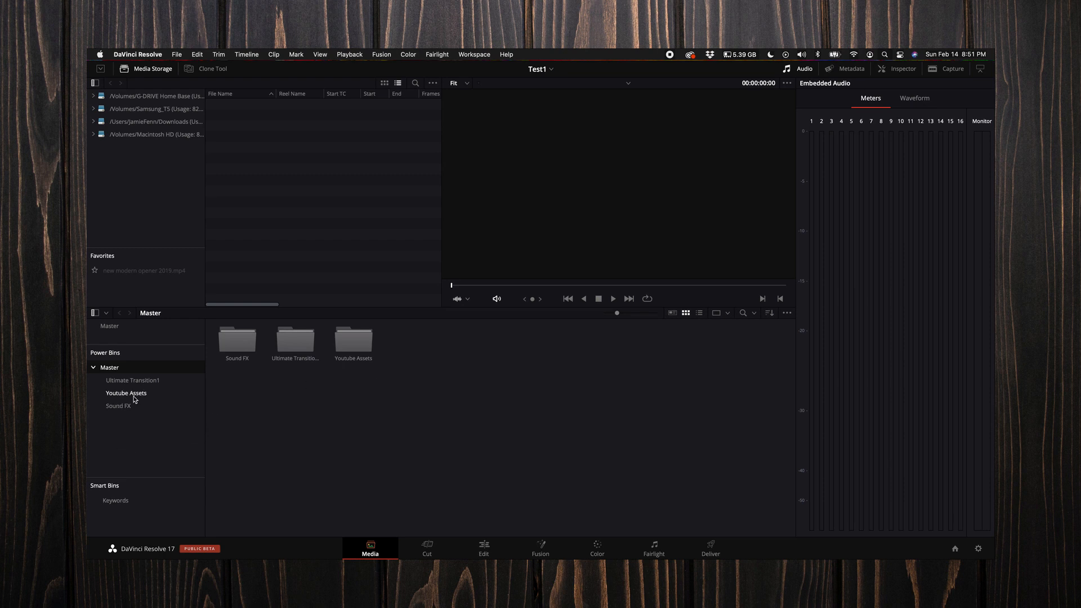
left_click(117, 406)
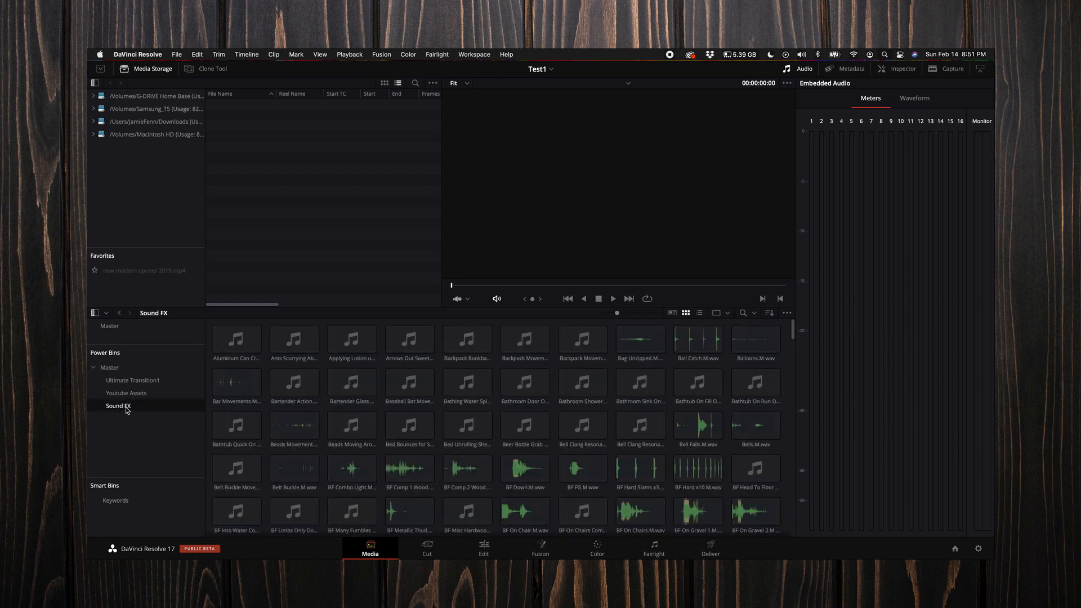
scroll("down", 3)
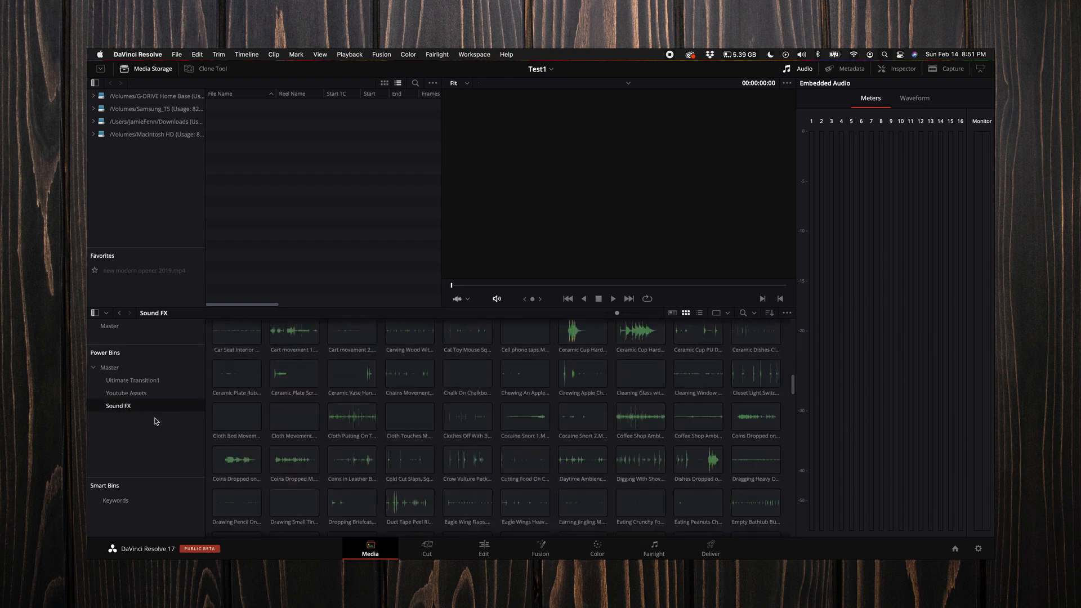
scroll("down", 3)
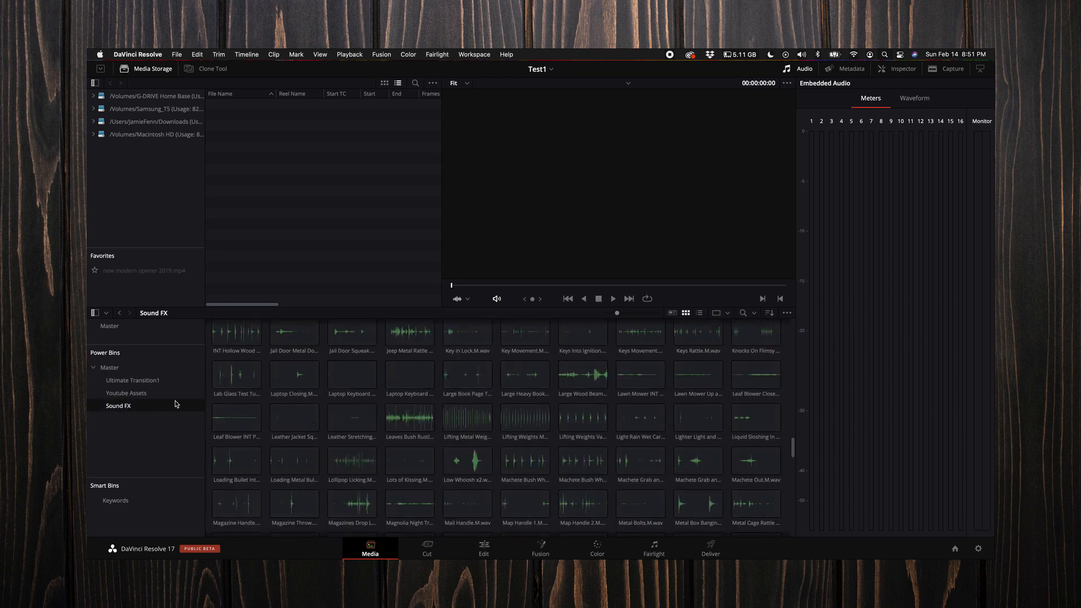
left_click(409, 418)
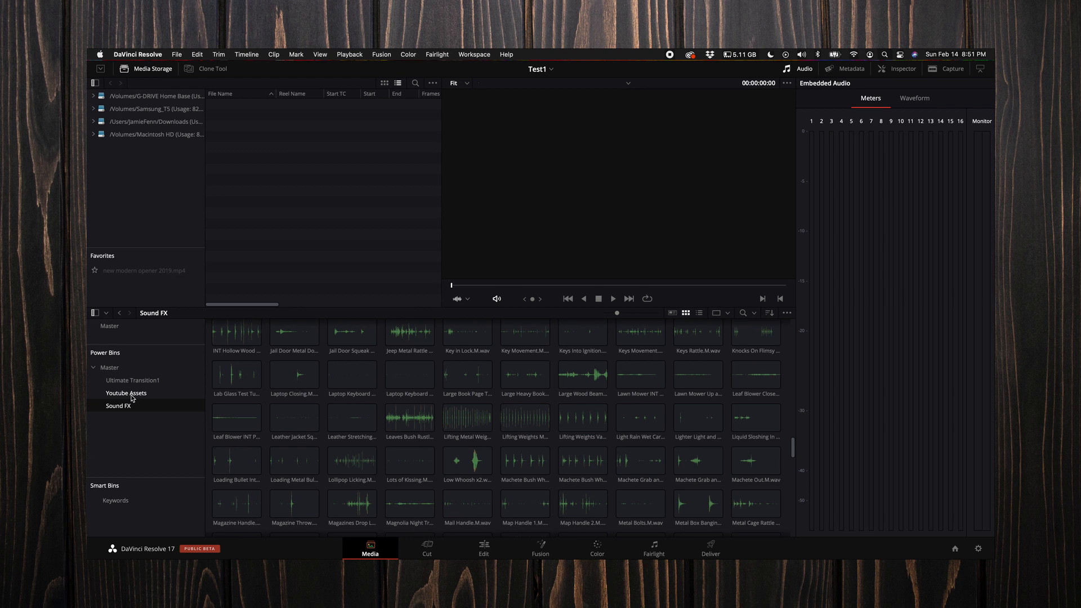
mouse_move(107, 355)
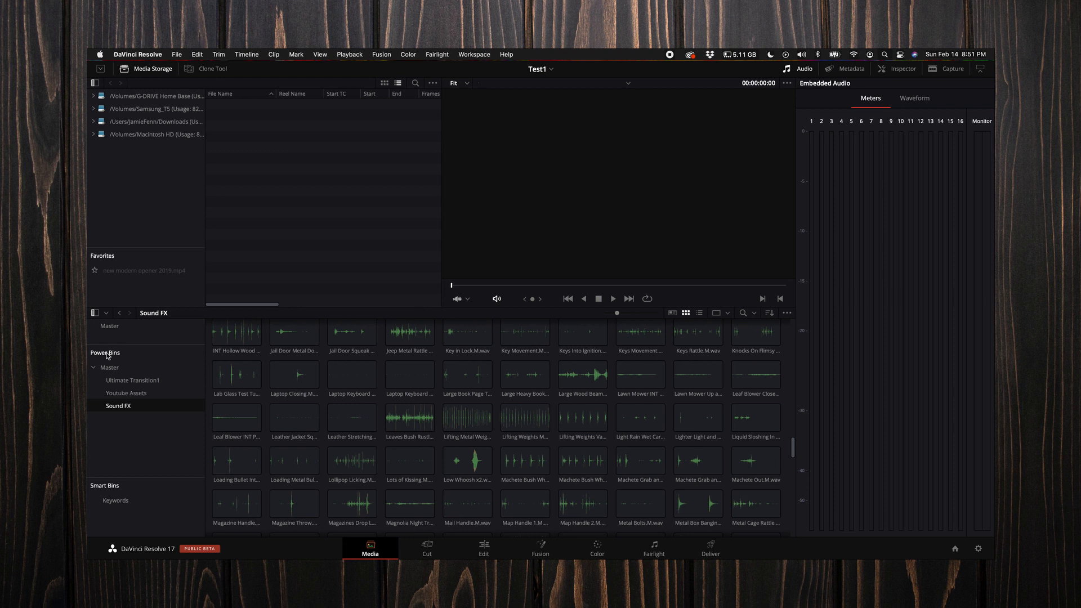
left_click(426, 548)
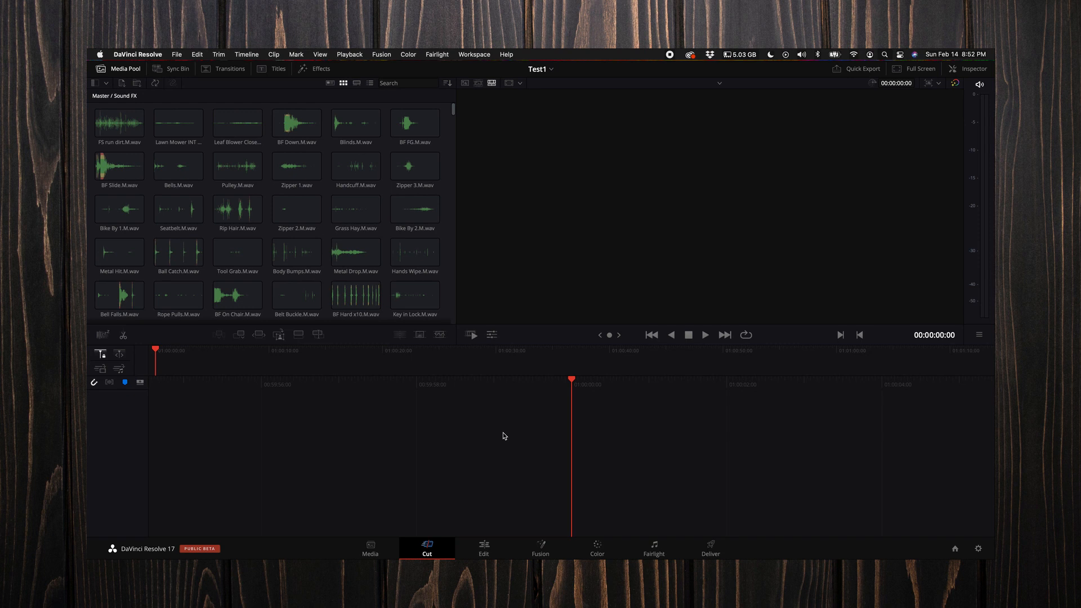
mouse_move(494, 491)
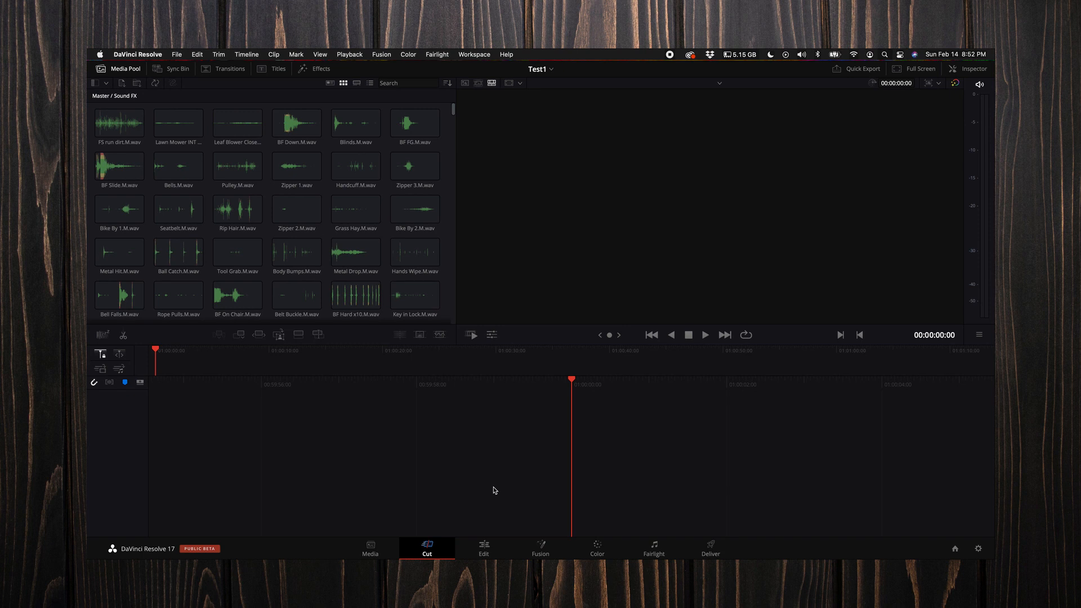
Switch from the Cut page to the Edit page
left_click(483, 548)
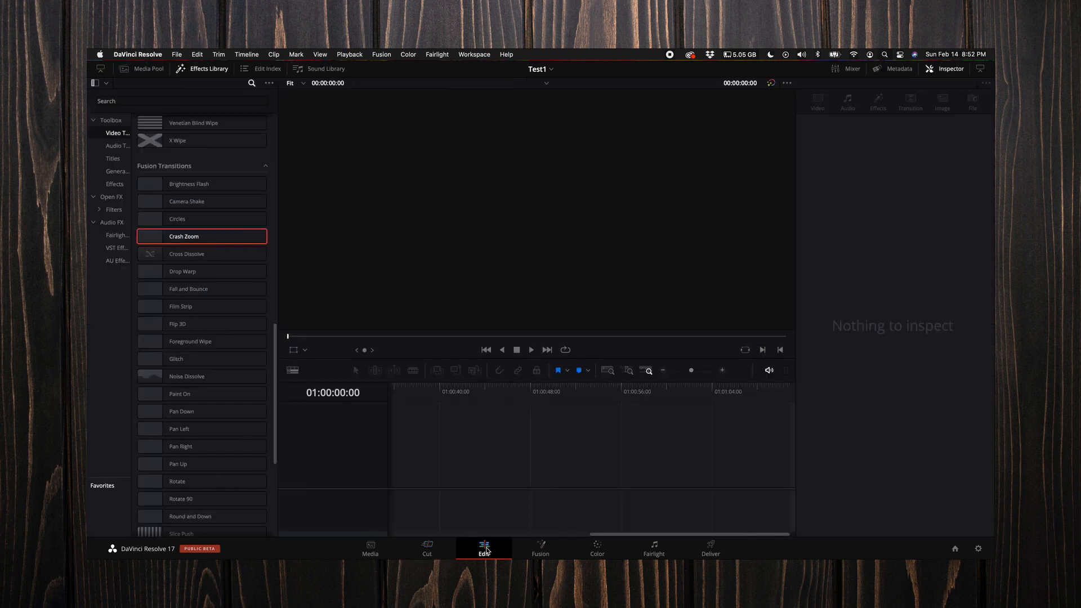
Close the Effects Library panel on the Edit page
left_click(202, 68)
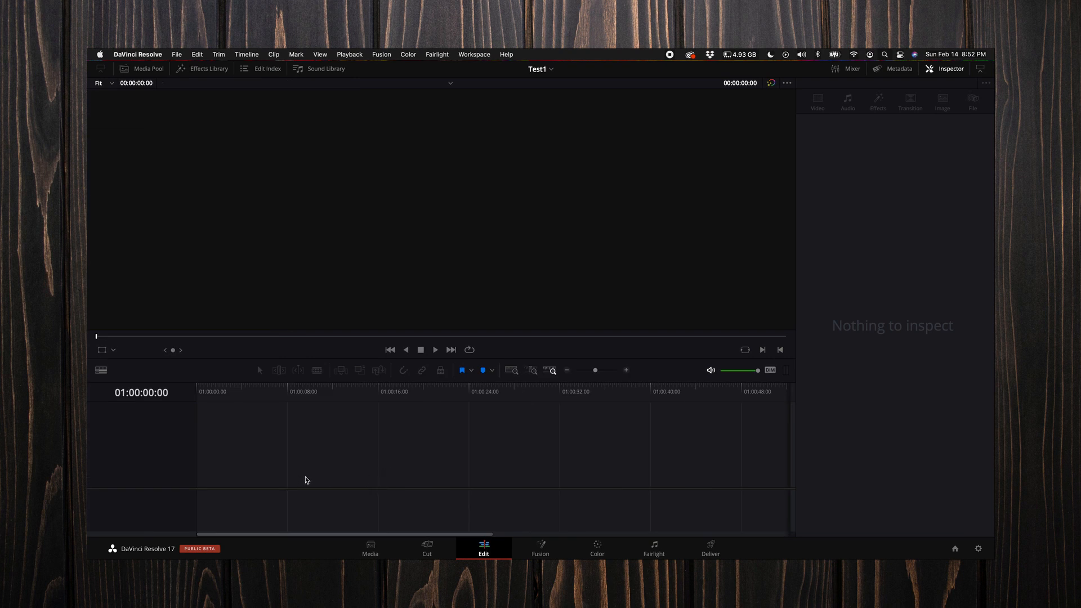
mouse_move(239, 437)
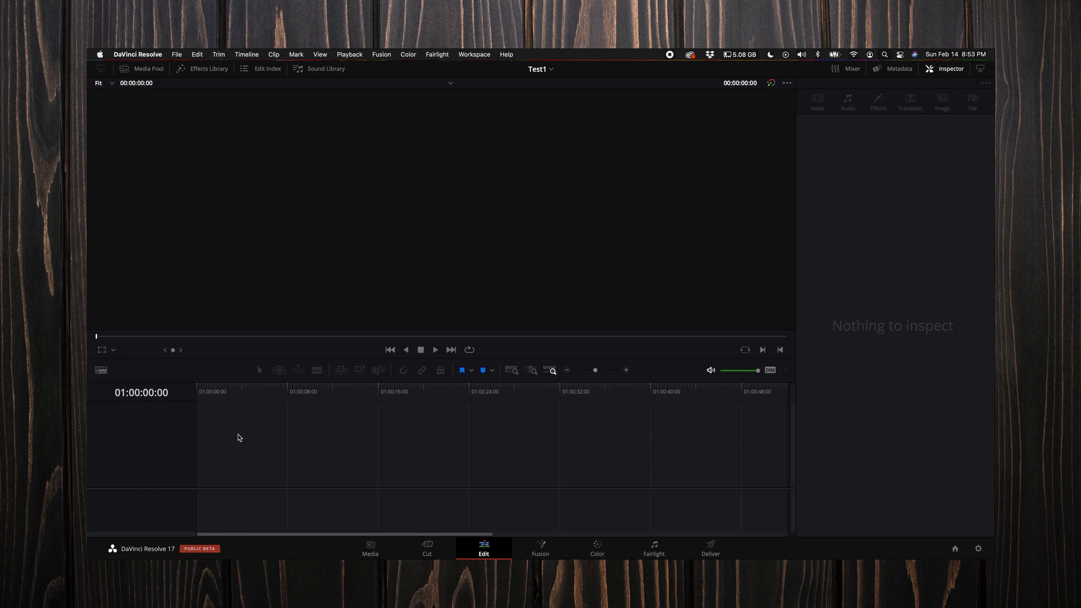
mouse_move(280, 461)
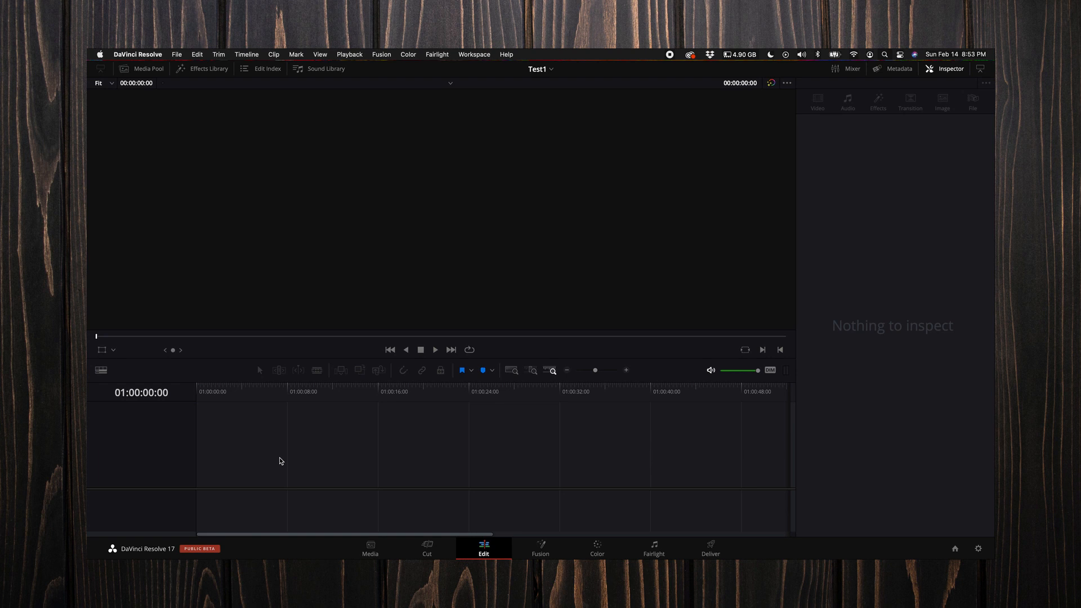
mouse_move(288, 207)
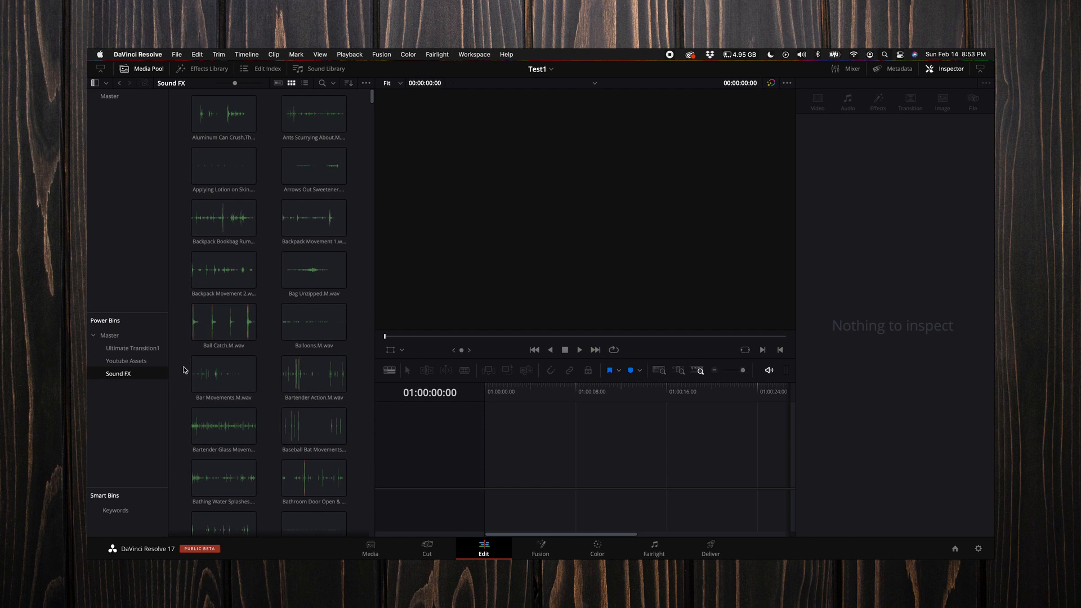
Hide the Inspector and move the playhead onto the End Screen clip in Timeline 1
left_click(126, 361)
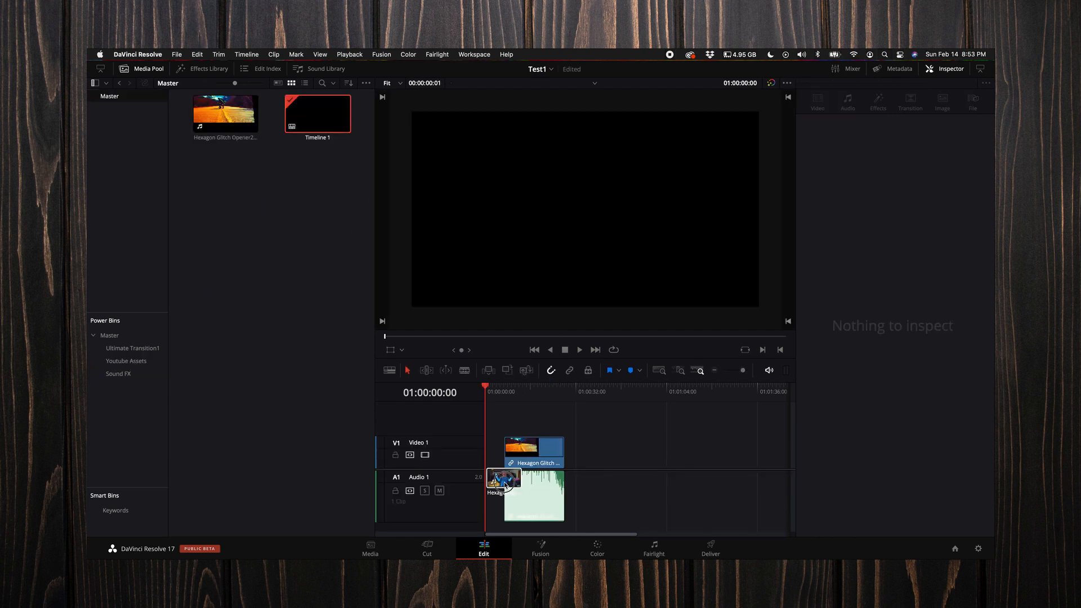
left_click(514, 496)
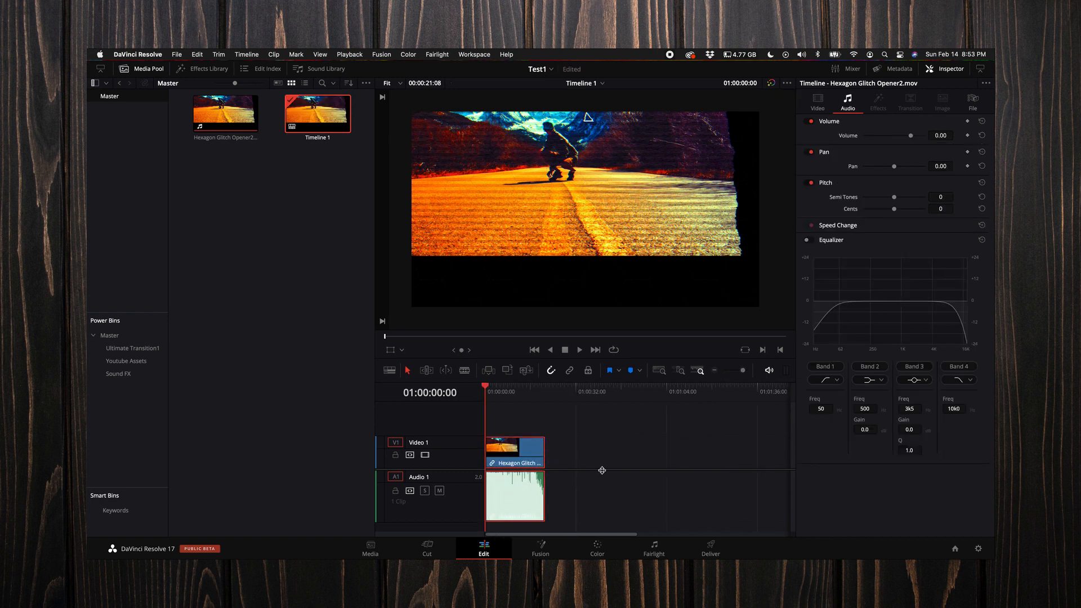
left_click(126, 361)
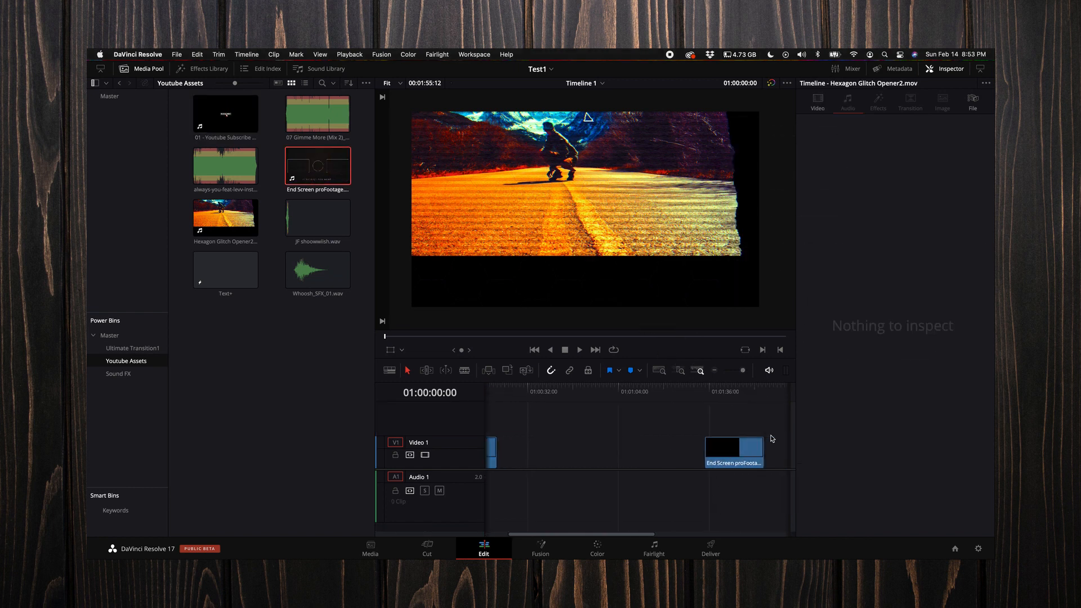
left_click(945, 68)
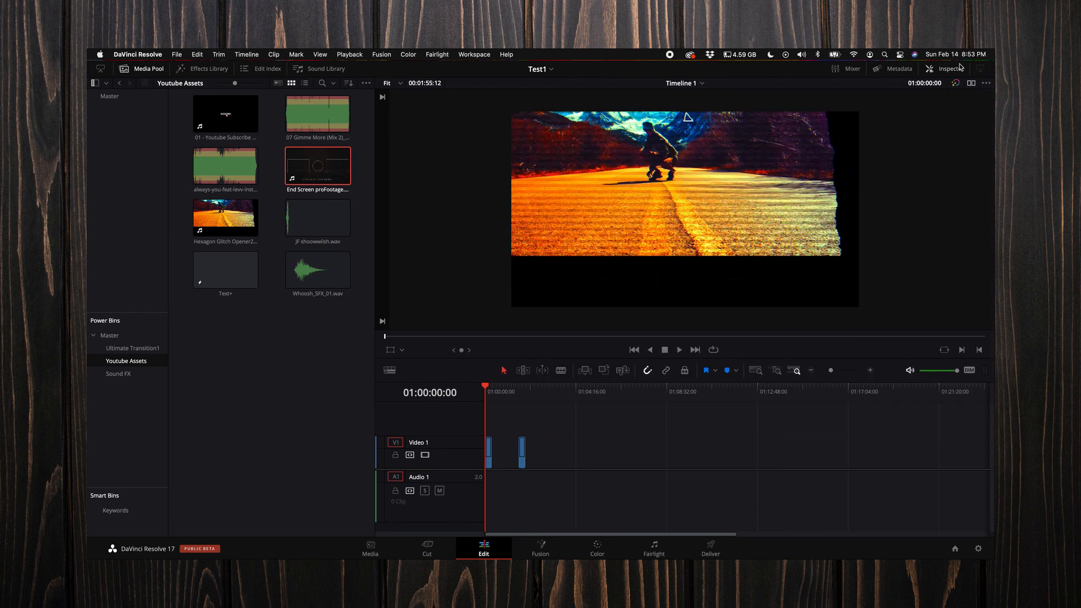
left_click(141, 68)
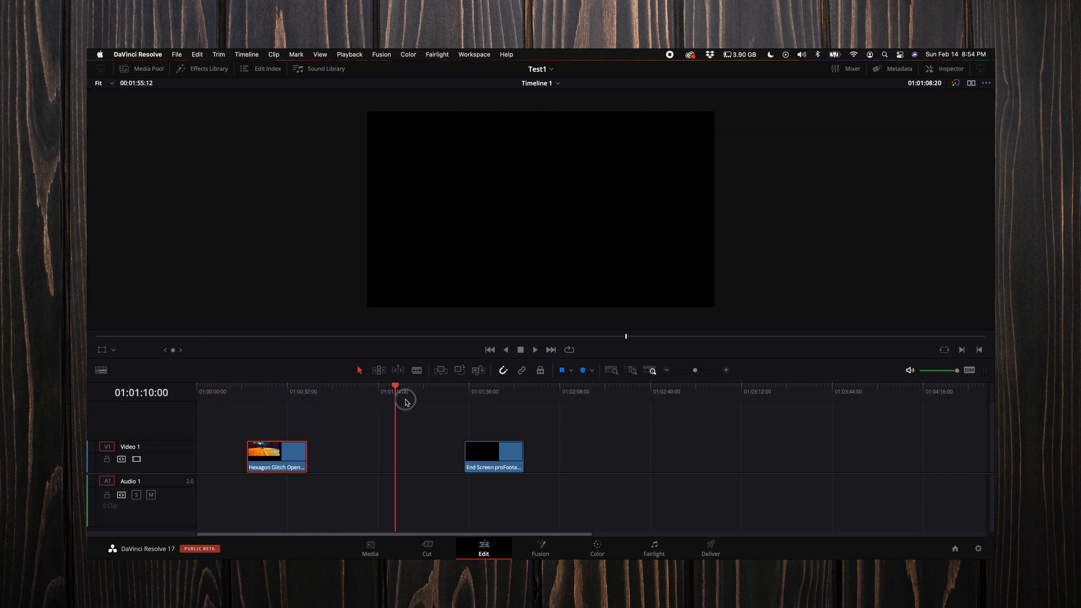
left_click(497, 387)
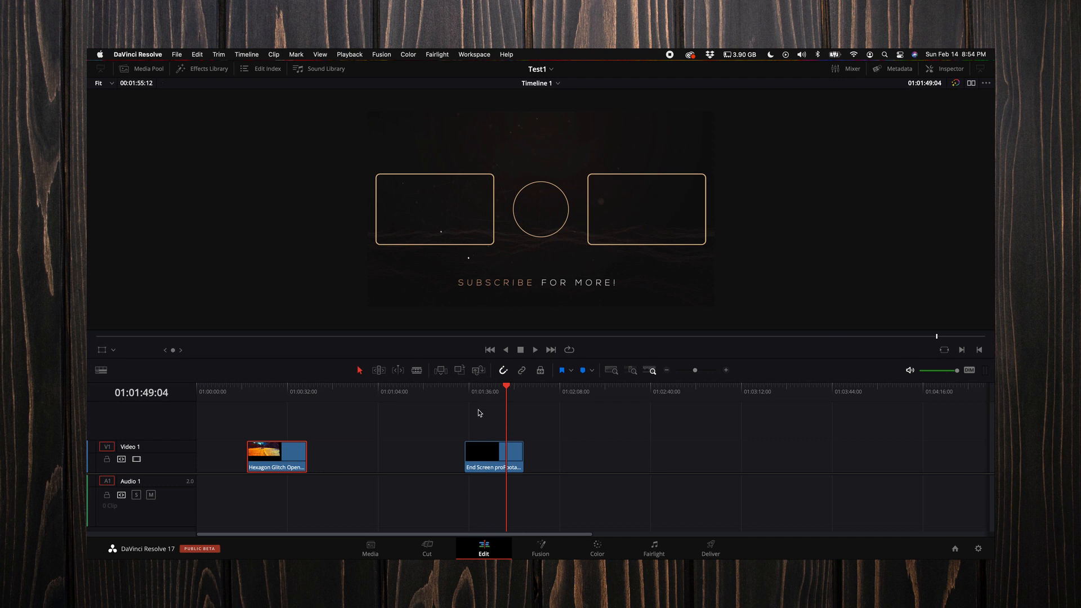
mouse_move(461, 398)
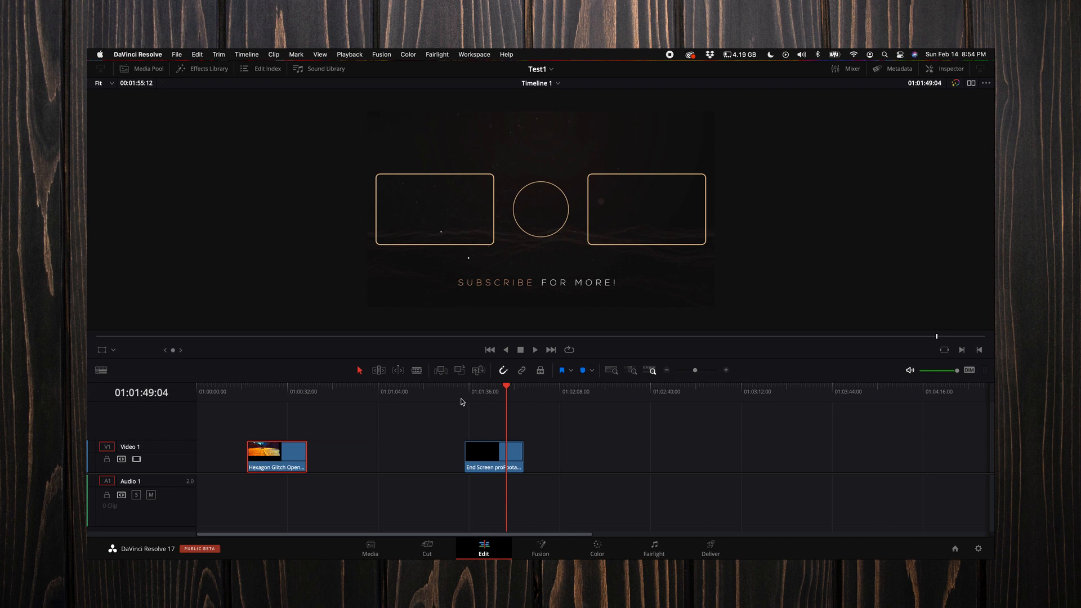
mouse_move(239, 411)
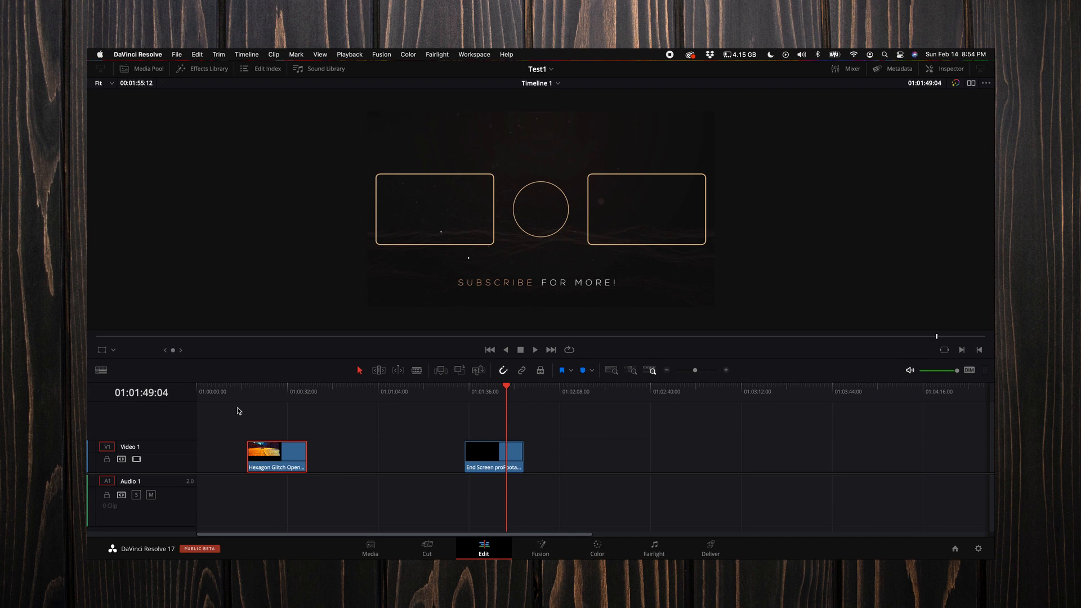
mouse_move(250, 395)
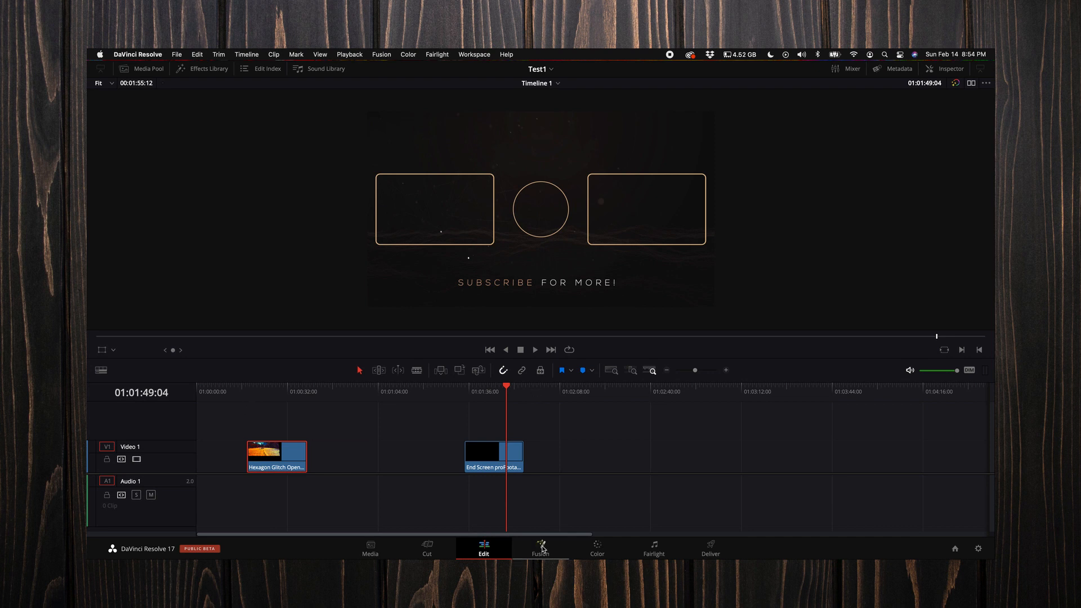
Open the End Screen clip on the Fusion page and turn on Auto Proxy playback
left_click(540, 548)
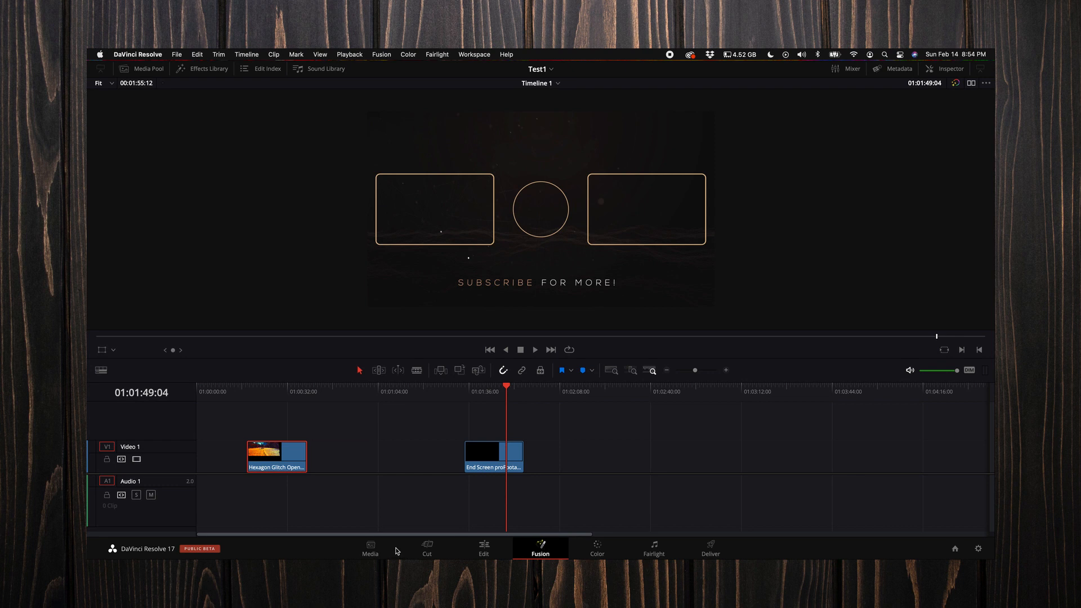
left_click(540, 545)
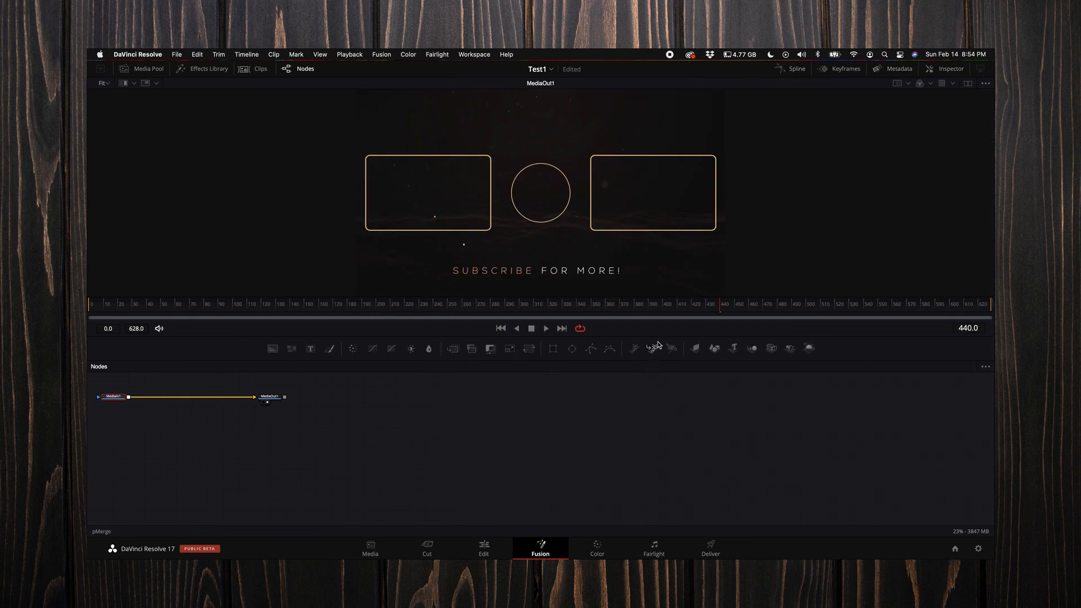
mouse_move(632, 333)
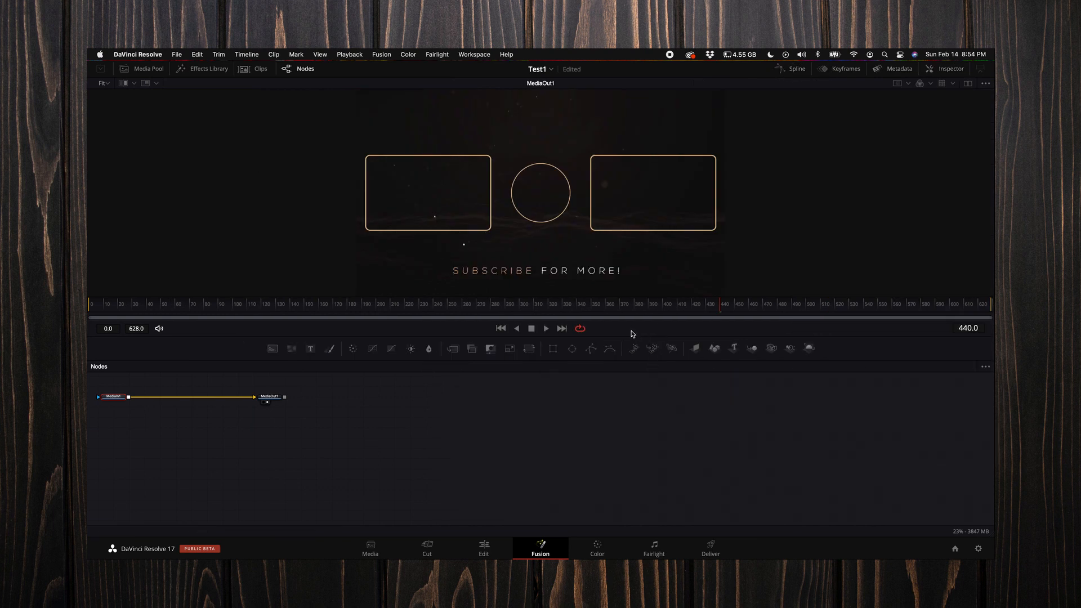
mouse_move(646, 332)
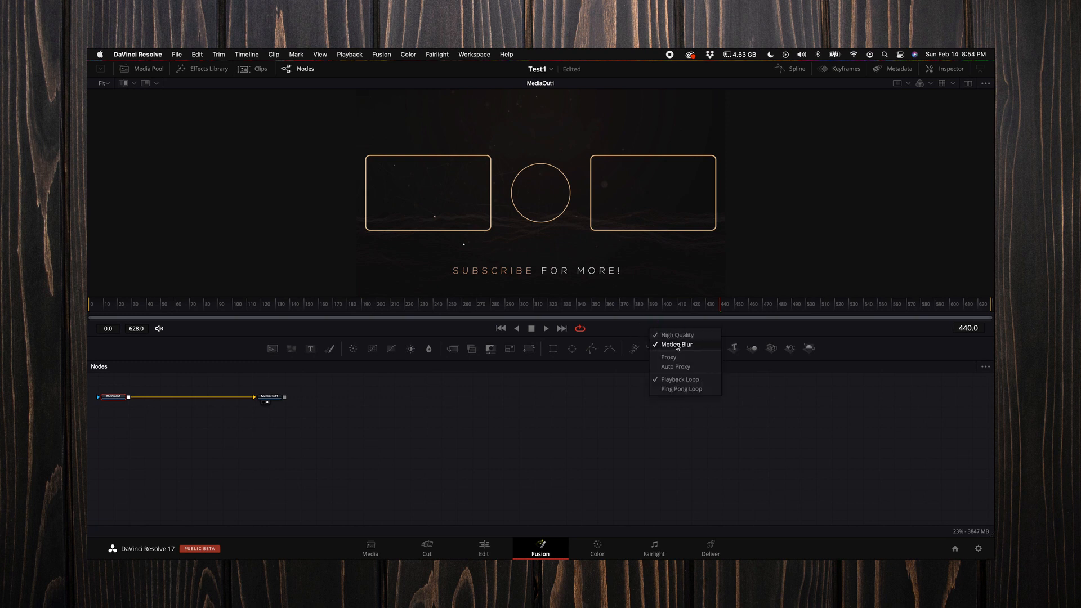
mouse_move(676, 366)
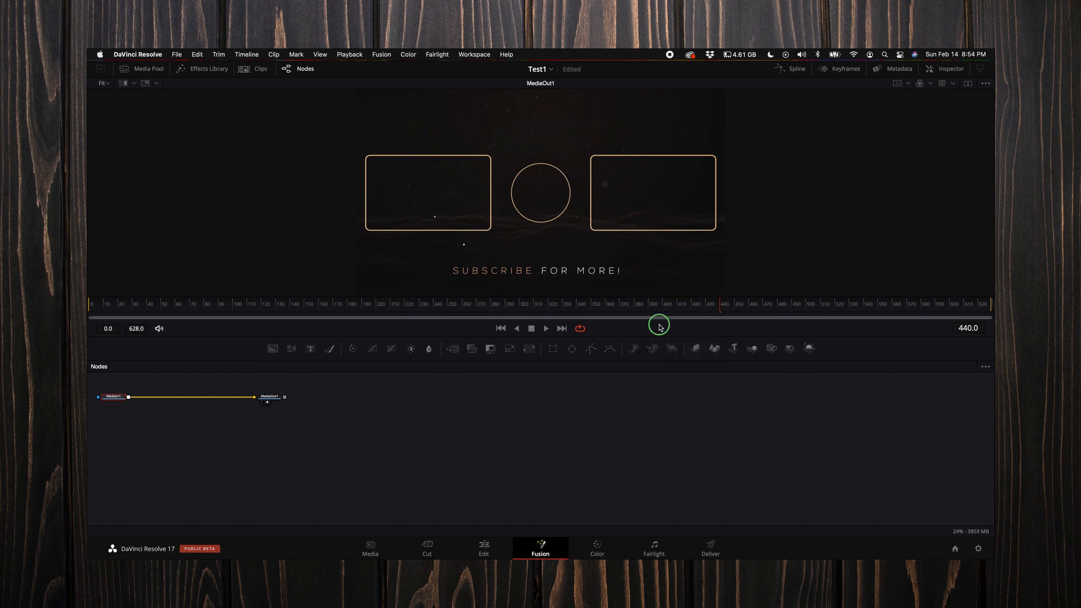
mouse_move(666, 343)
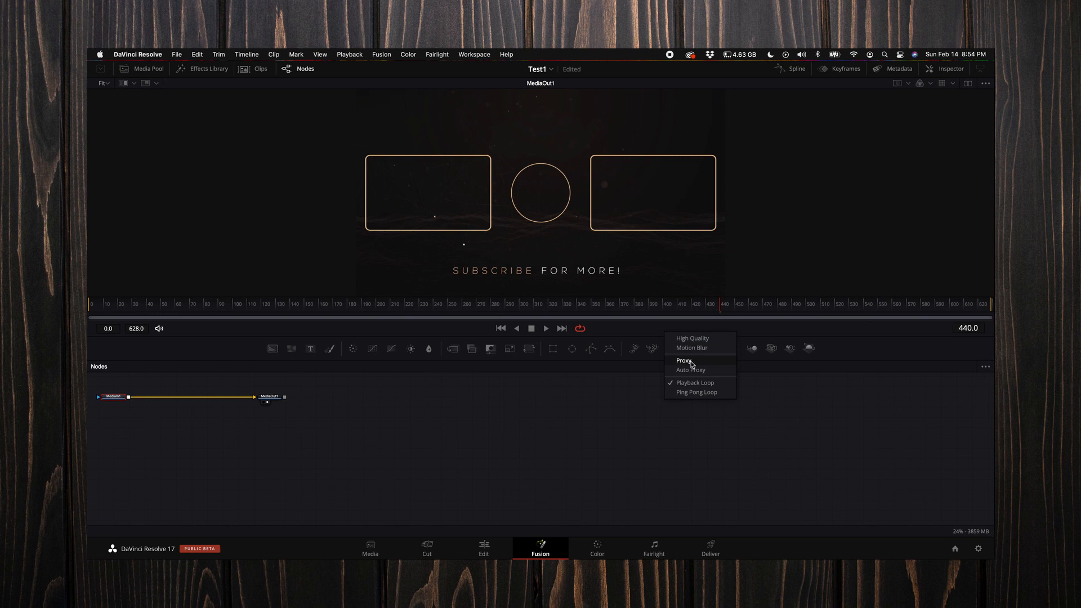
left_click(684, 361)
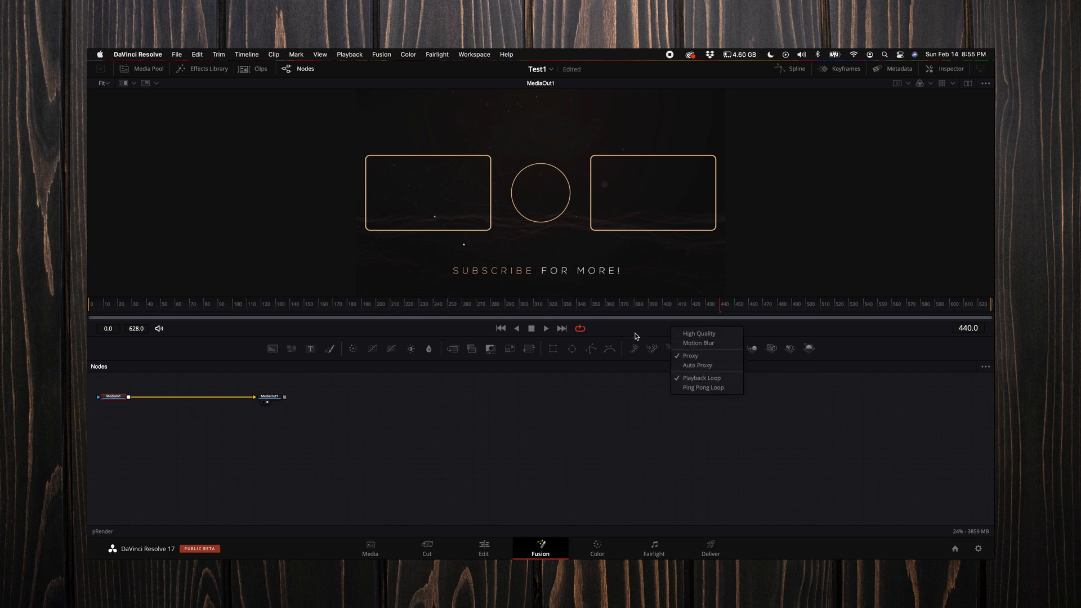
mouse_move(667, 332)
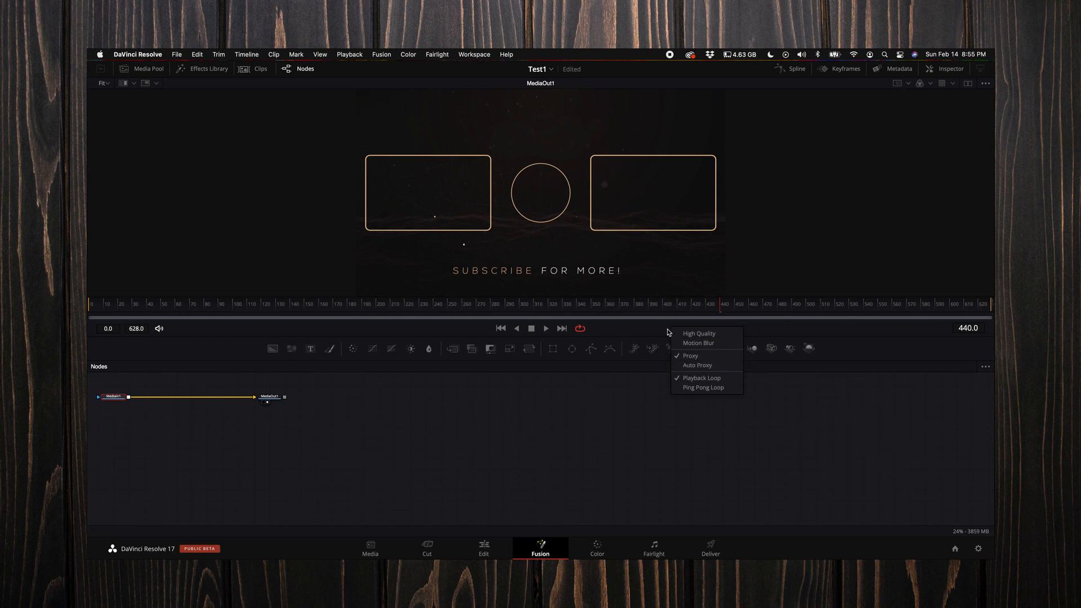
mouse_move(697, 364)
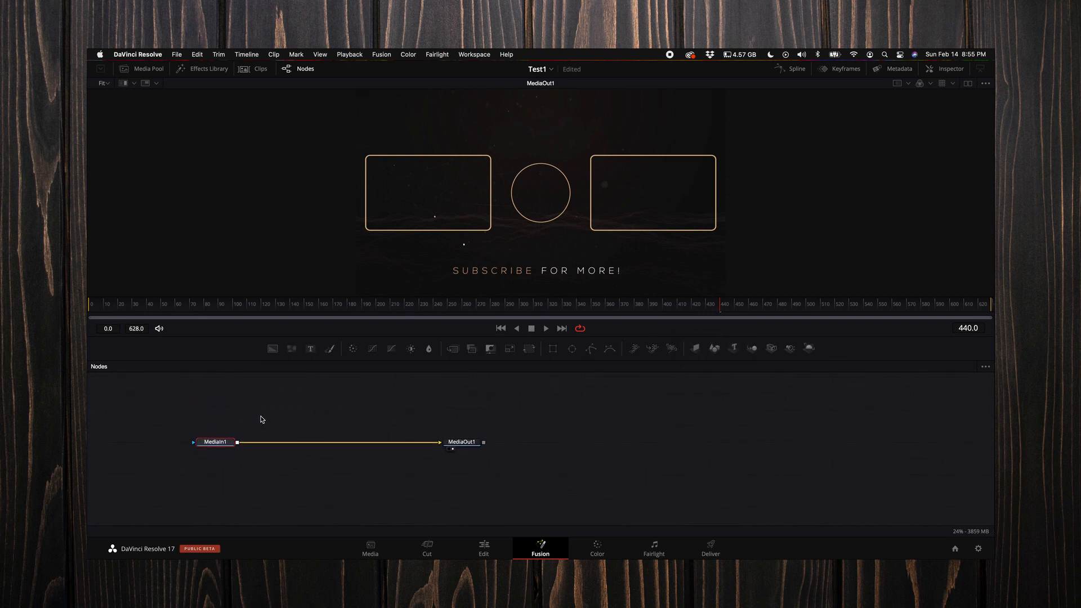
left_click(580, 328)
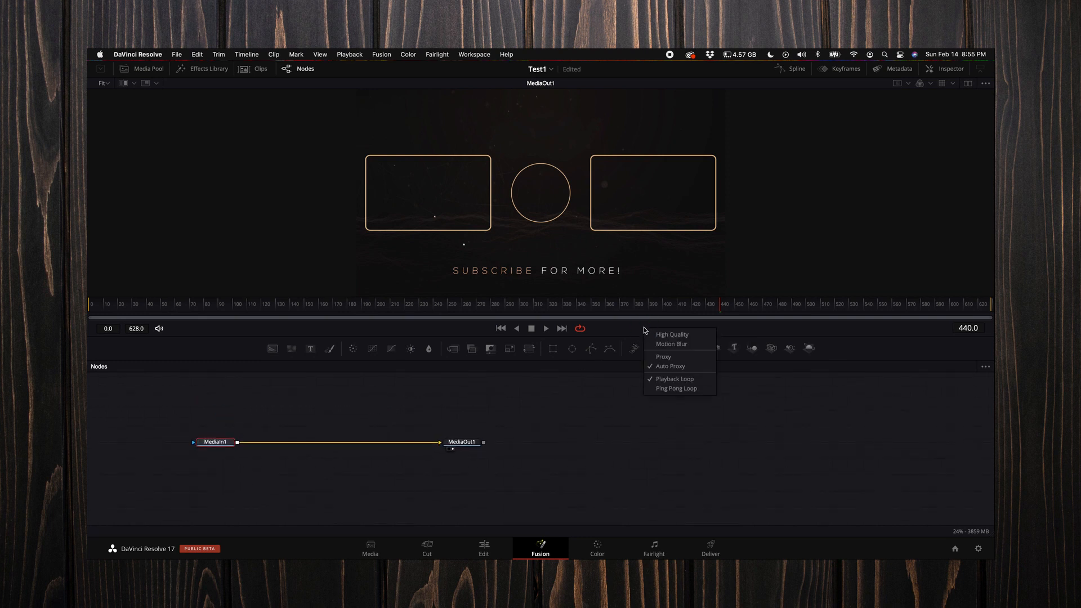
mouse_move(664, 344)
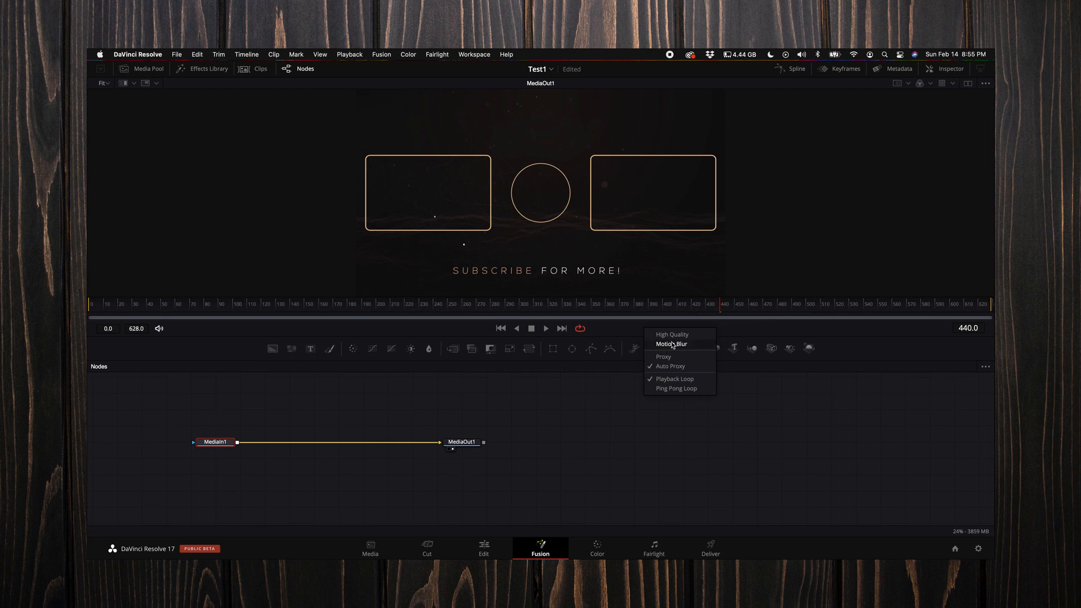
mouse_move(670, 346)
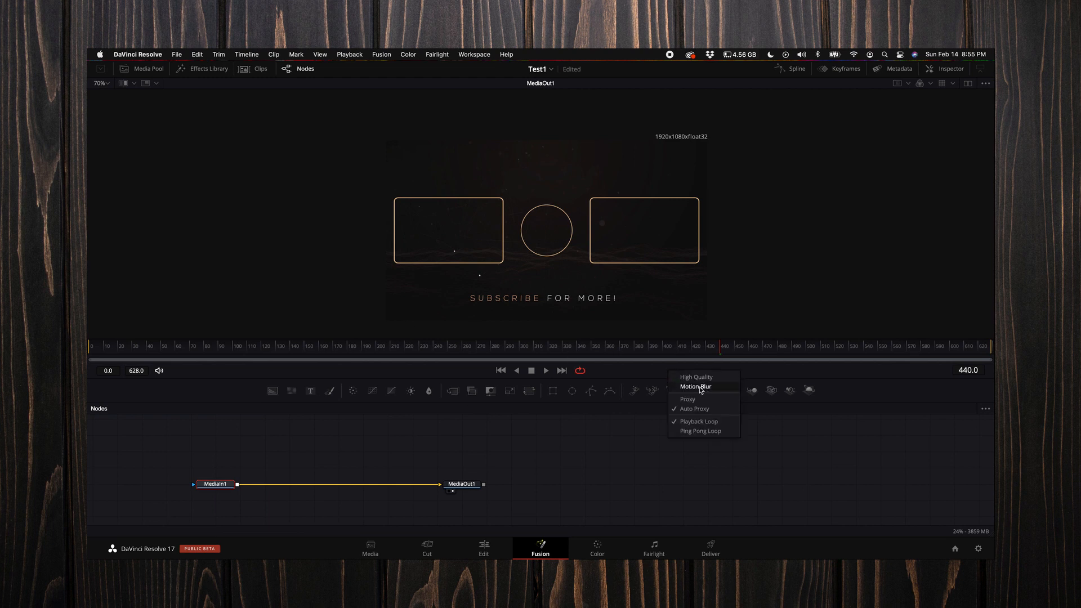
mouse_move(581, 389)
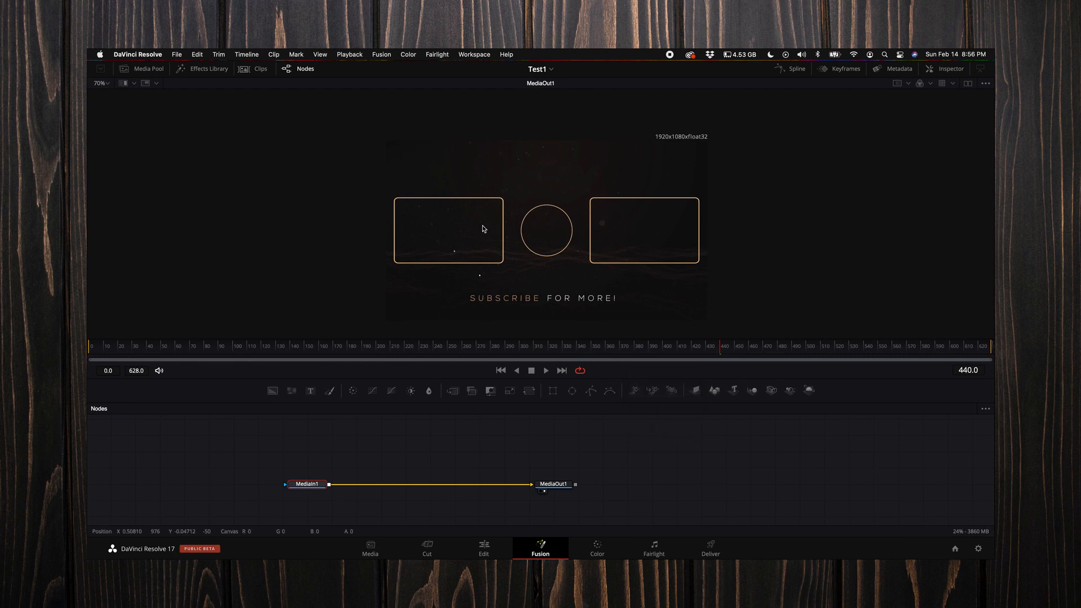
Open Fusion Settings from the Fusion menu and review the General page's proxy and auto save options
left_click(382, 55)
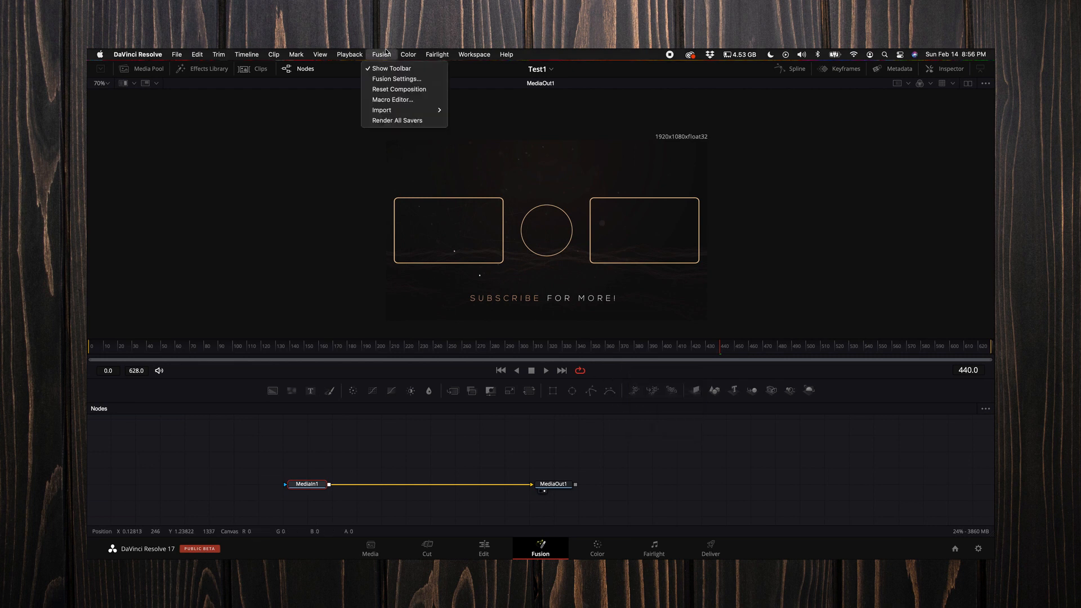
mouse_move(399, 79)
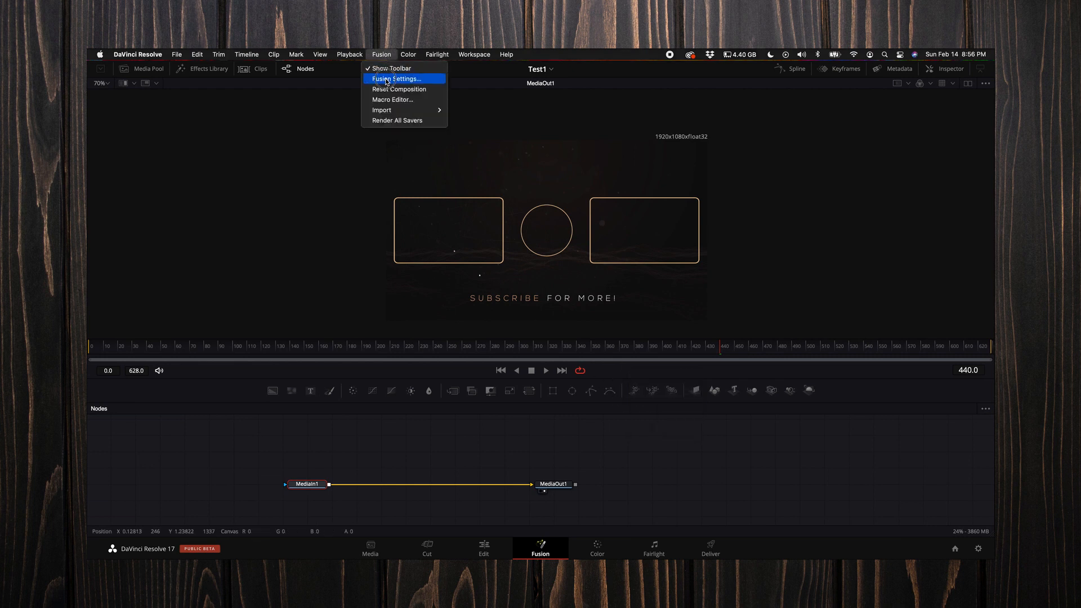
left_click(397, 78)
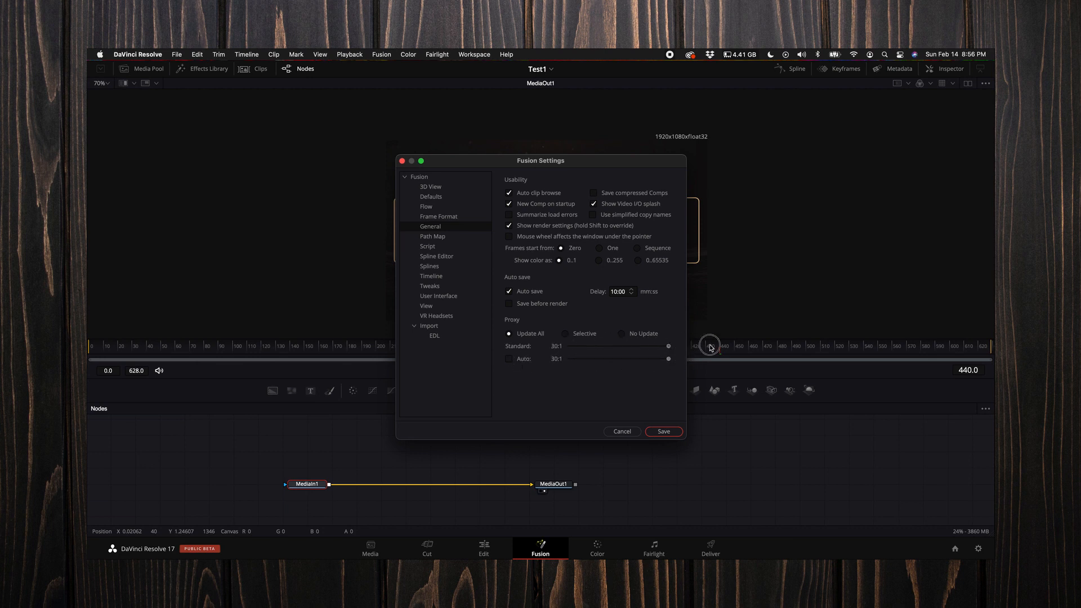
mouse_move(607, 342)
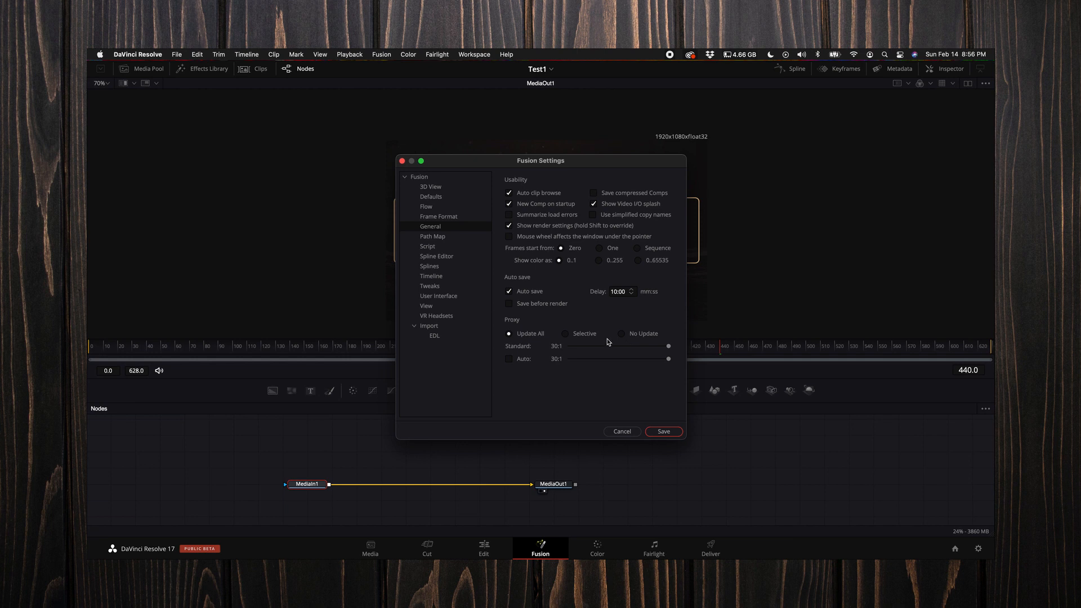
mouse_move(654, 303)
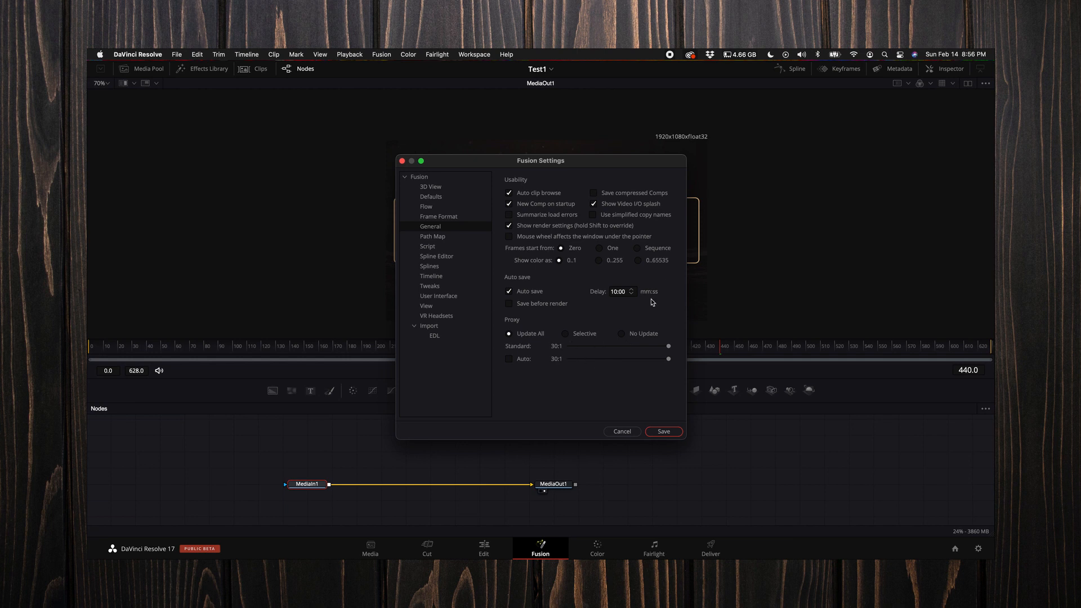
mouse_move(568, 236)
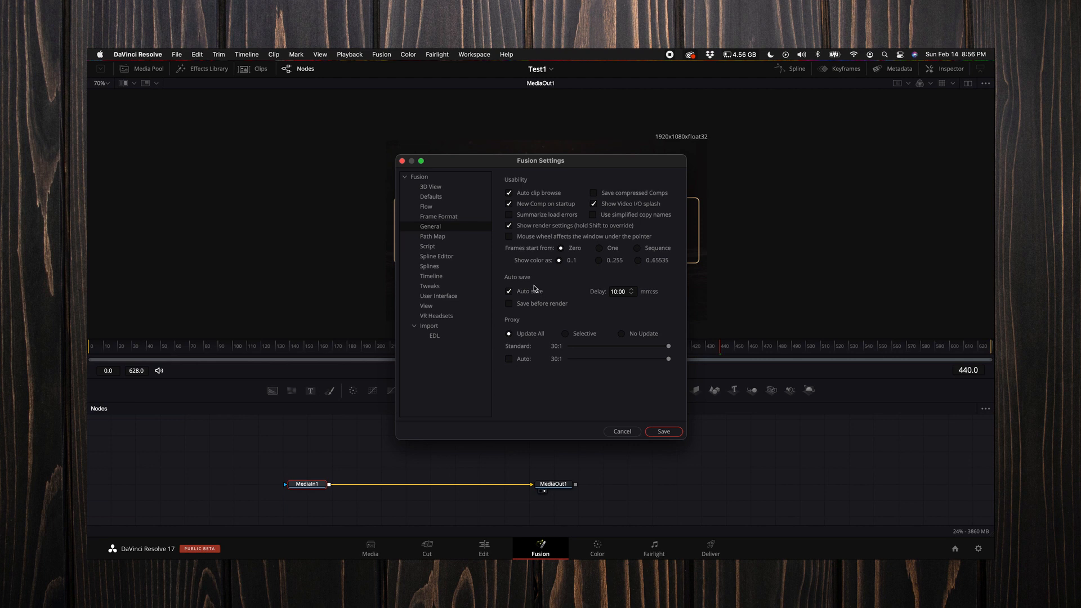
mouse_move(564, 234)
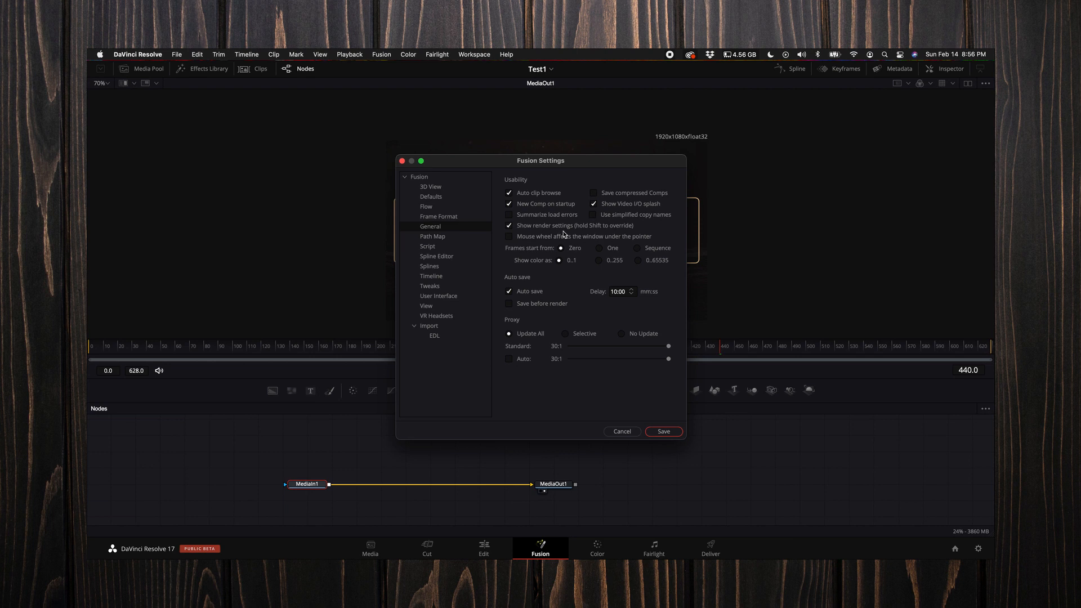
mouse_move(531, 279)
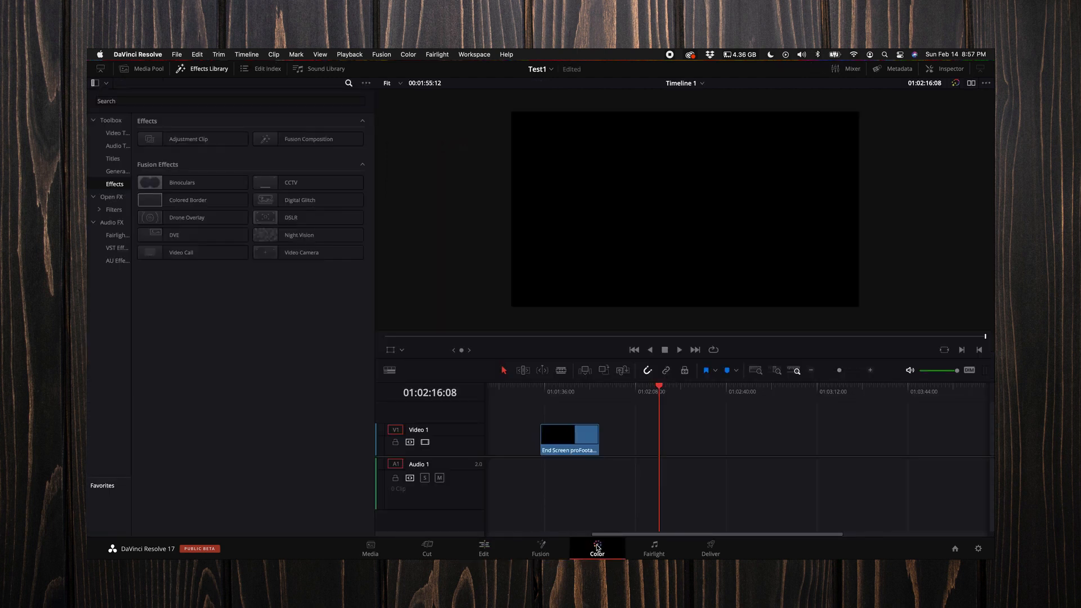
On the Color page, select the Adjustment Clip and its first node 01 to label WB
left_click(597, 544)
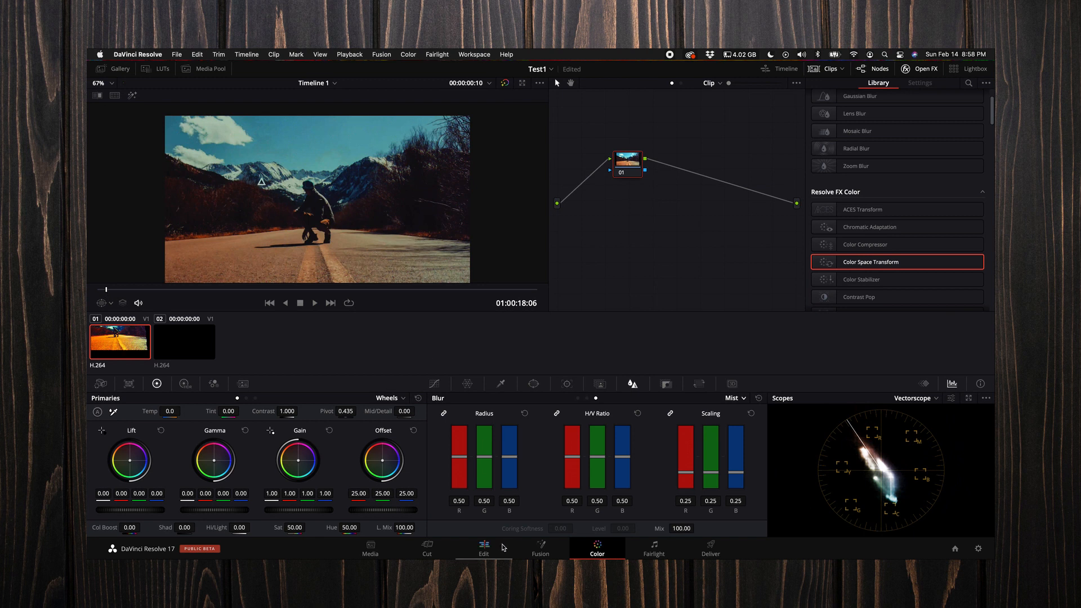
left_click(484, 548)
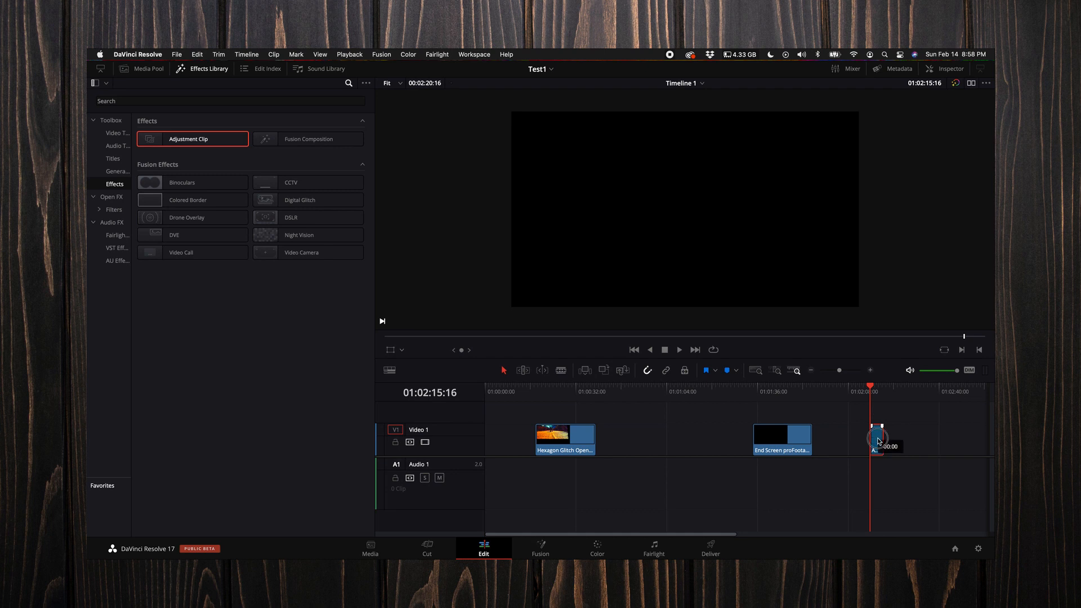
left_click(597, 548)
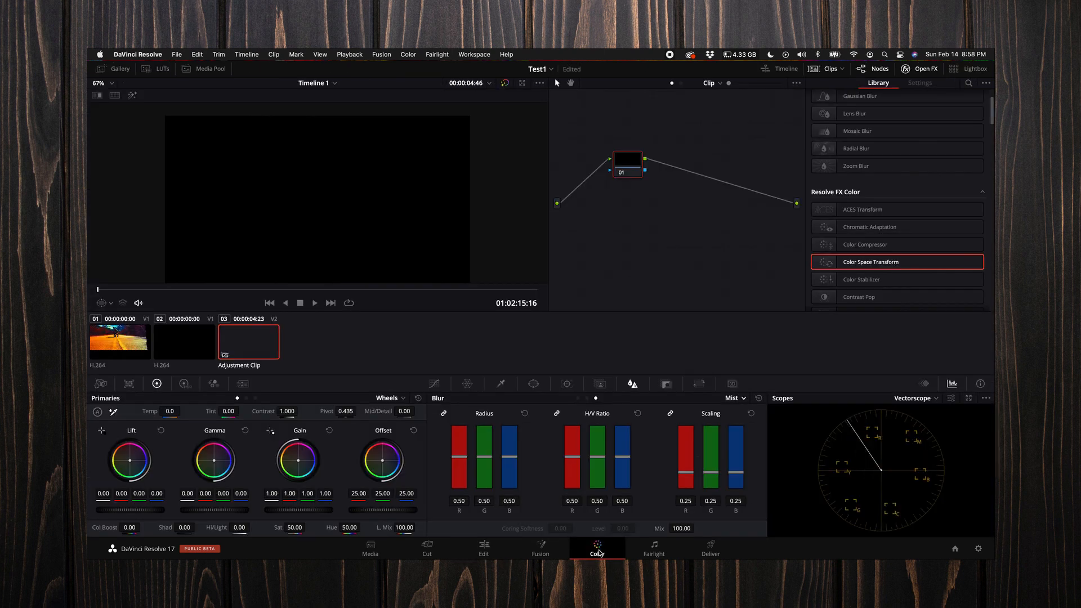
mouse_move(624, 163)
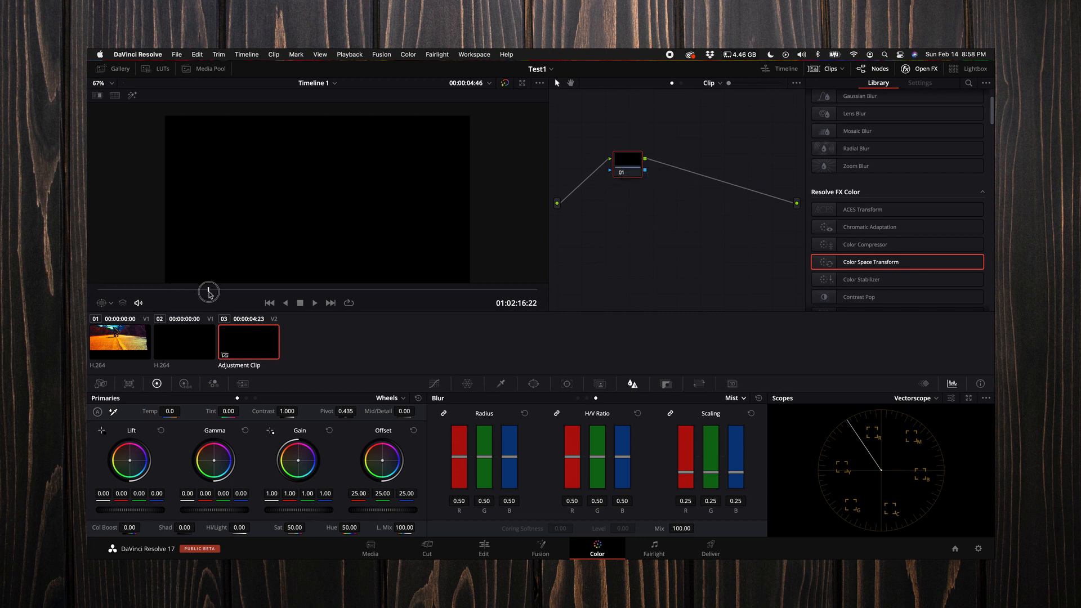
left_click(119, 341)
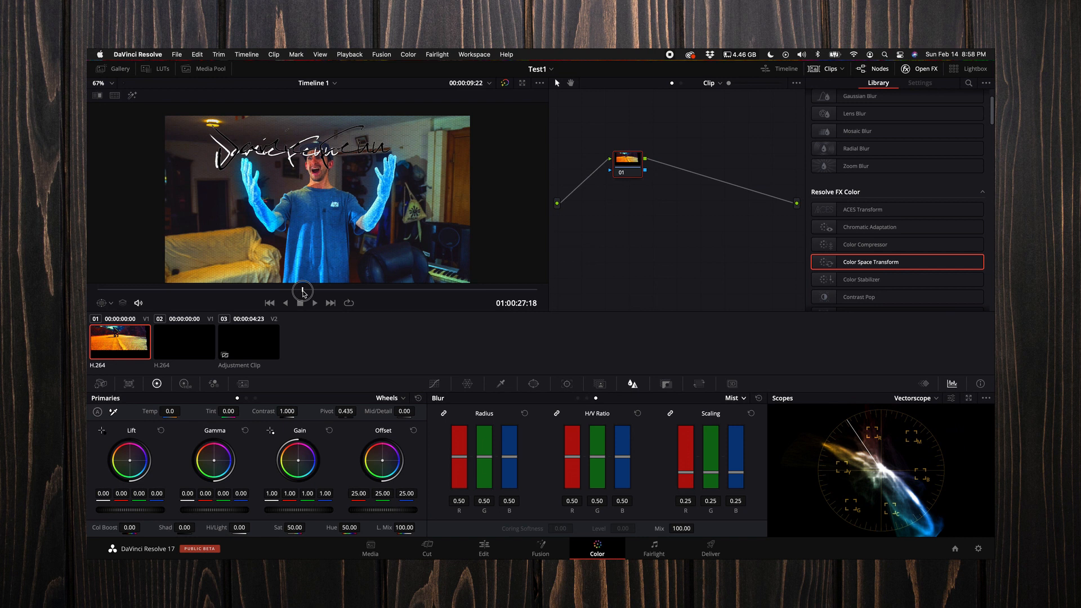
left_click(302, 303)
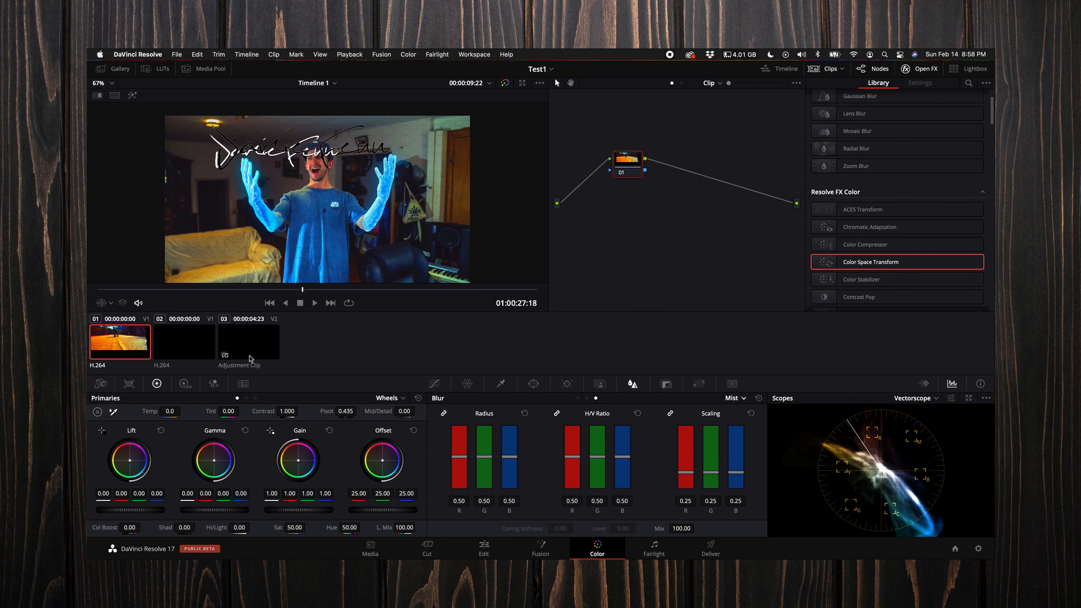
left_click(248, 341)
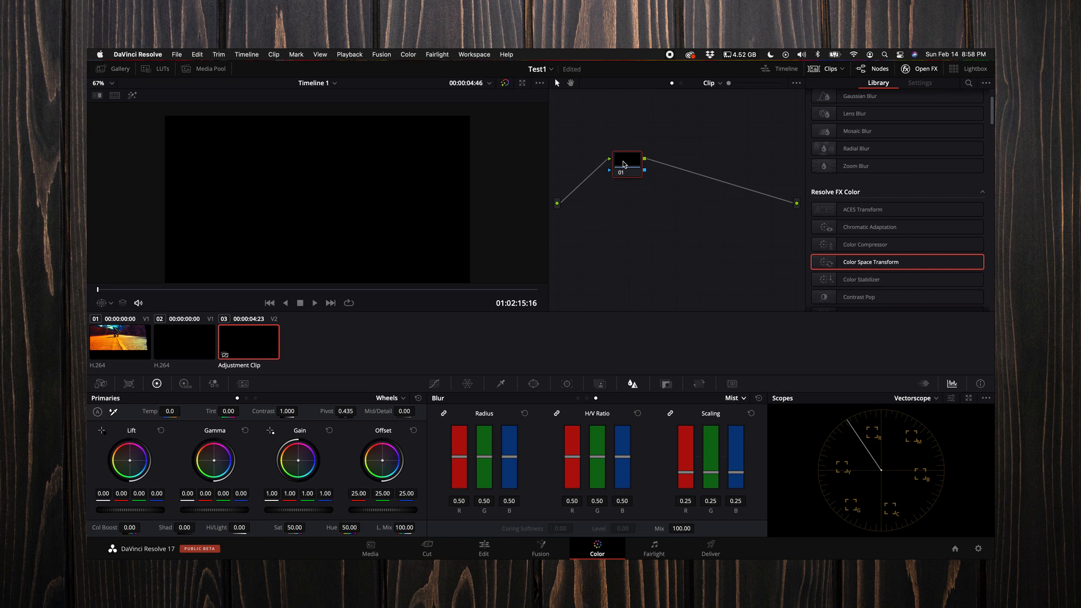
mouse_move(648, 170)
type("WB")
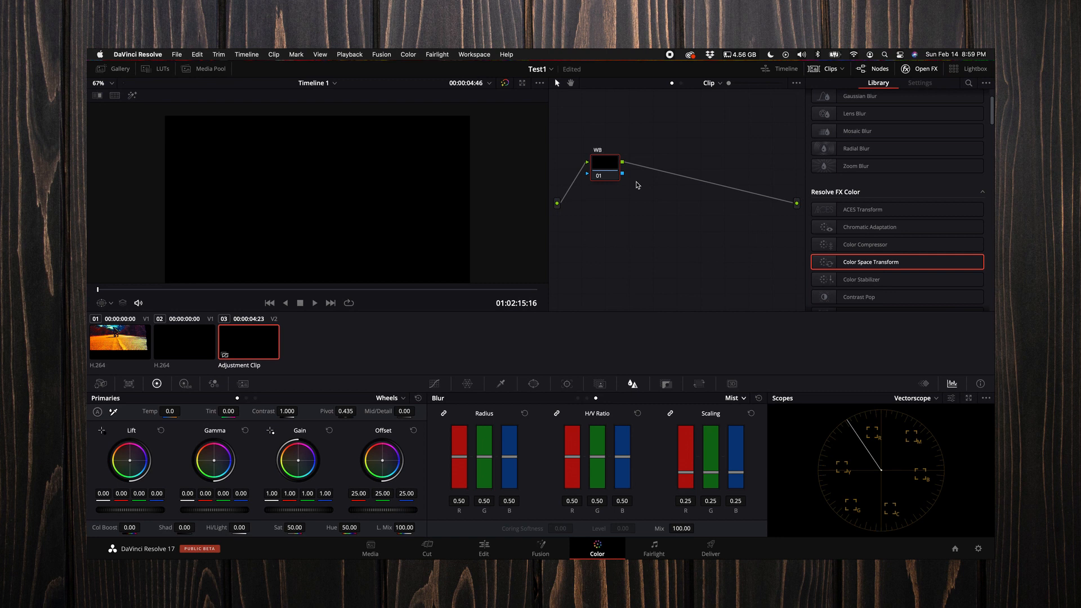
mouse_move(616, 173)
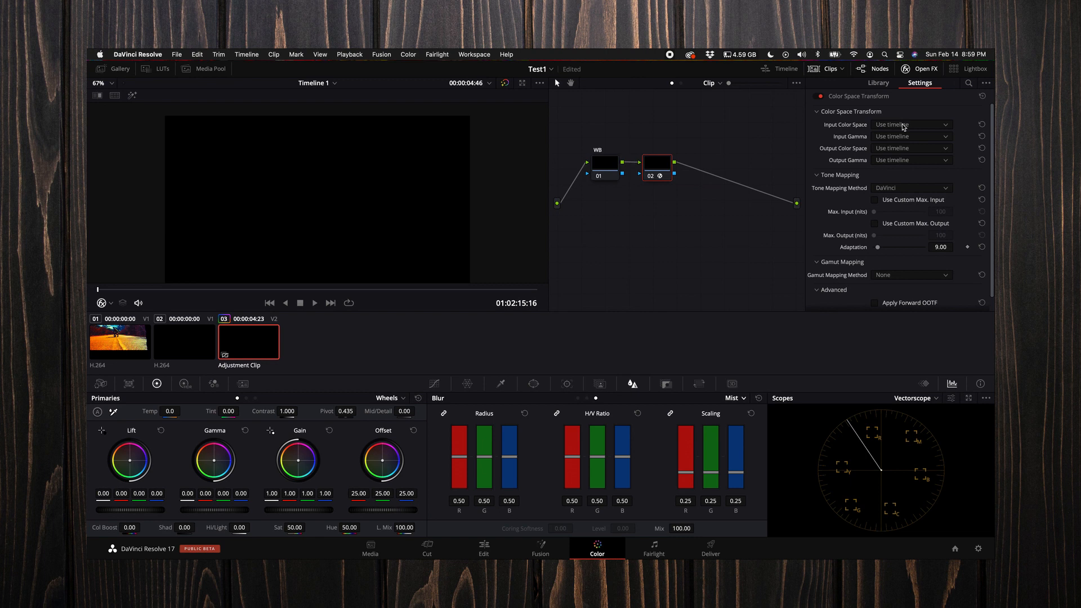
Set node 02's transform to S-Gamut3.Cine, S-Log3, Luminance Mapping and Saturation Compression
left_click(910, 124)
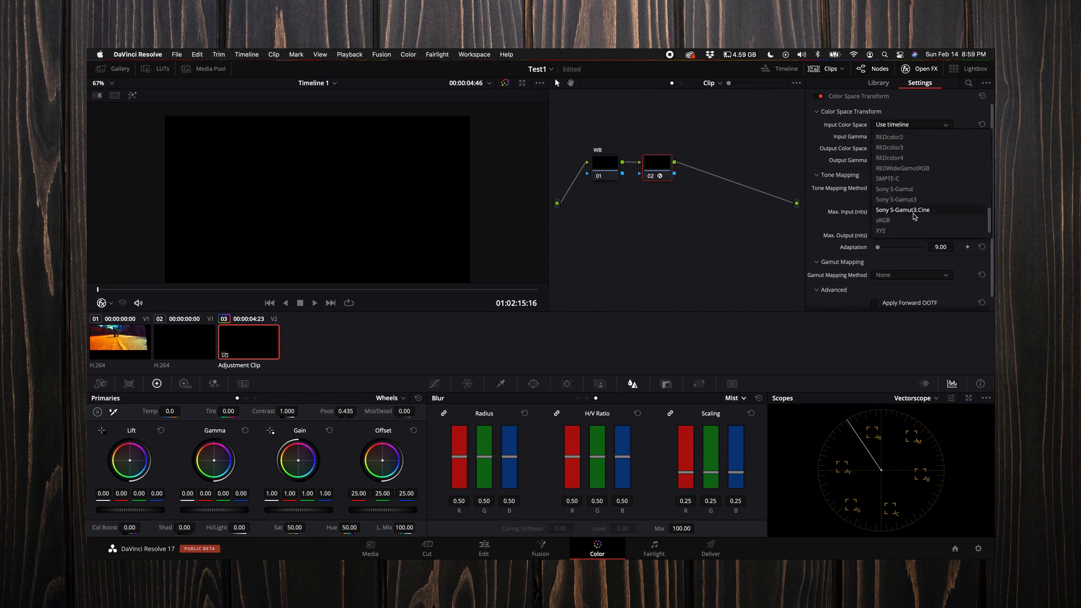
left_click(902, 209)
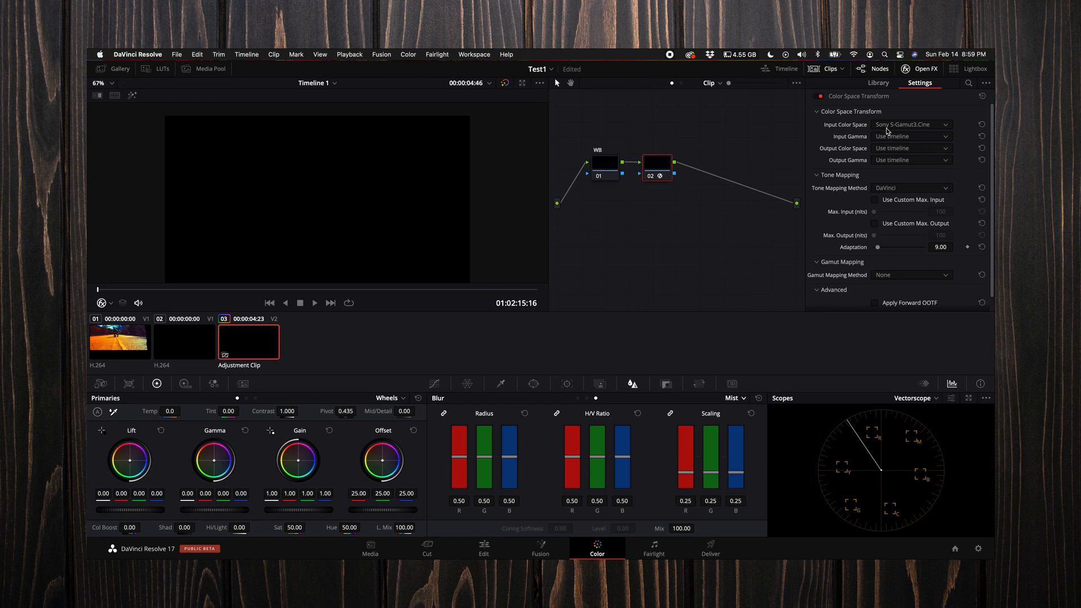
left_click(910, 136)
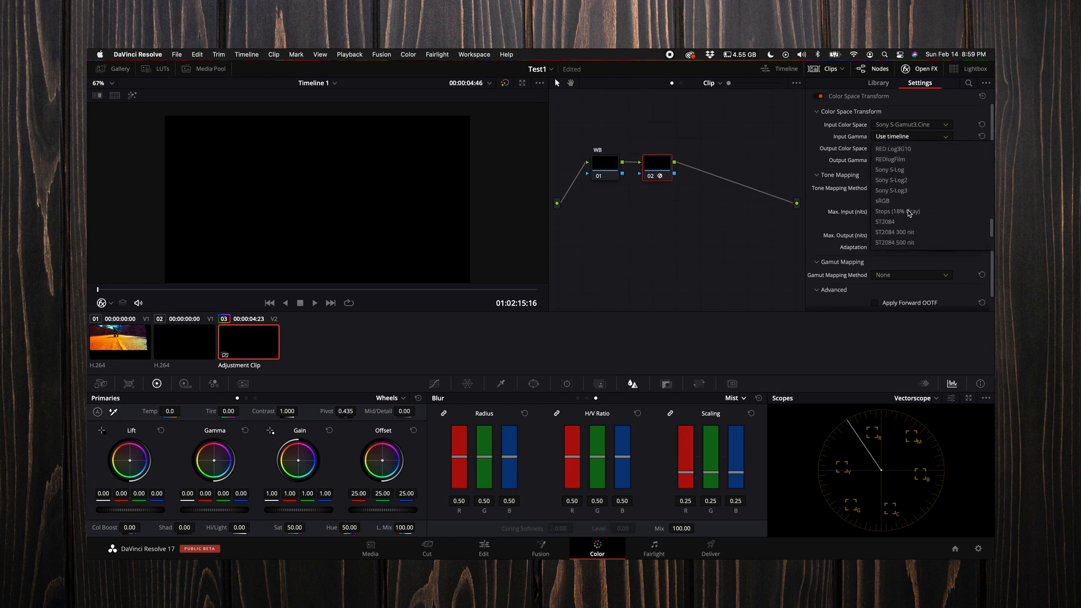
left_click(891, 189)
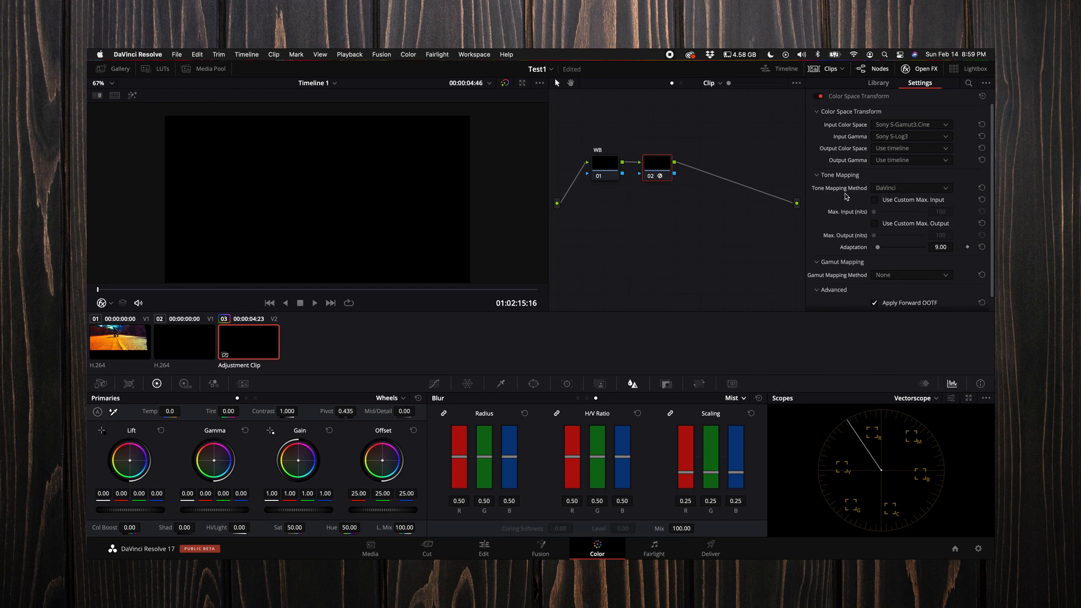
mouse_move(894, 191)
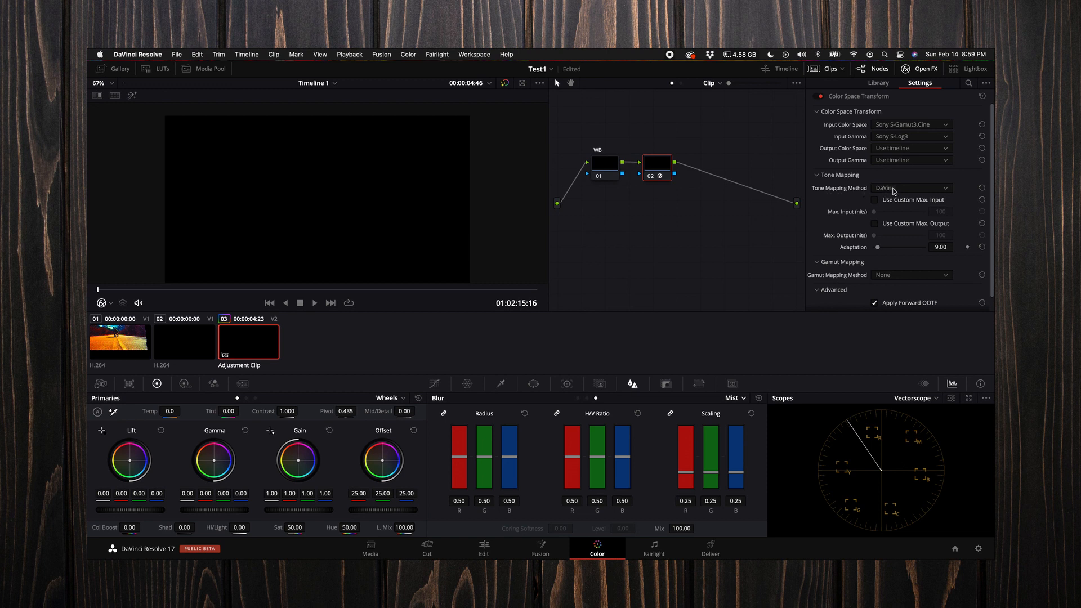
left_click(910, 188)
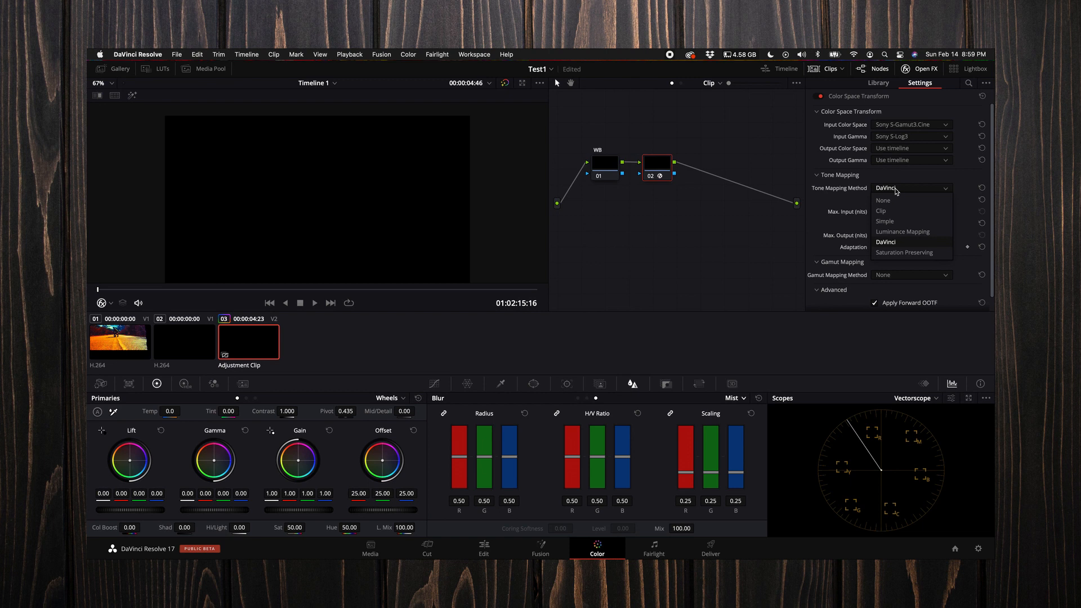
mouse_move(903, 231)
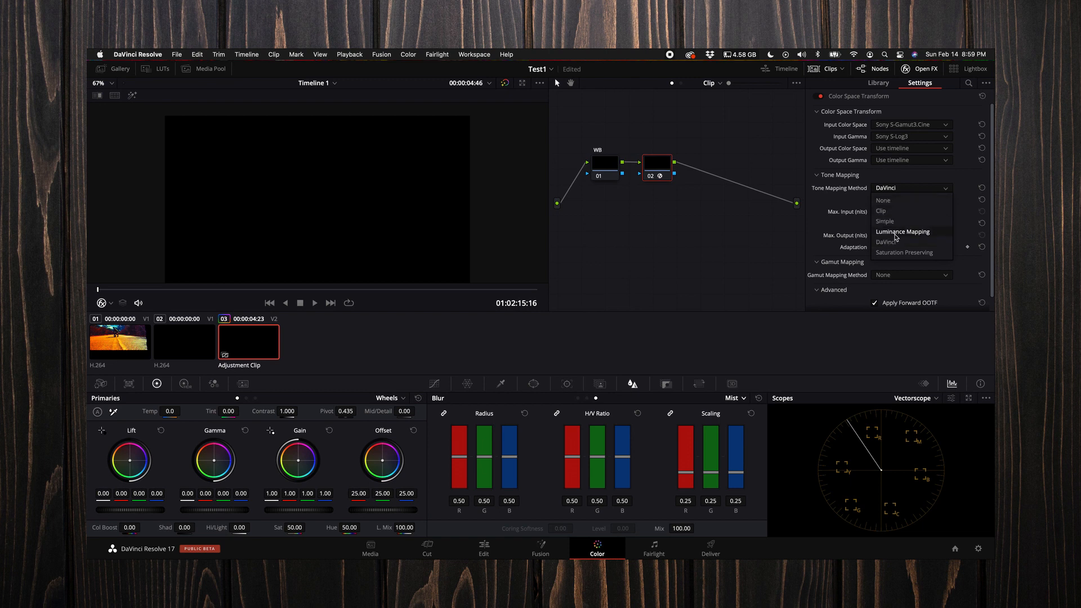
left_click(902, 231)
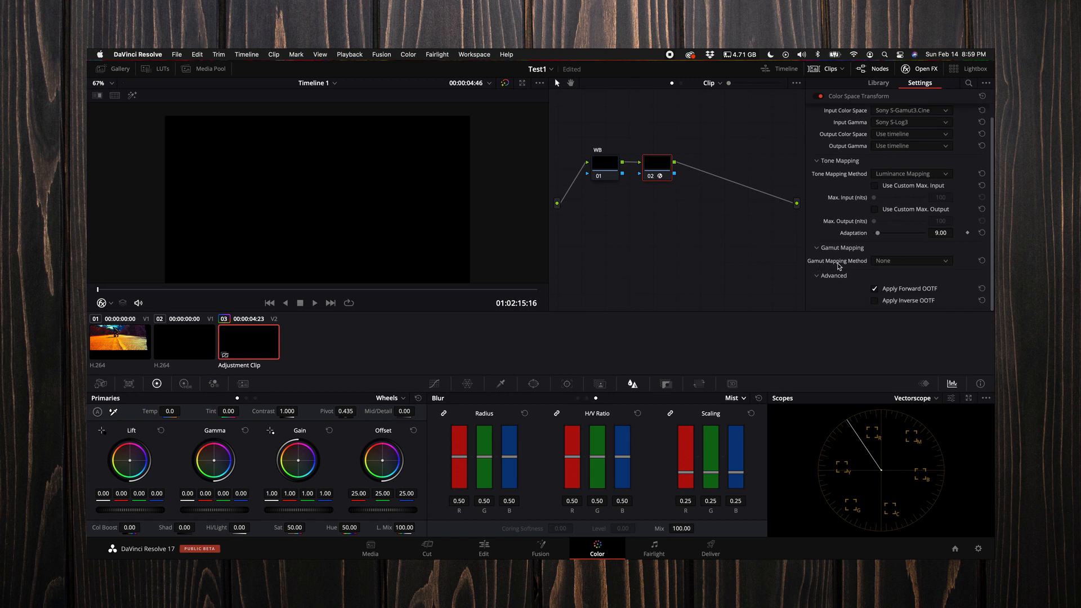
left_click(908, 261)
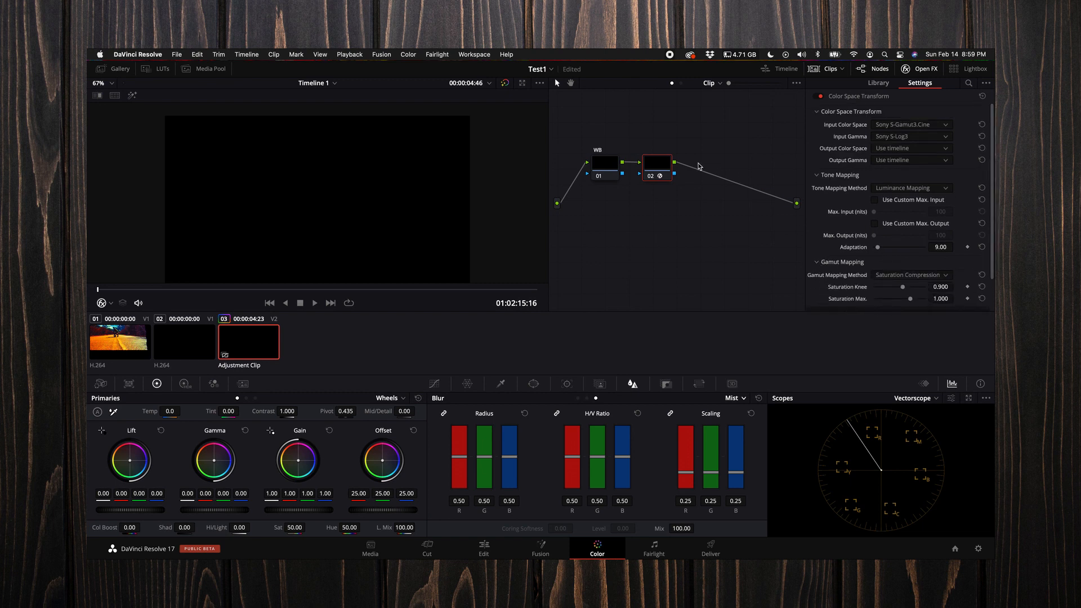
Label the second node CST and add a serial third node
right_click(653, 164)
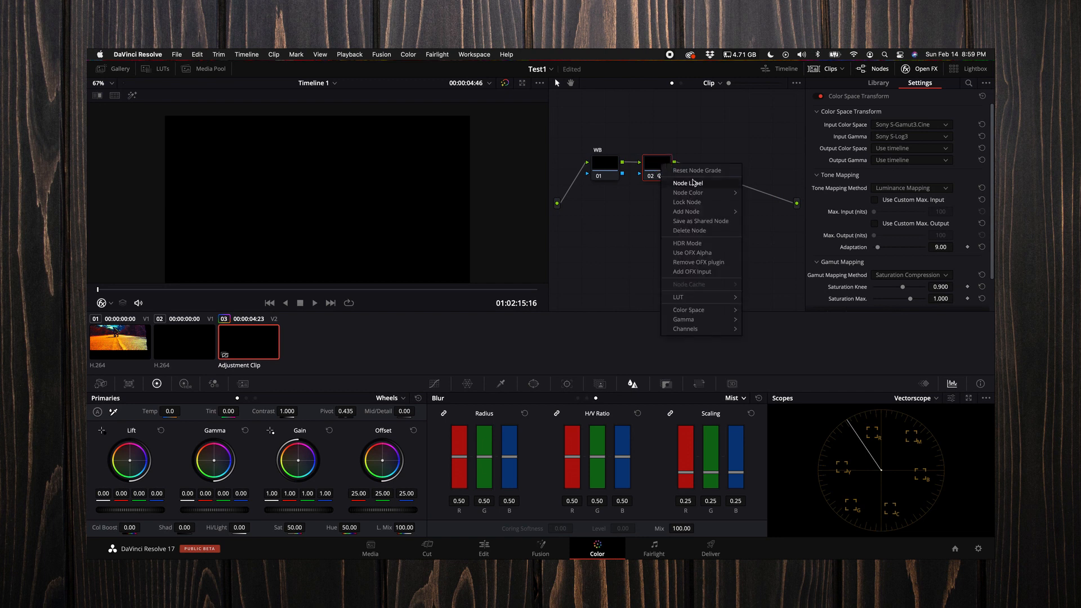
left_click(687, 182)
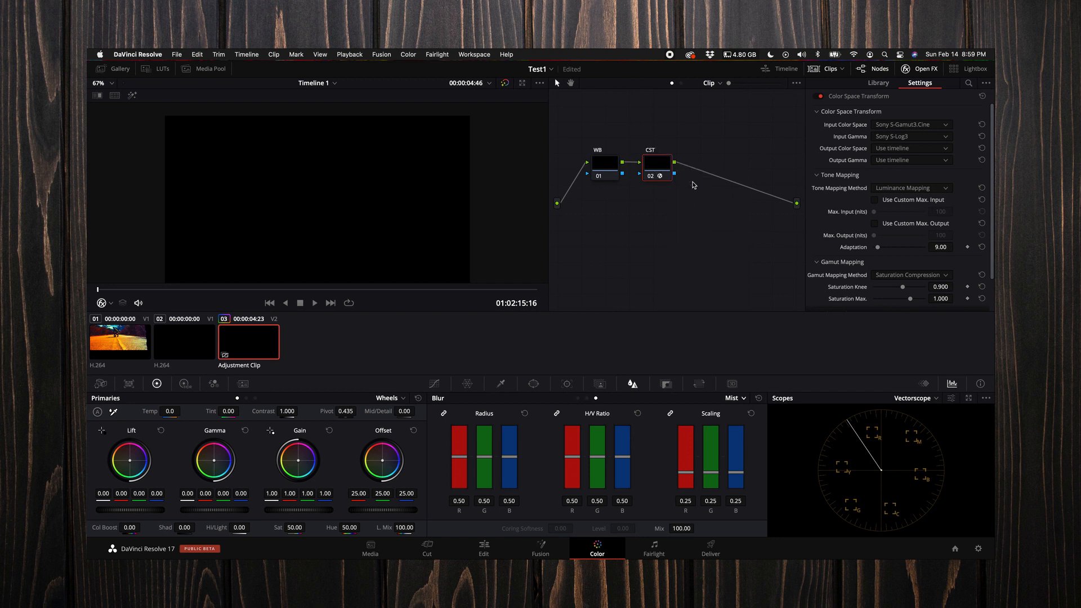
left_click(878, 83)
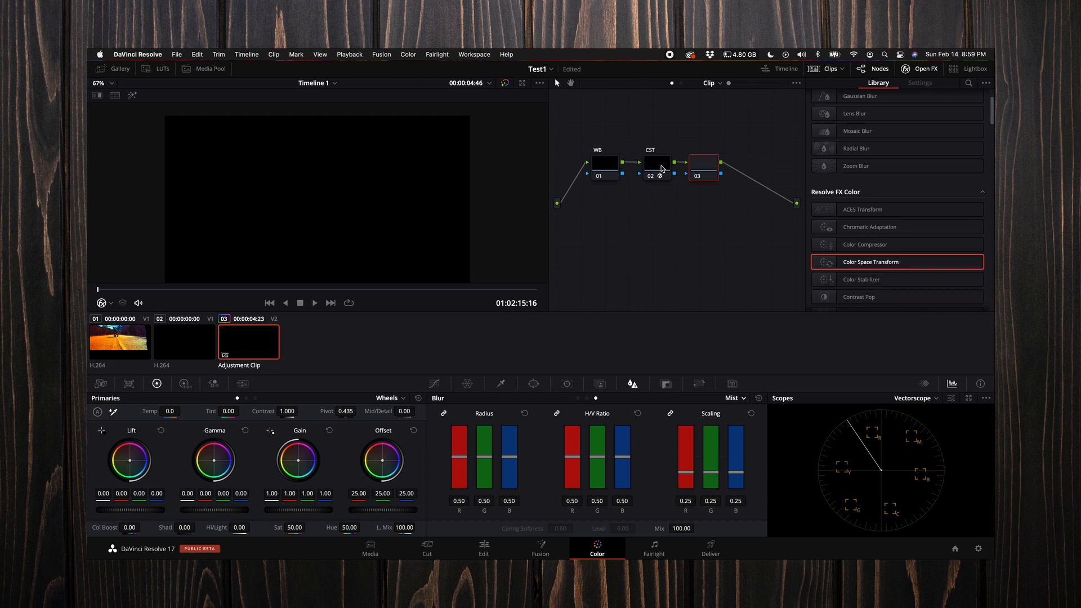
Label the new nodes EXP, HUE SAT and SHARP, then reselect the WB node
right_click(702, 166)
type("EXP")
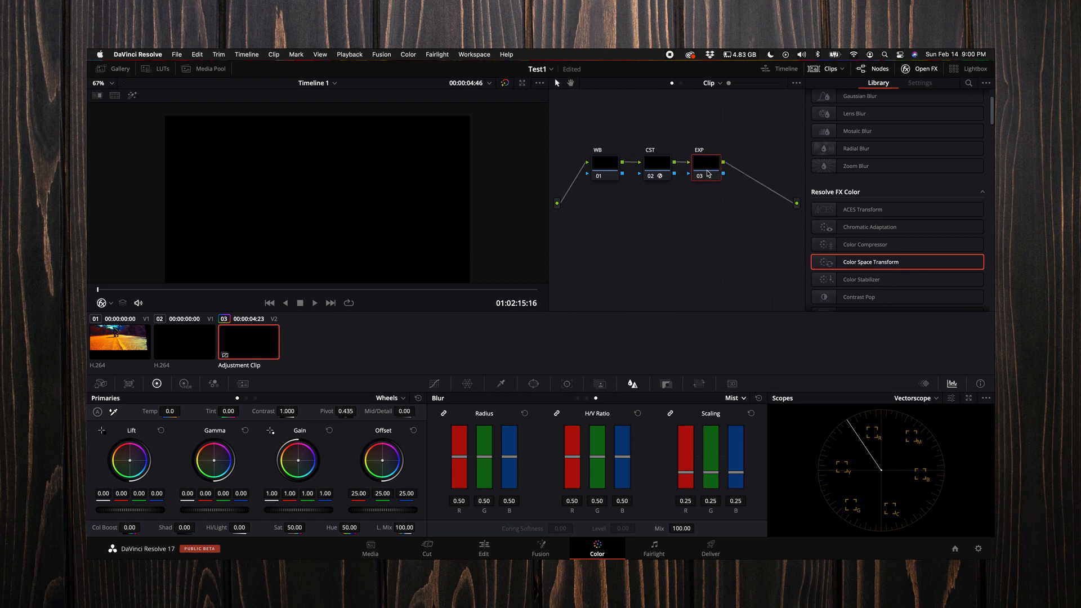
mouse_move(730, 150)
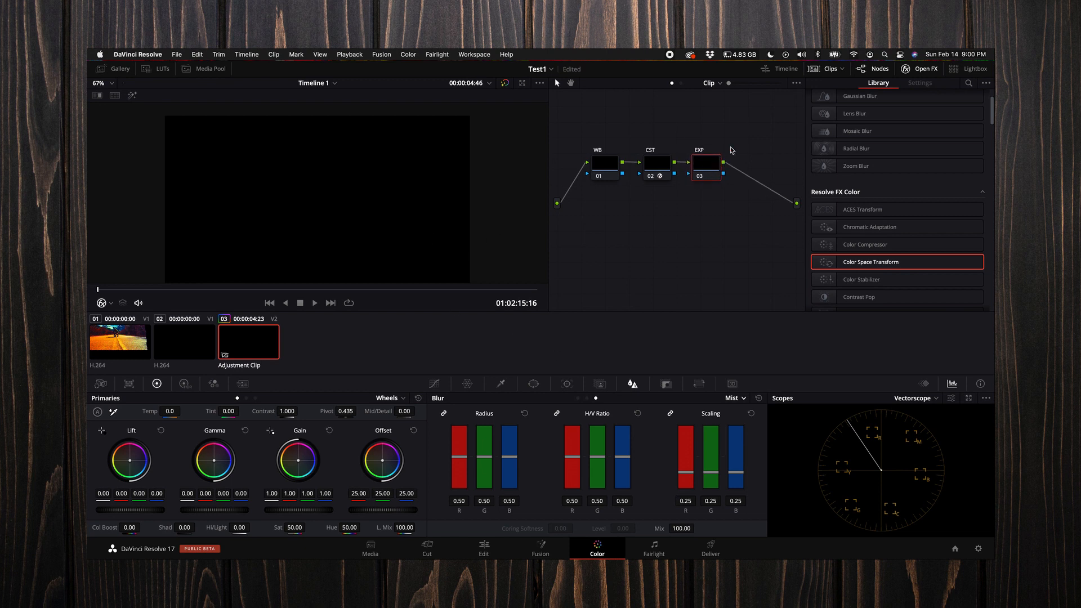
mouse_move(716, 171)
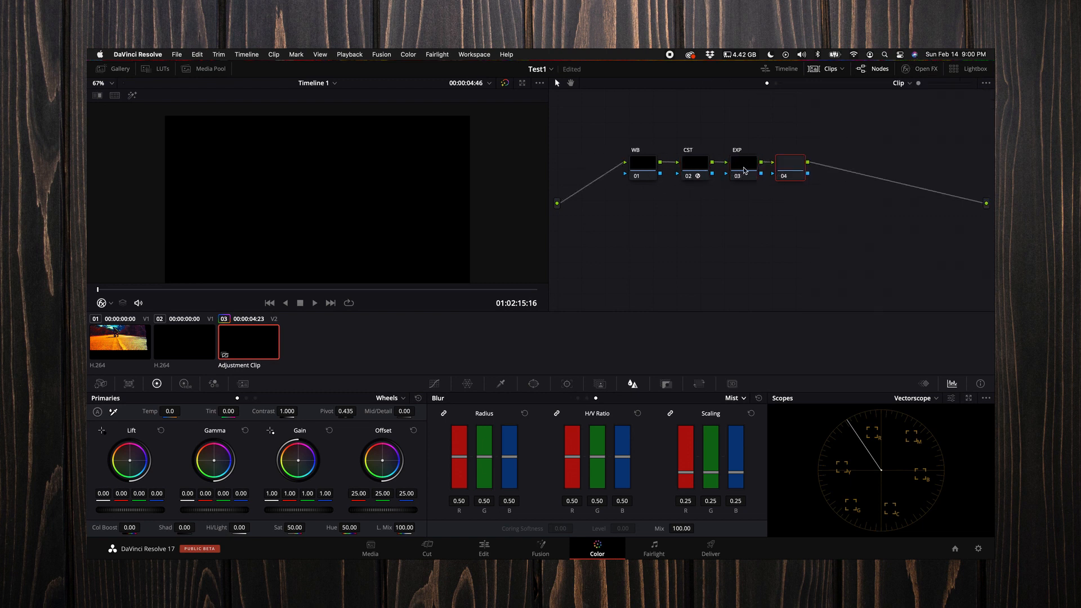
right_click(789, 163)
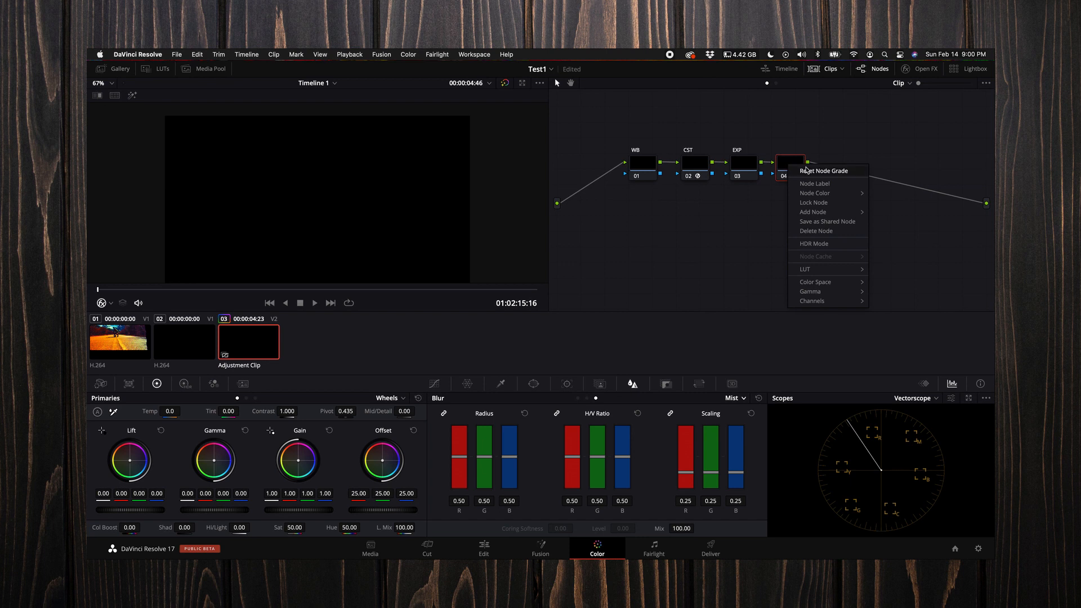
left_click(814, 184)
type("HUE SAT")
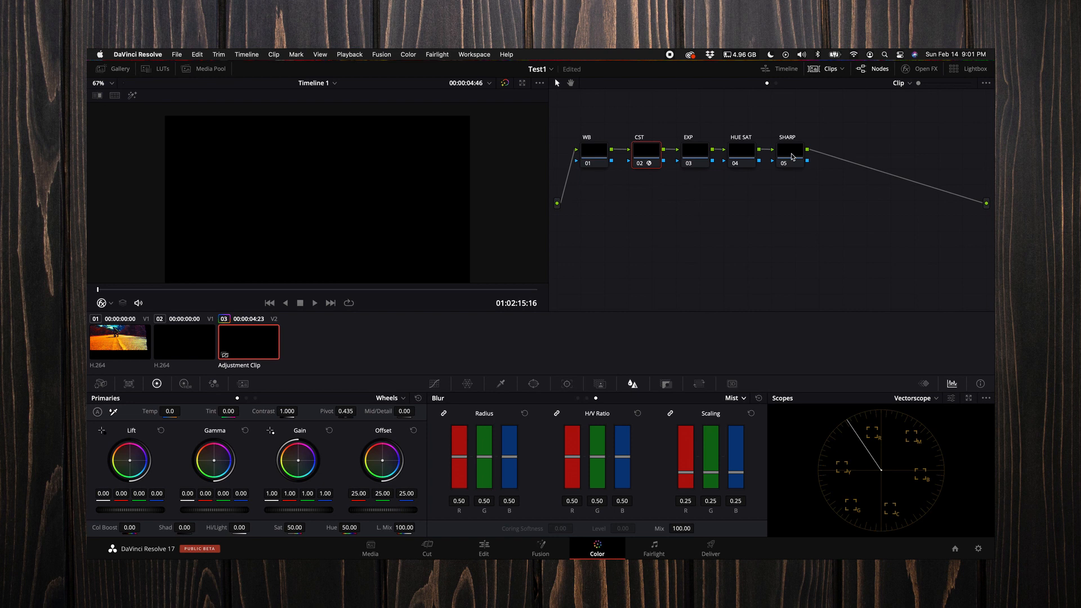
mouse_move(792, 151)
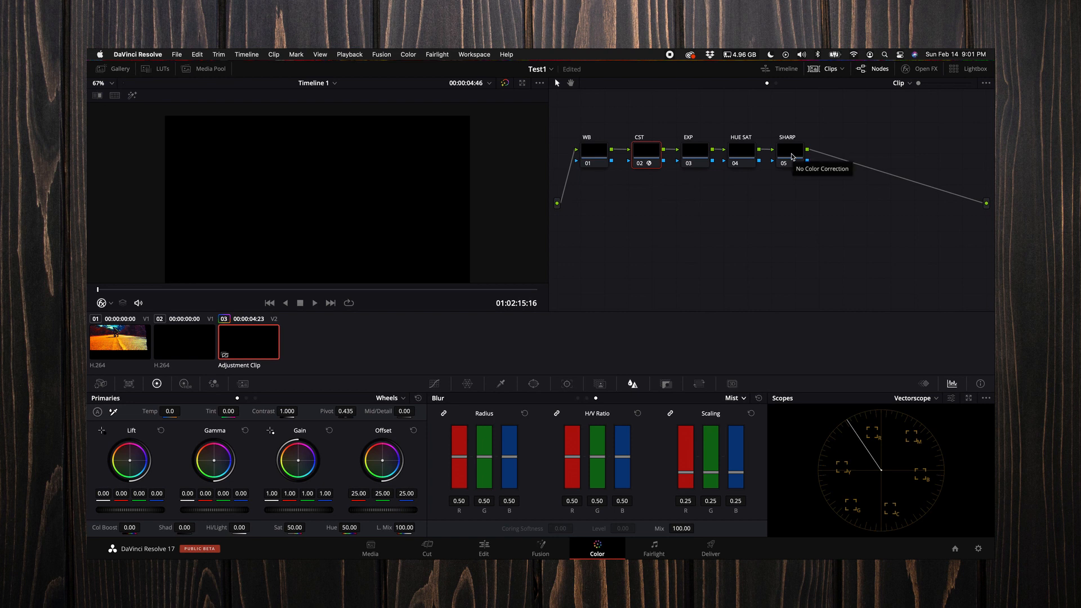
left_click(593, 154)
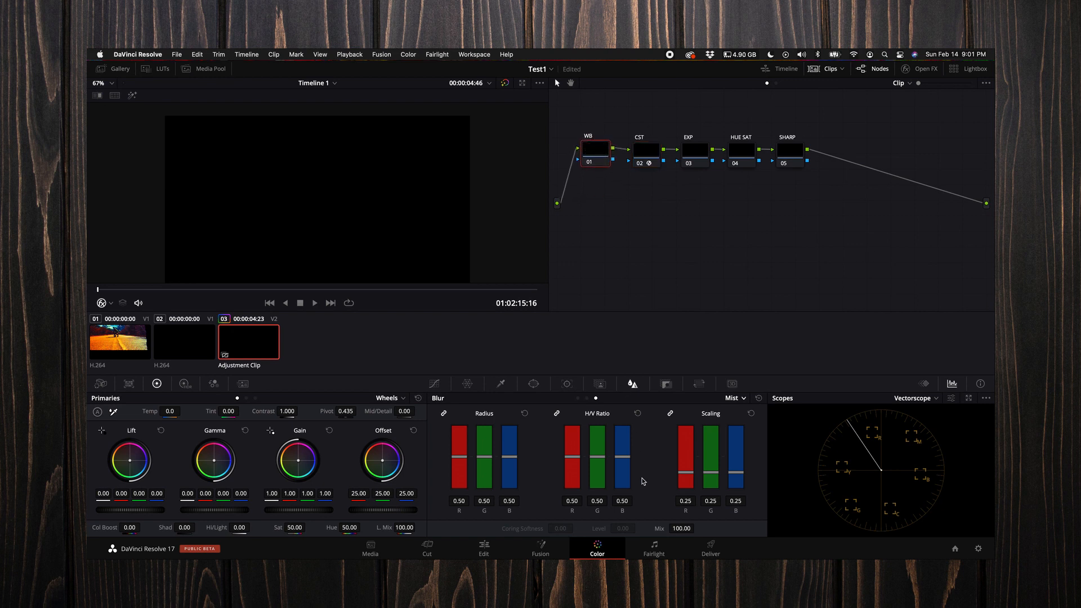
left_click(652, 548)
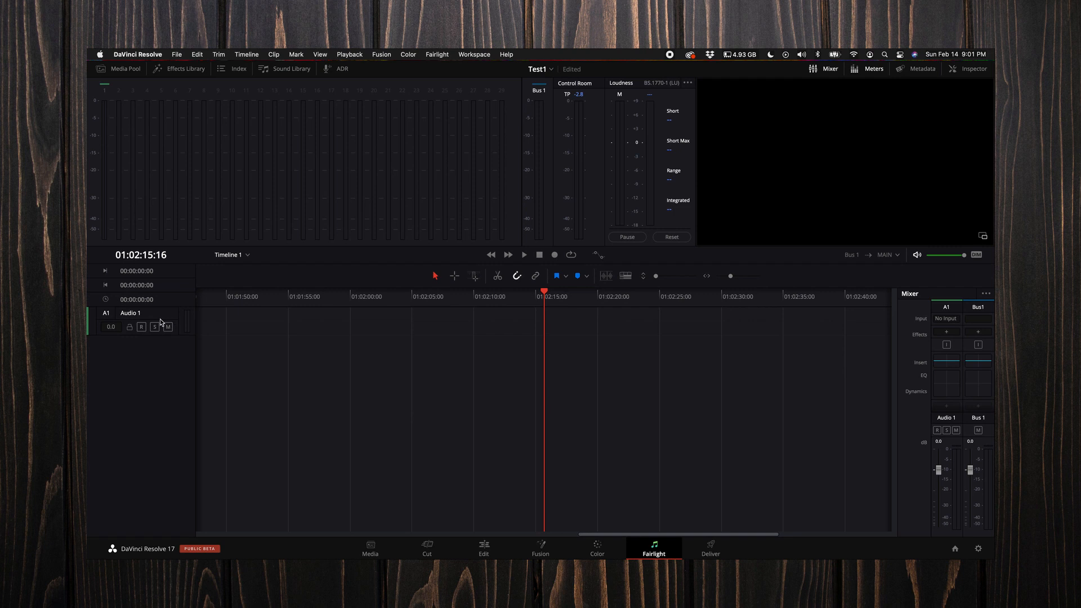
Rename audio track A1 to Scratch and check it on the Edit page
double_click(129, 313)
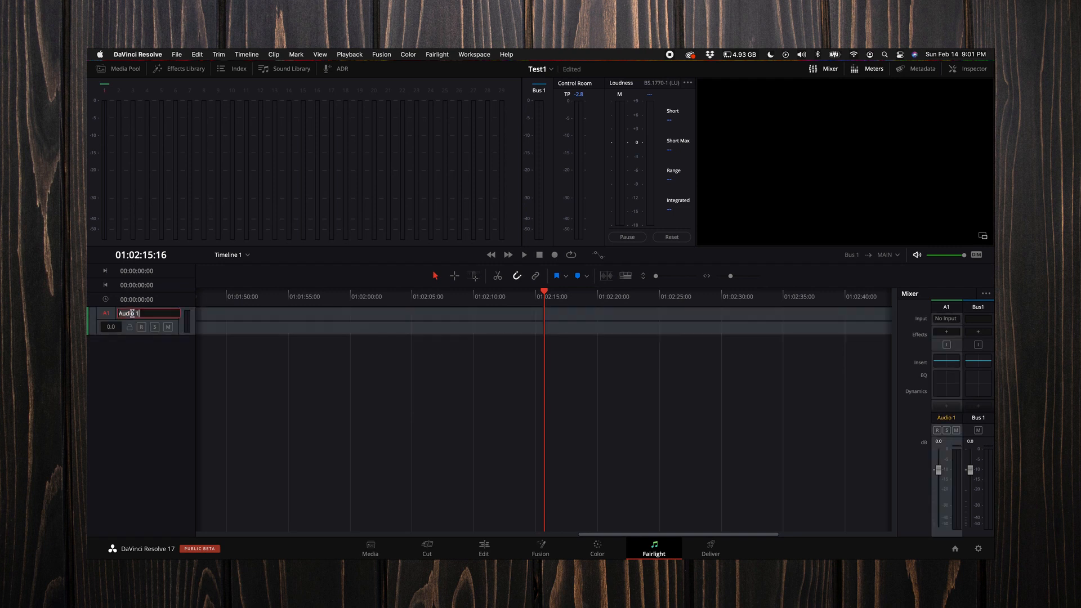
type("Scar")
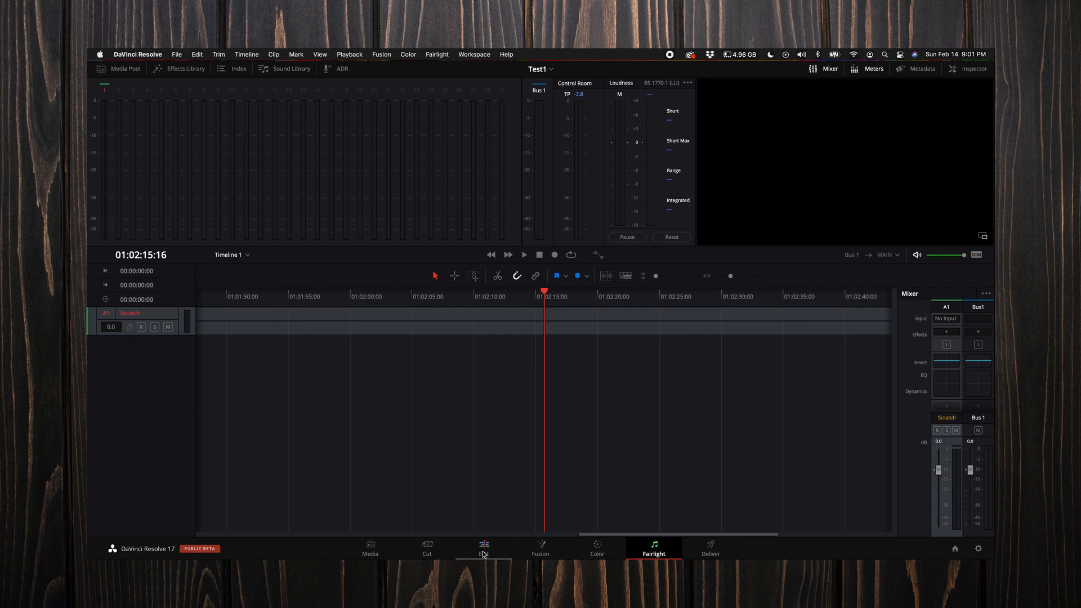
left_click(483, 548)
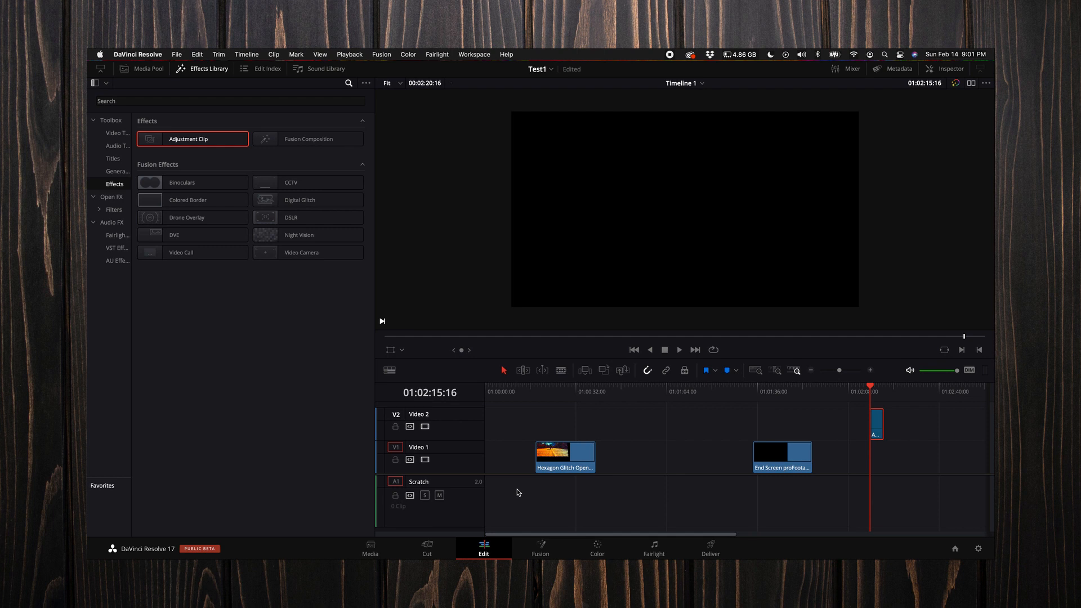
mouse_move(643, 548)
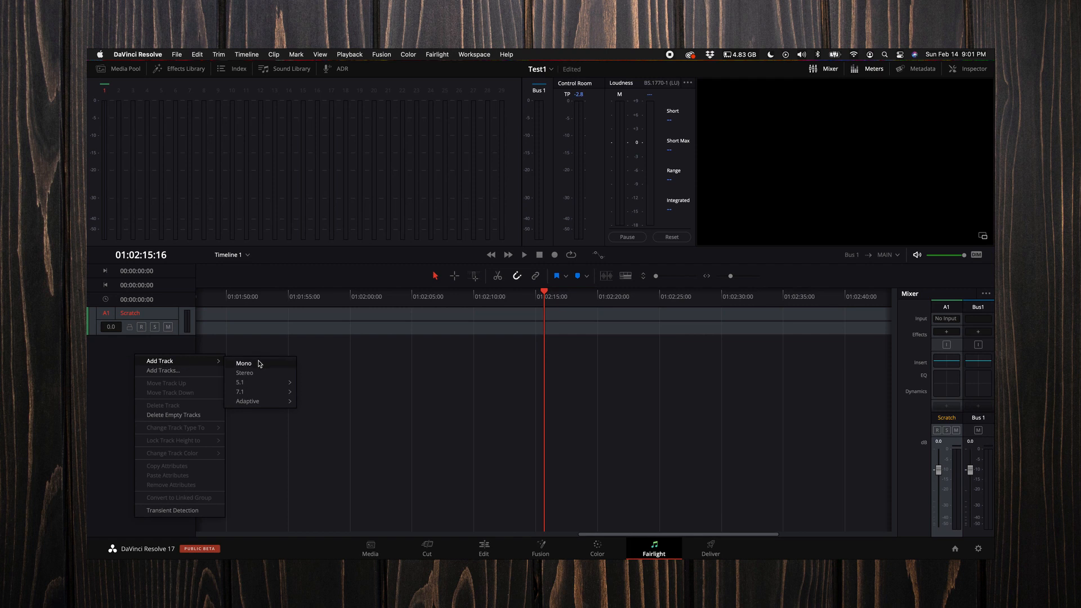
Add a mono second audio track and name it REC VOICE
left_click(243, 363)
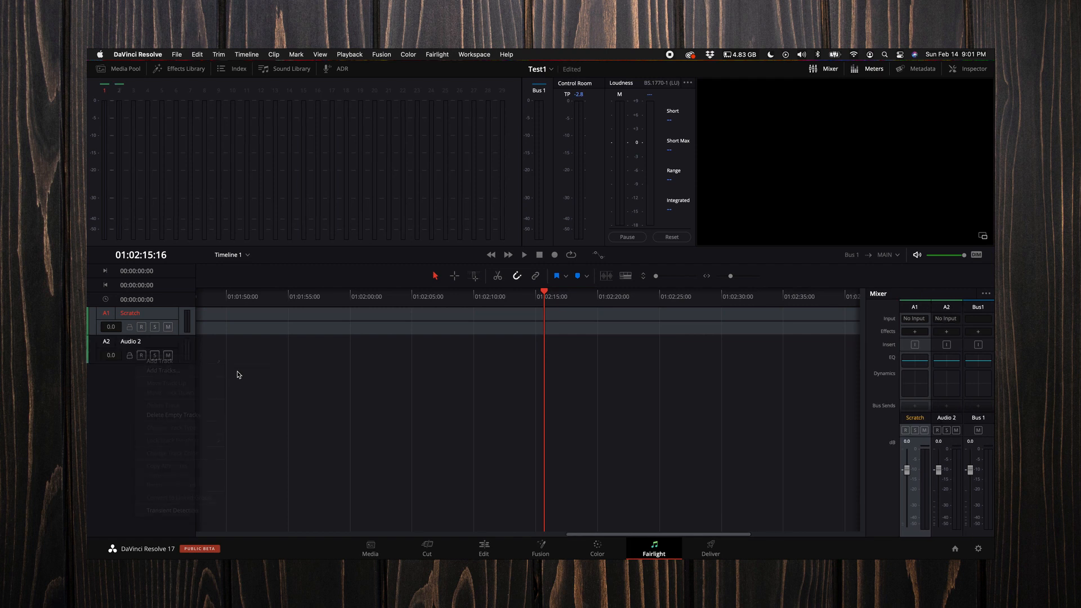
left_click(128, 342)
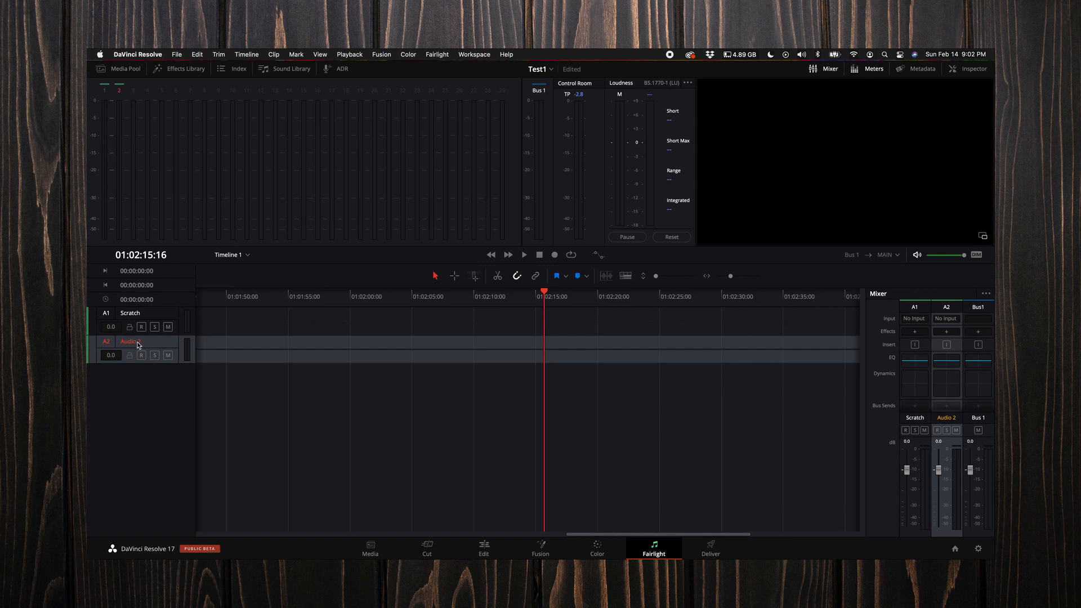
double_click(129, 341)
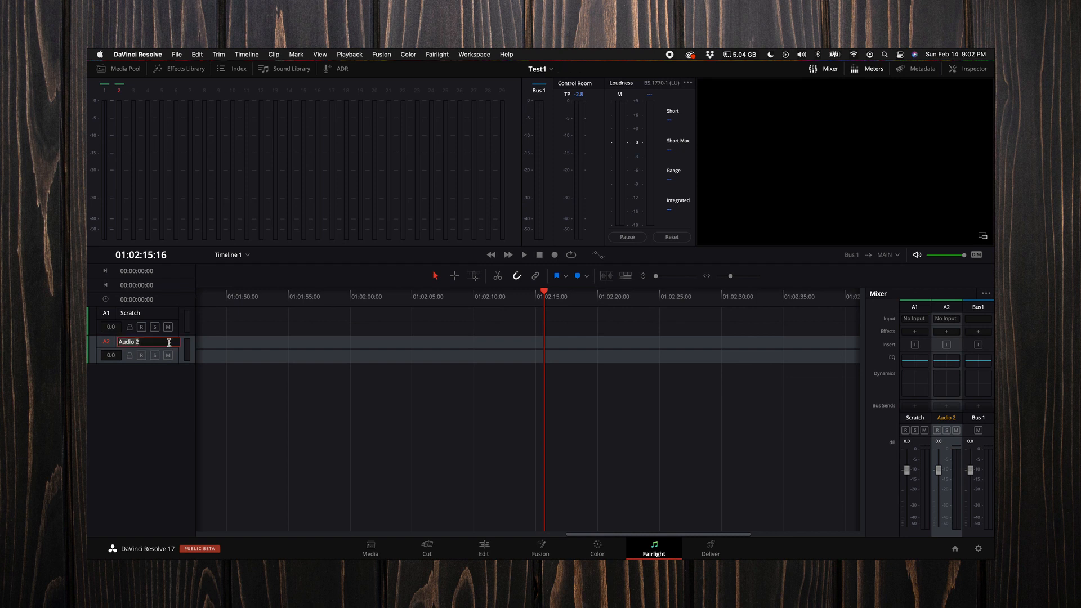
type("REC VOICE")
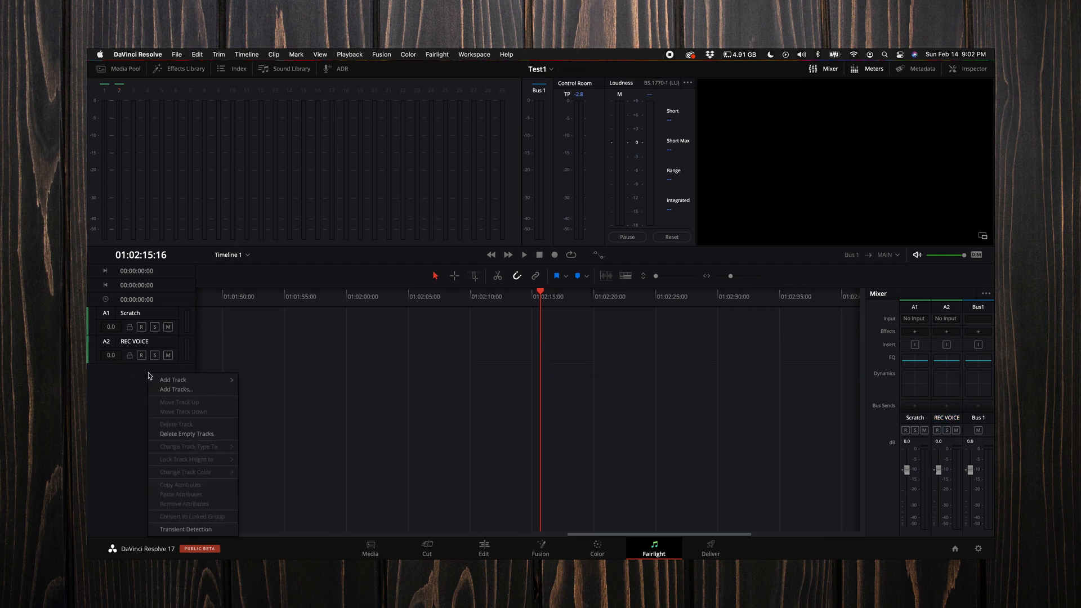
Add three more tracks, the last stereo, named MUSIC, SOUND FX and SOUND FX 2
left_click(173, 379)
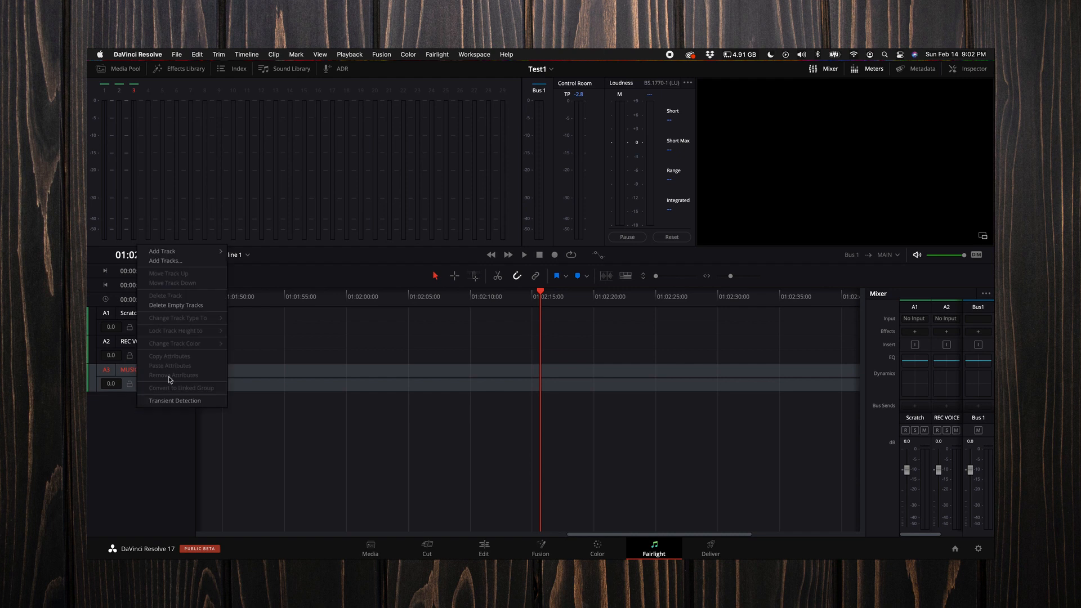
left_click(162, 250)
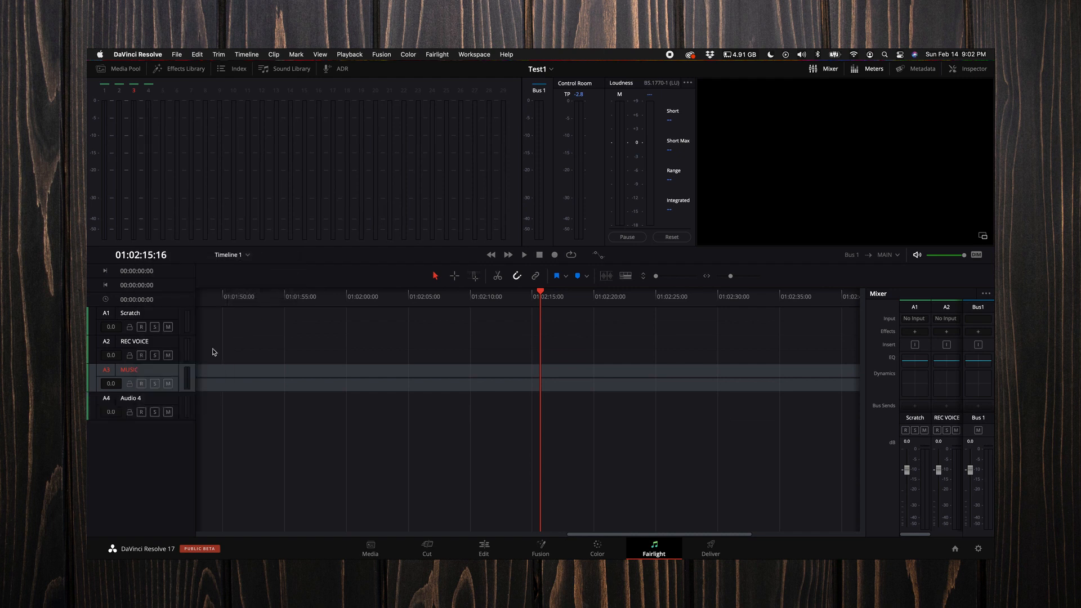
double_click(130, 398)
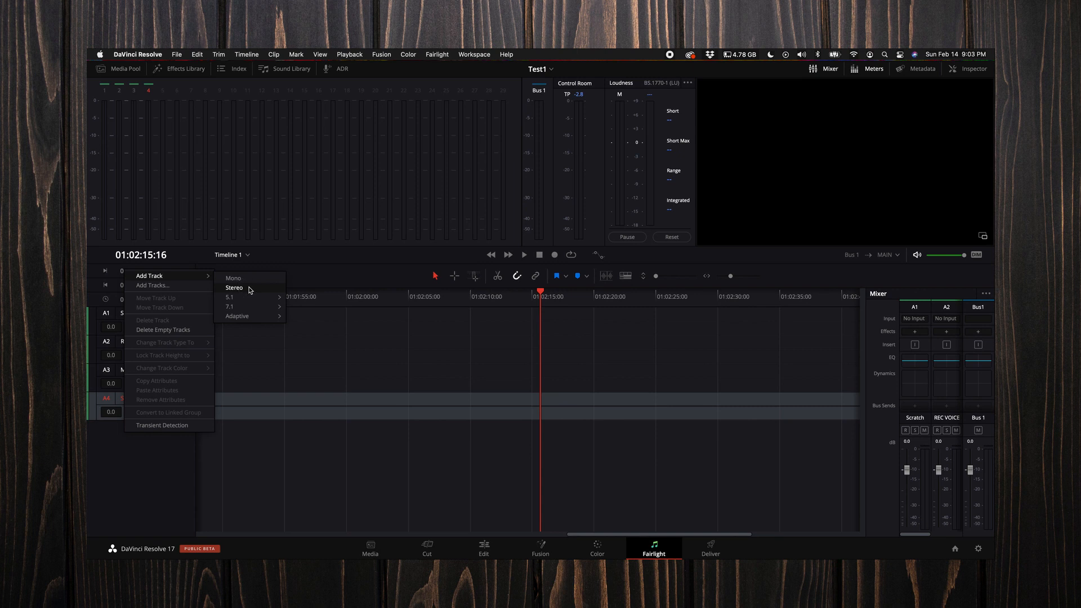
left_click(234, 288)
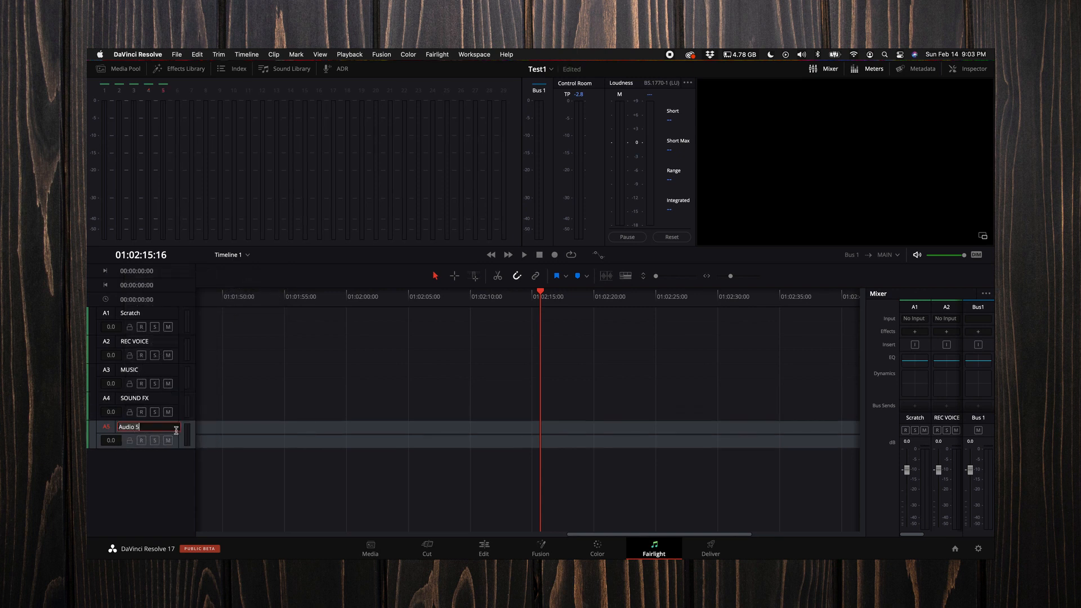
type("SOUND FX 2")
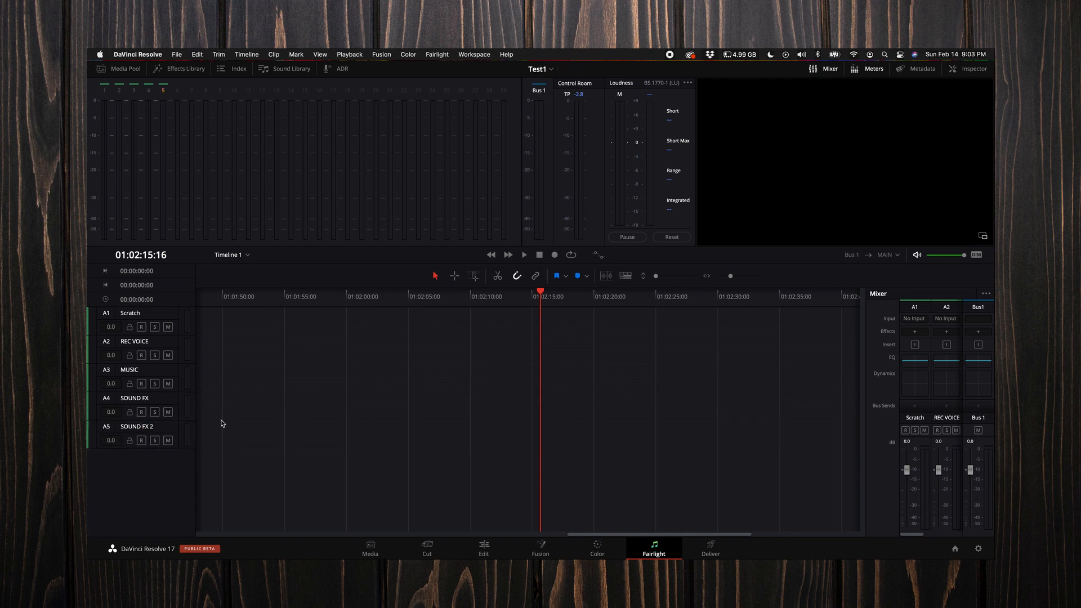
mouse_move(236, 439)
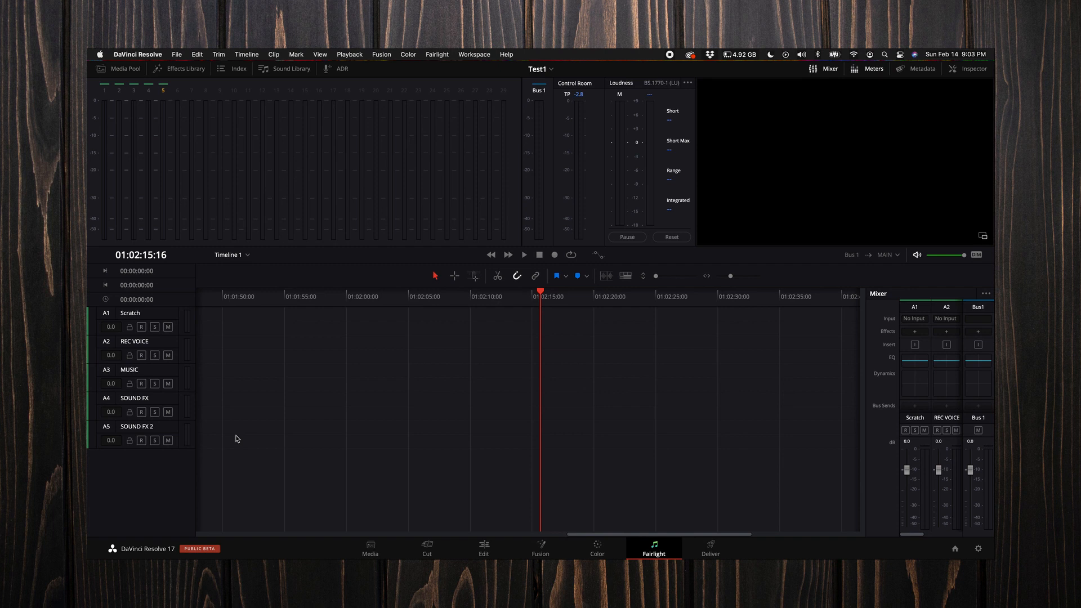
left_click(134, 341)
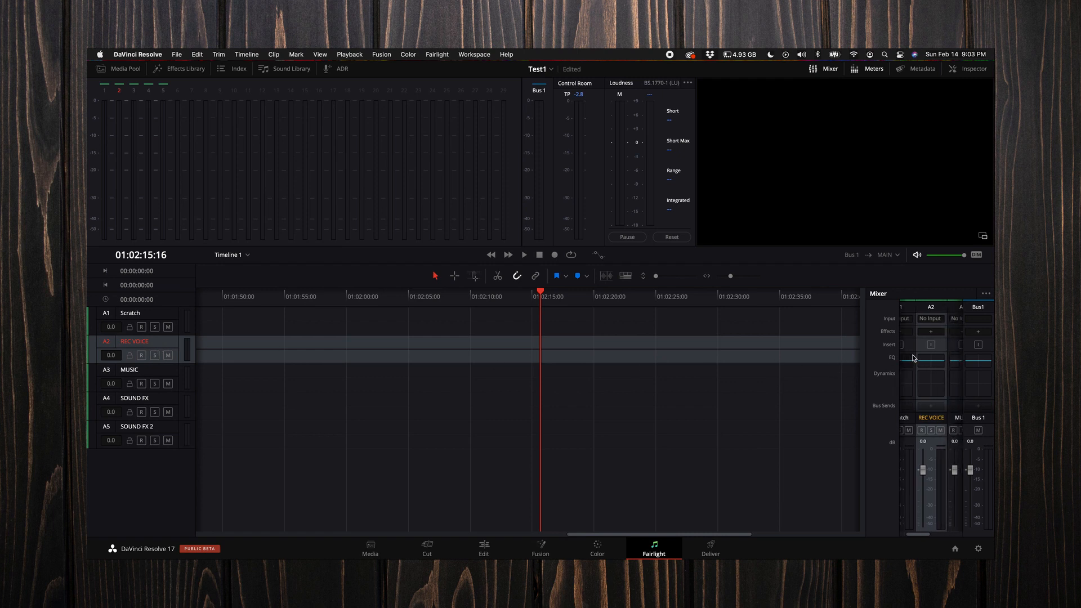
mouse_move(865, 375)
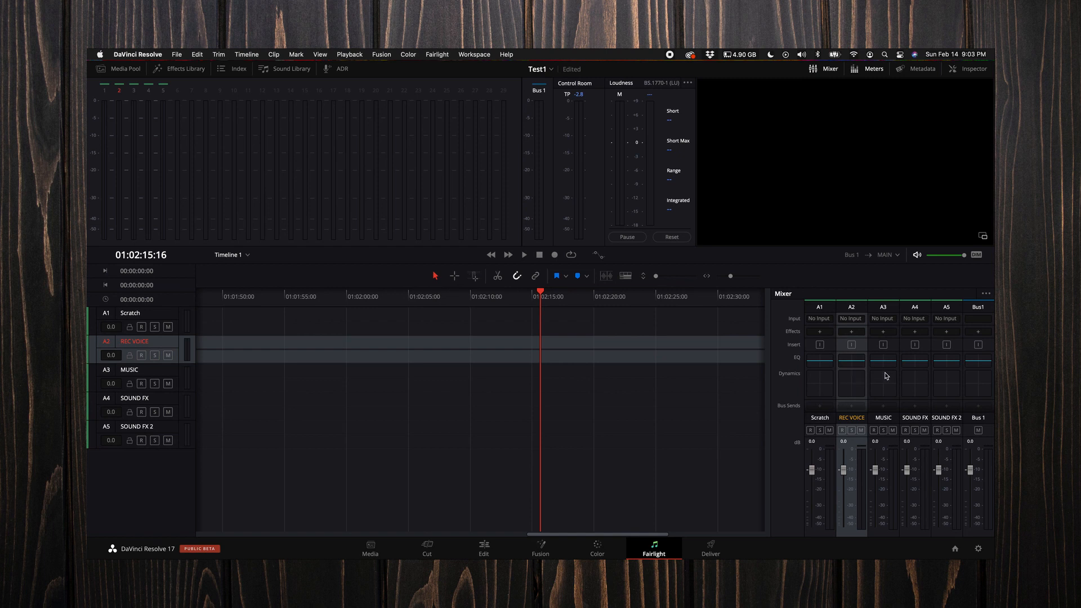
Set Fairlight target loudness to -13 LUFS on the EBU +9 scale and save
left_click(851, 331)
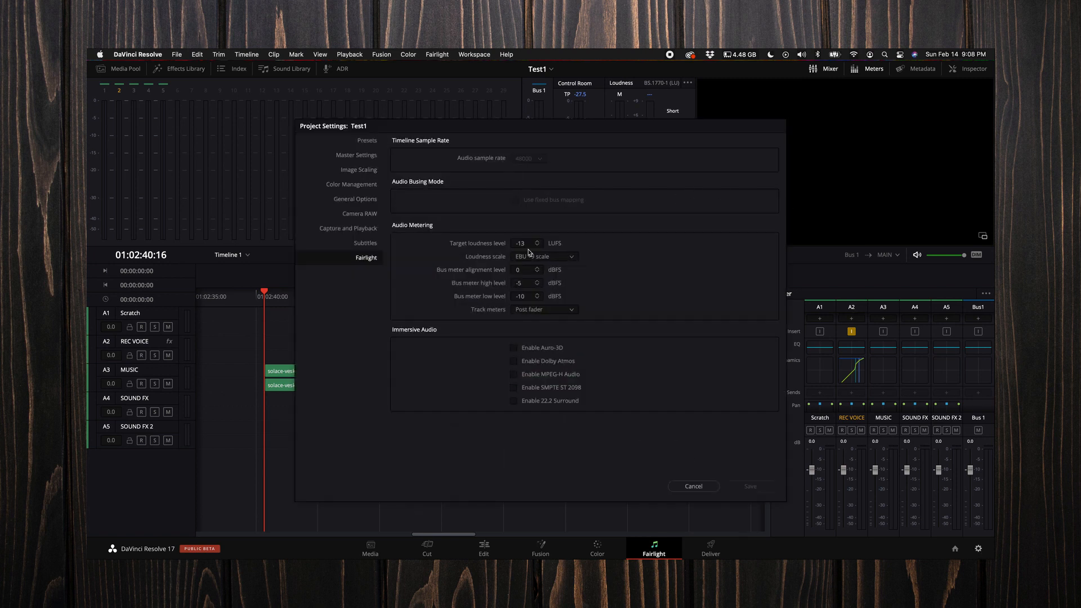
left_click(544, 256)
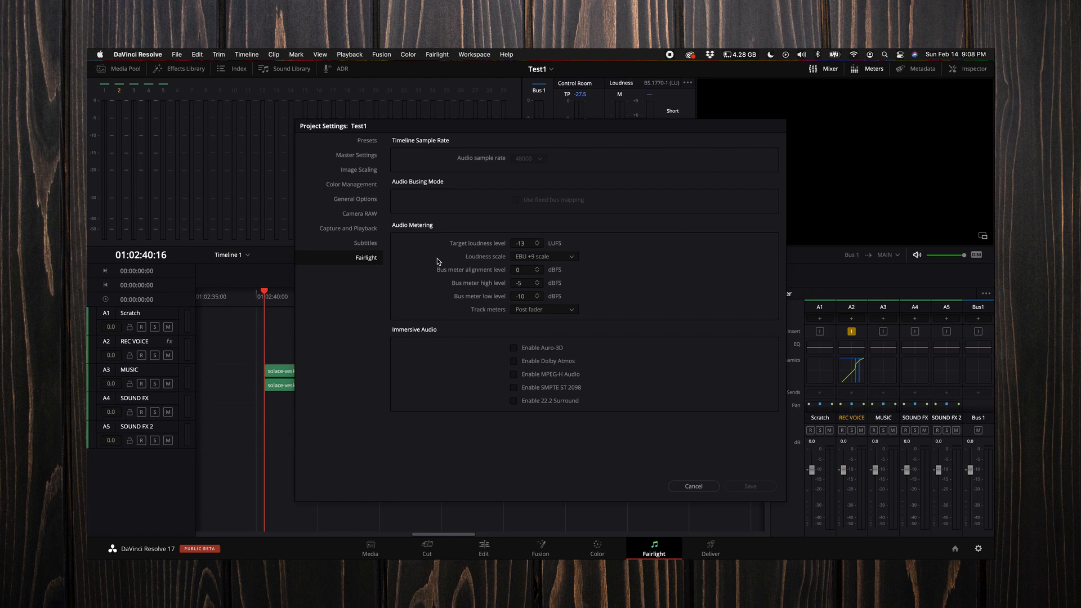
left_click(693, 486)
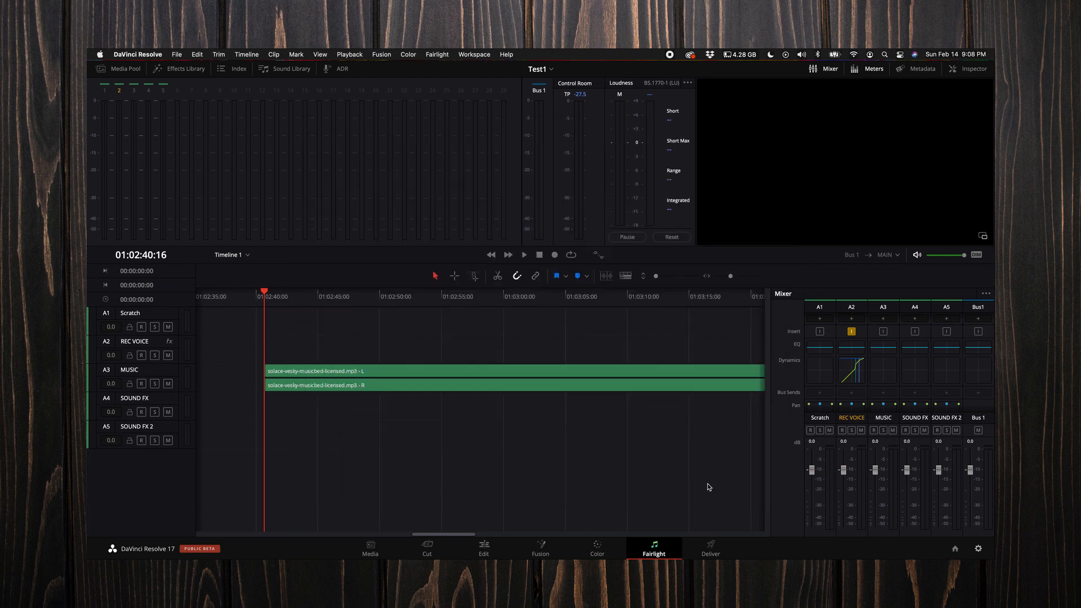
mouse_move(694, 229)
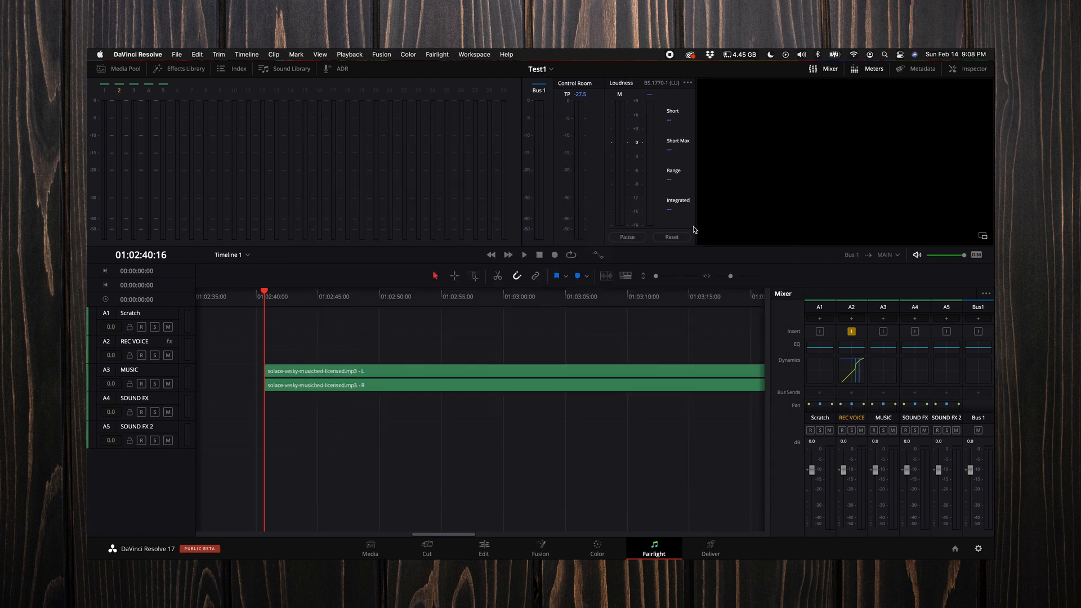
mouse_move(654, 310)
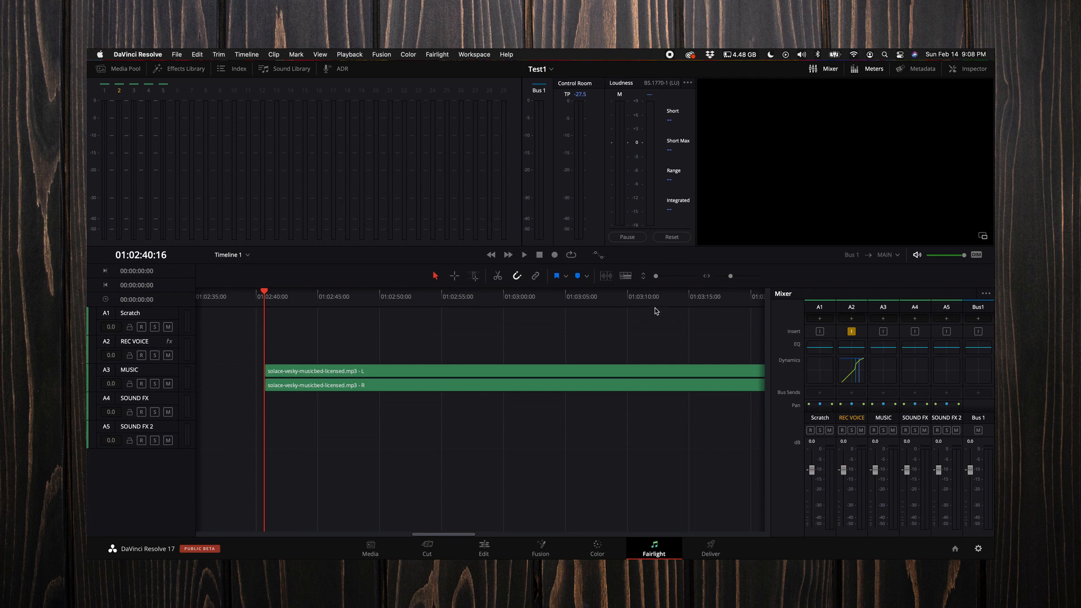
mouse_move(670, 110)
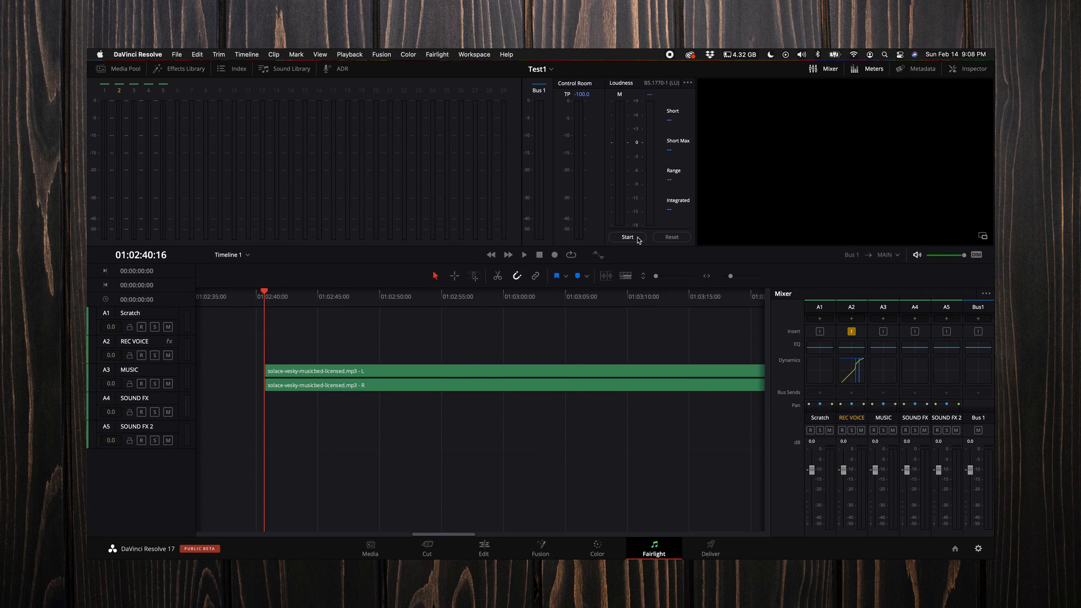
Start the Loudness meter and play the timeline to measure the music bed's loudness
left_click(626, 236)
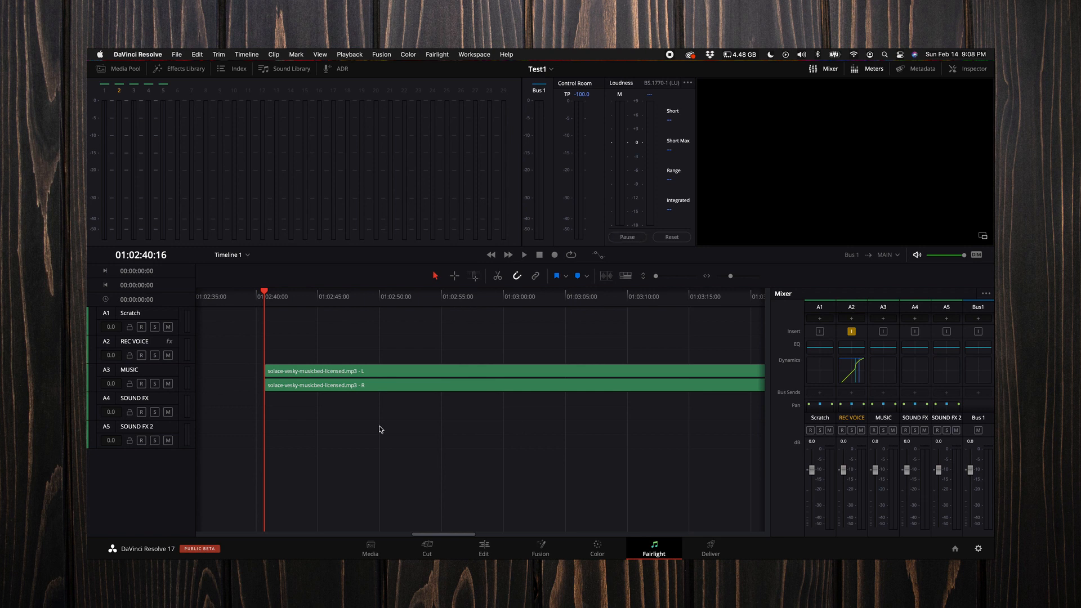
left_click(523, 255)
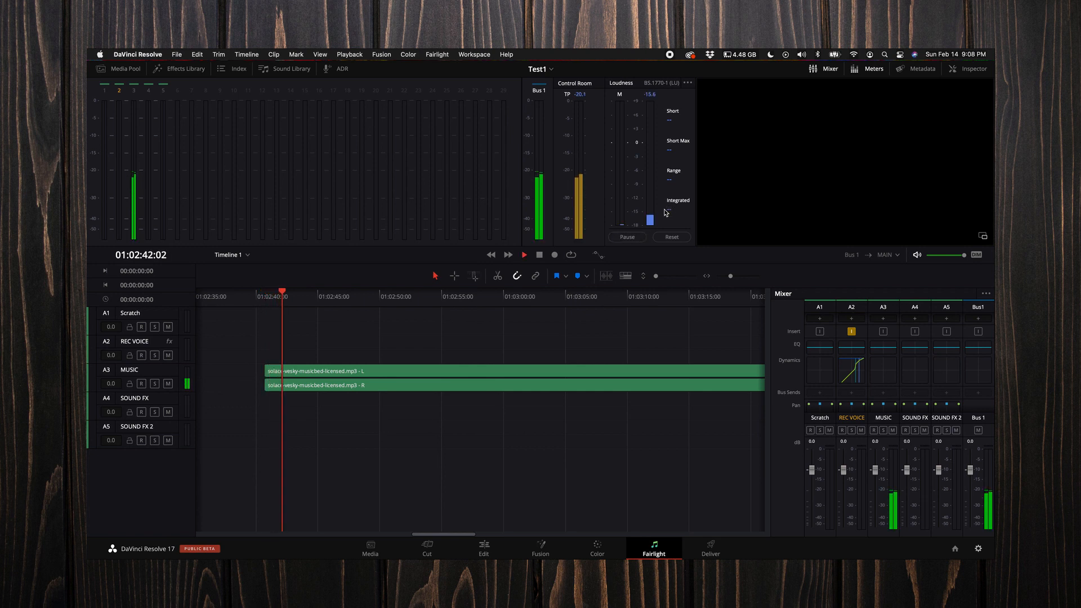
left_click(525, 255)
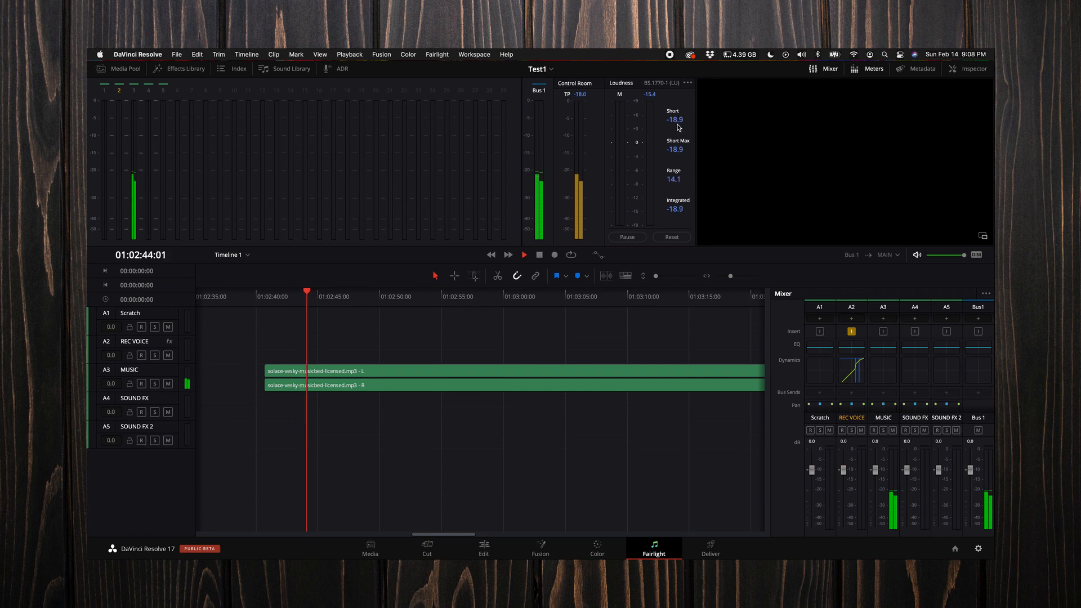
left_click(523, 255)
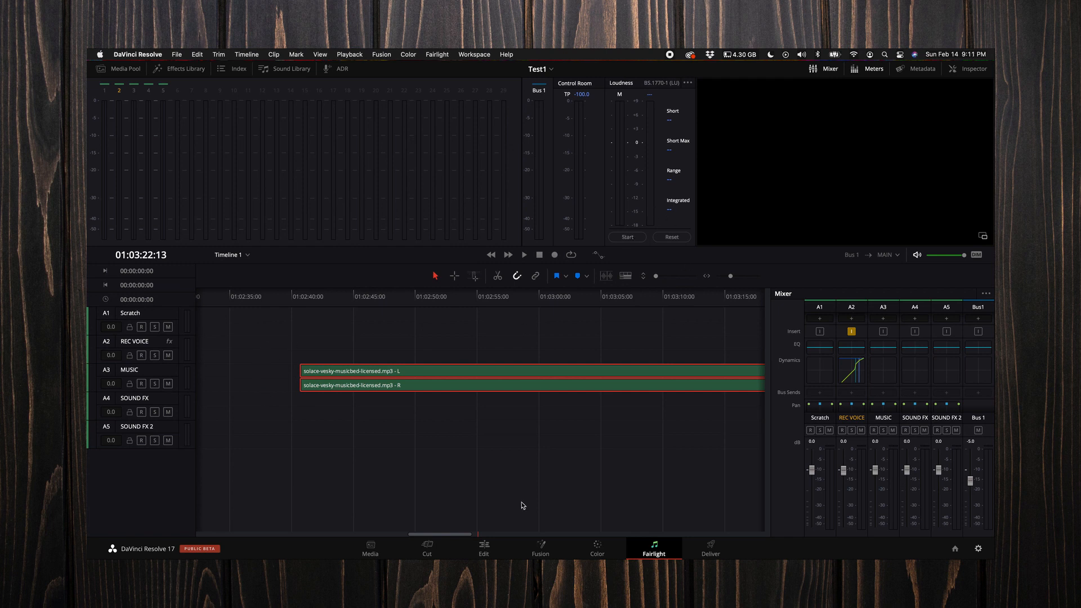
left_click(710, 548)
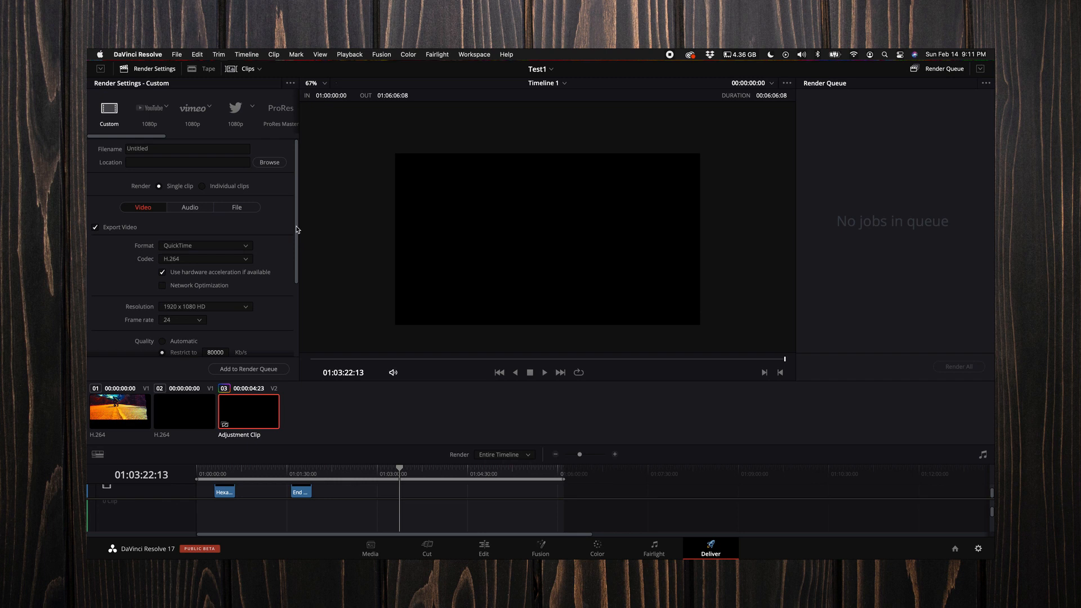
mouse_move(220, 153)
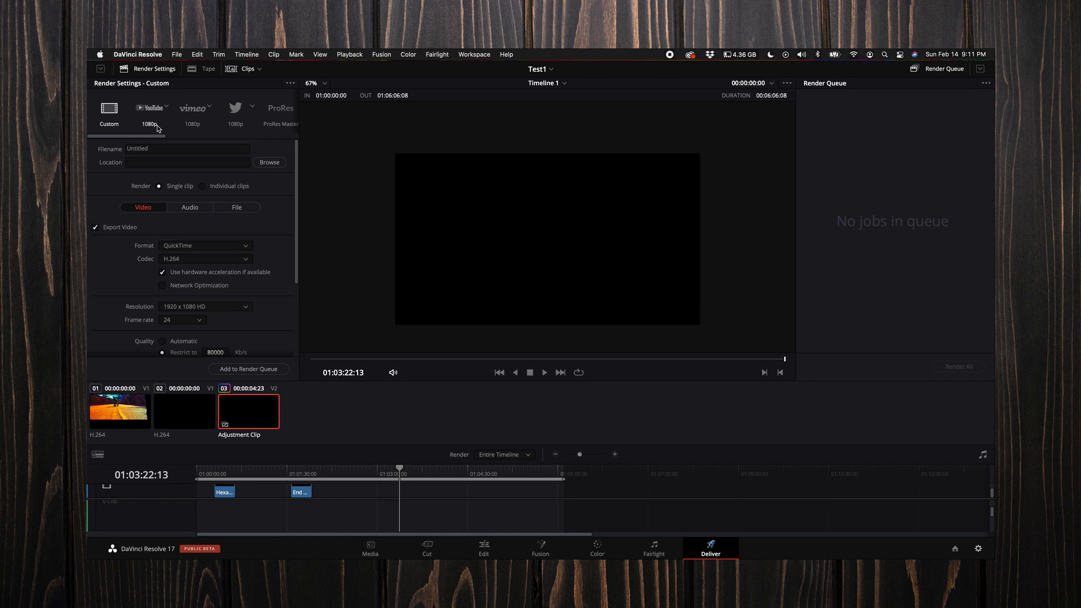
Apply the YouTube 1080p render preset and set audio bit depth to 24
left_click(108, 109)
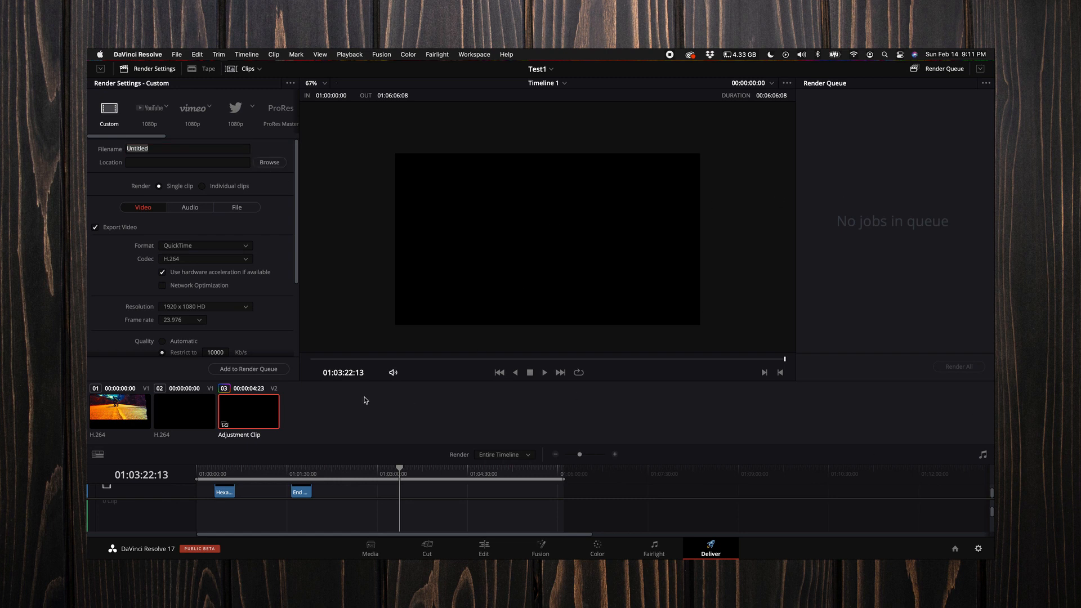
mouse_move(193, 184)
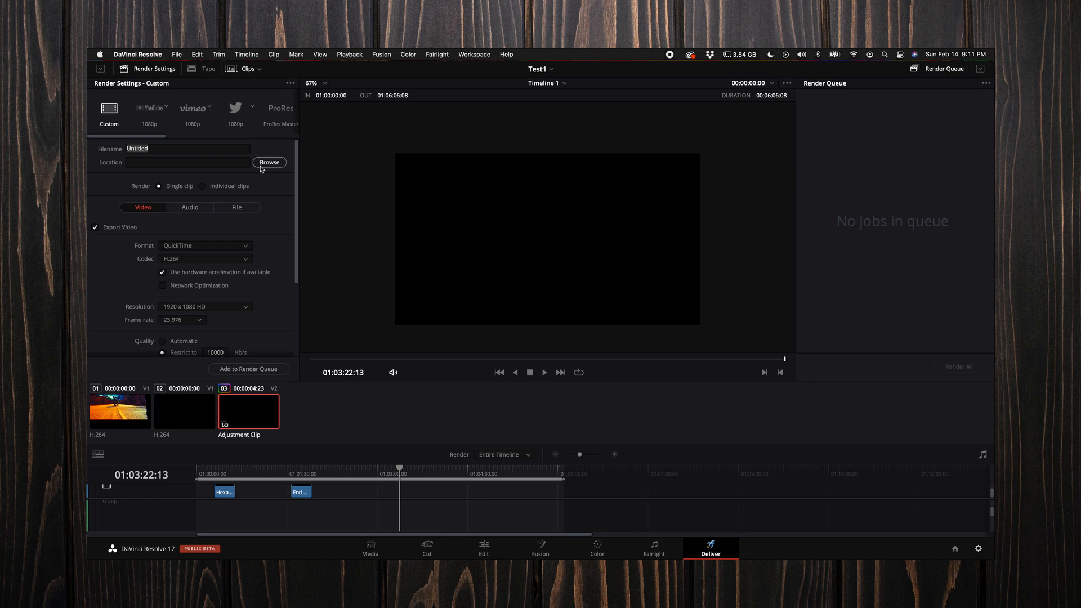
mouse_move(191, 163)
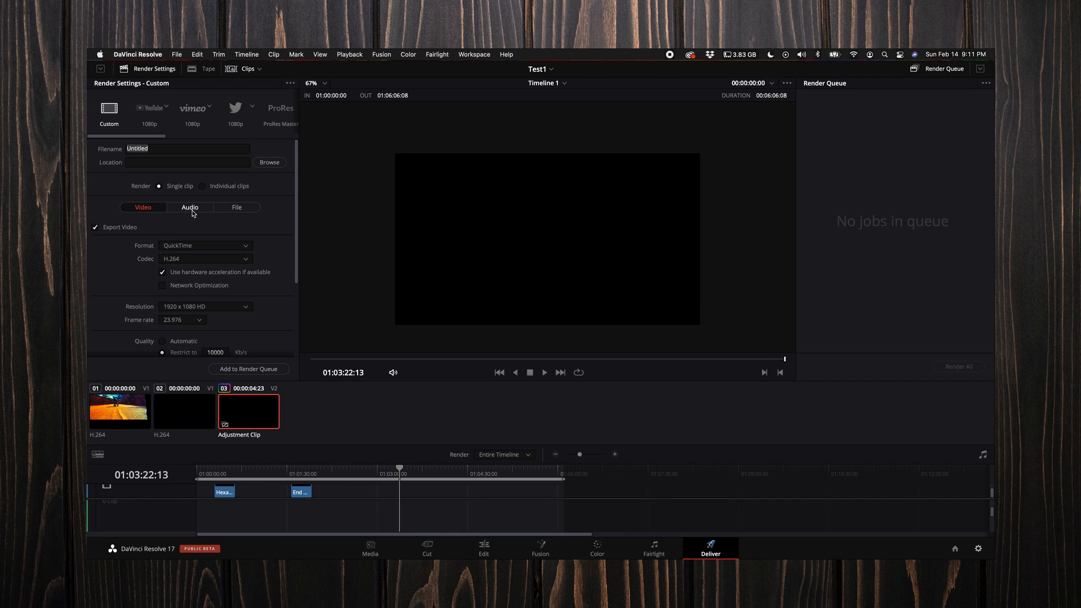
left_click(189, 208)
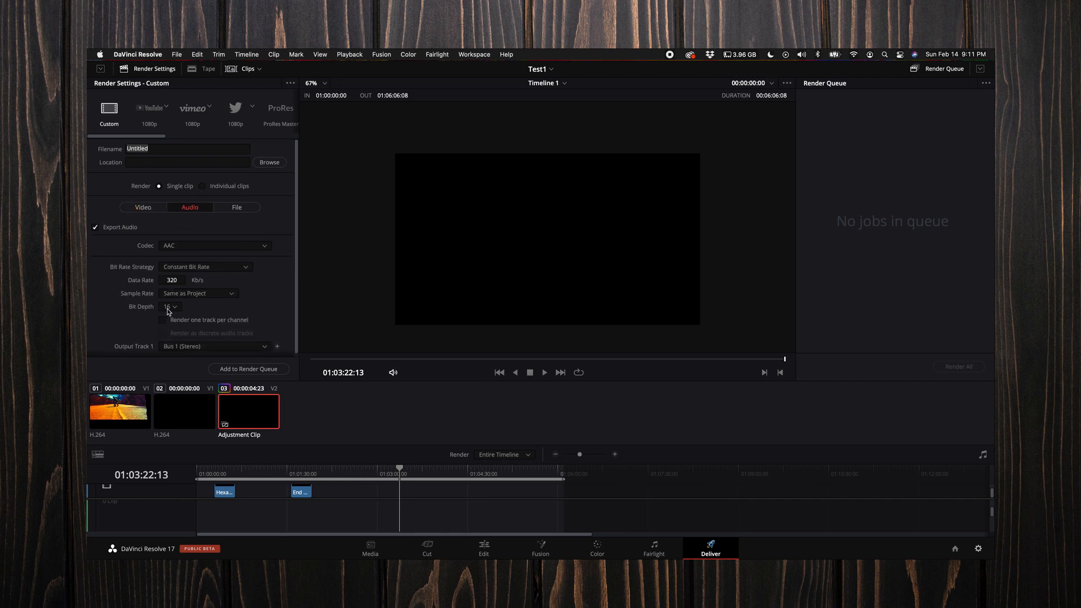
left_click(169, 306)
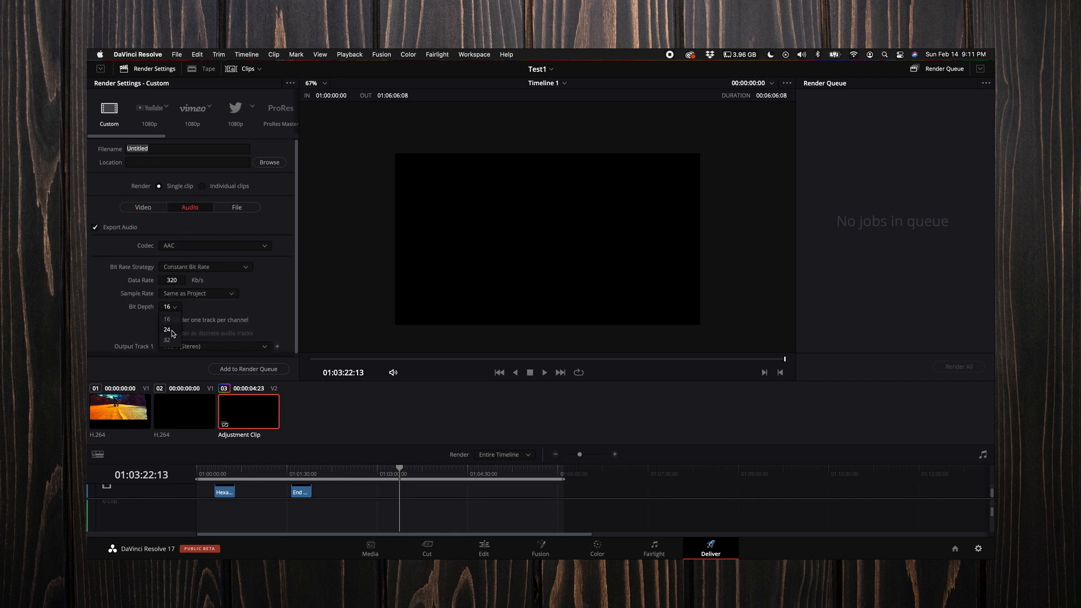
left_click(142, 205)
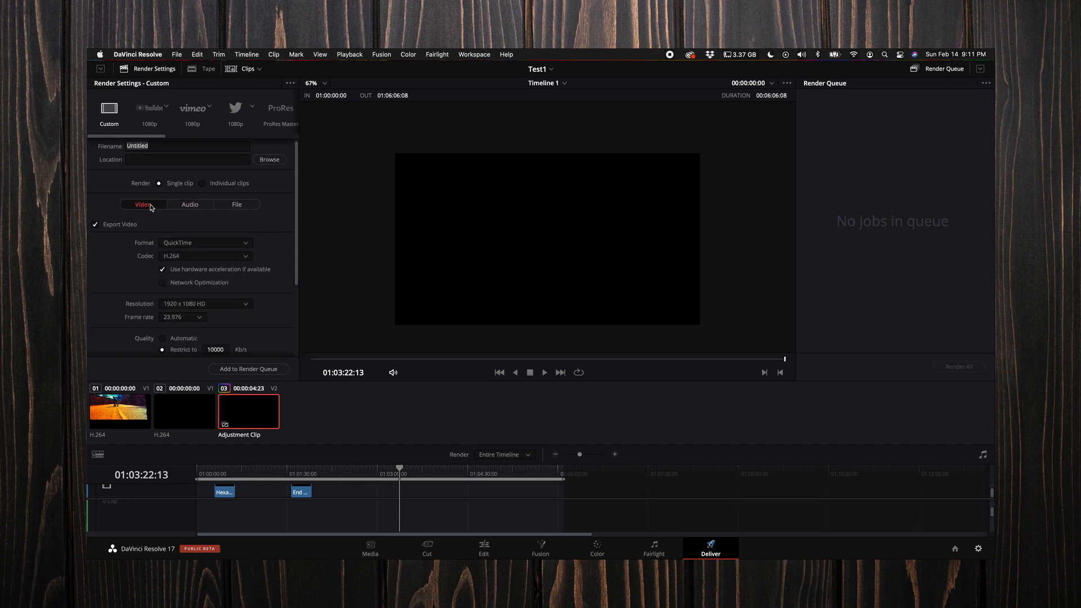
Keep the QuickTime container, choose the H.265 codec and 3840 x 2160 Ultra HD resolution
scroll("down", 3)
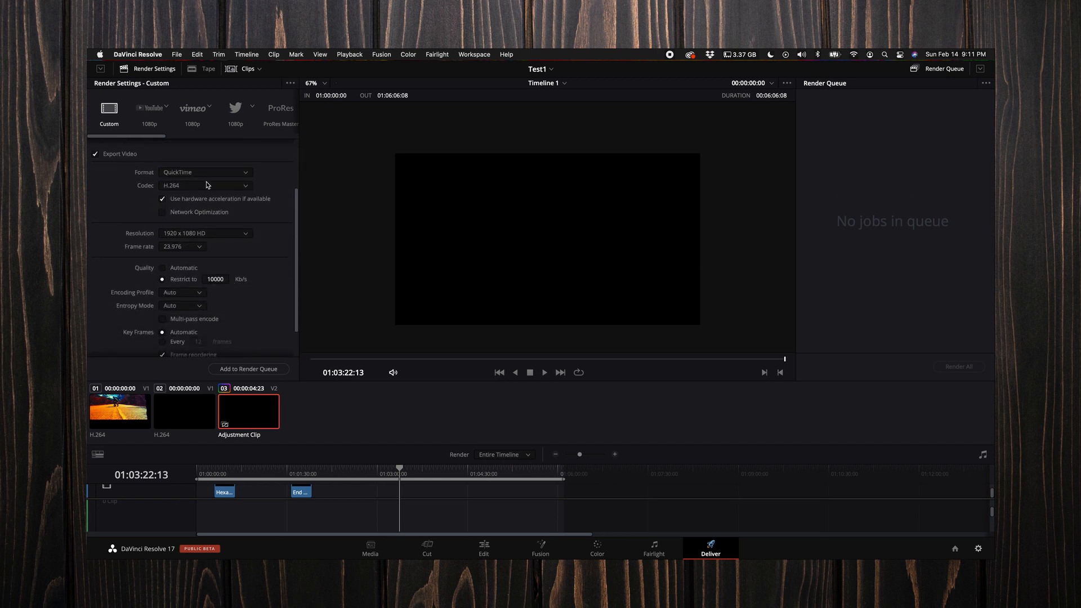
left_click(204, 172)
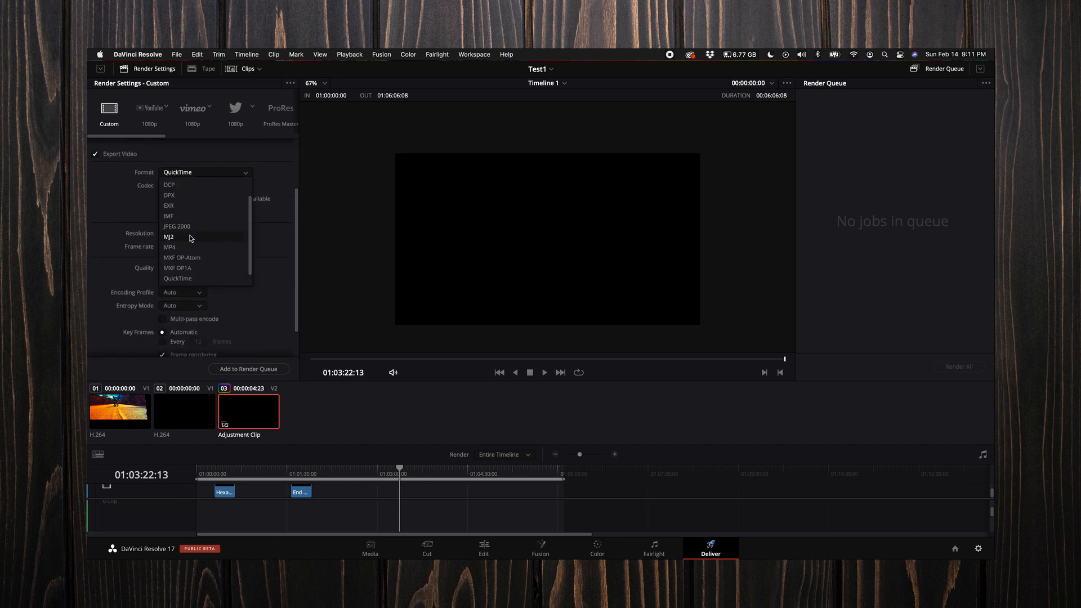
left_click(177, 278)
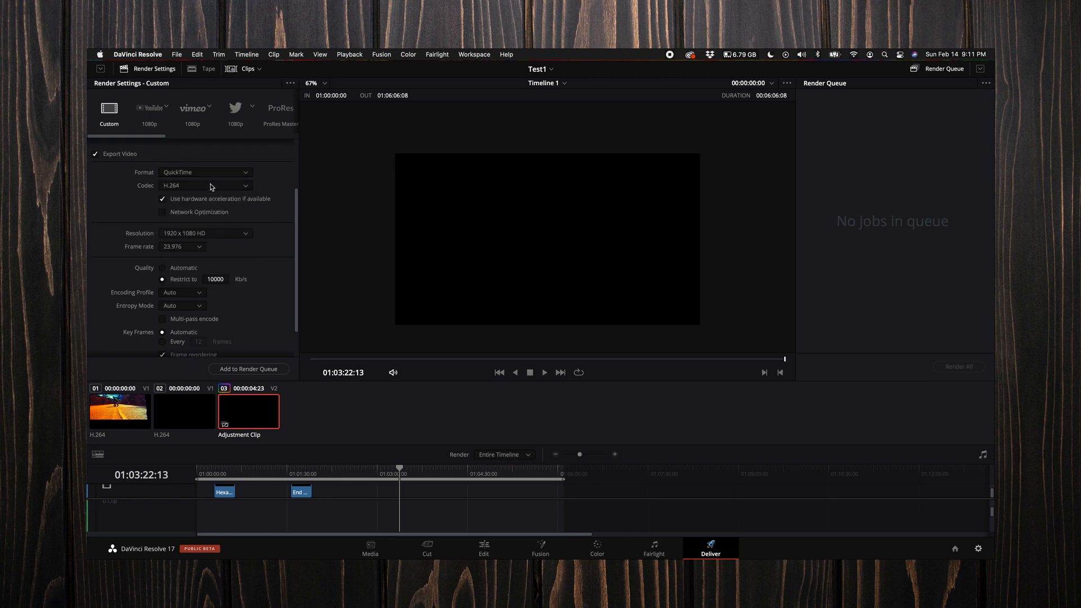
left_click(204, 185)
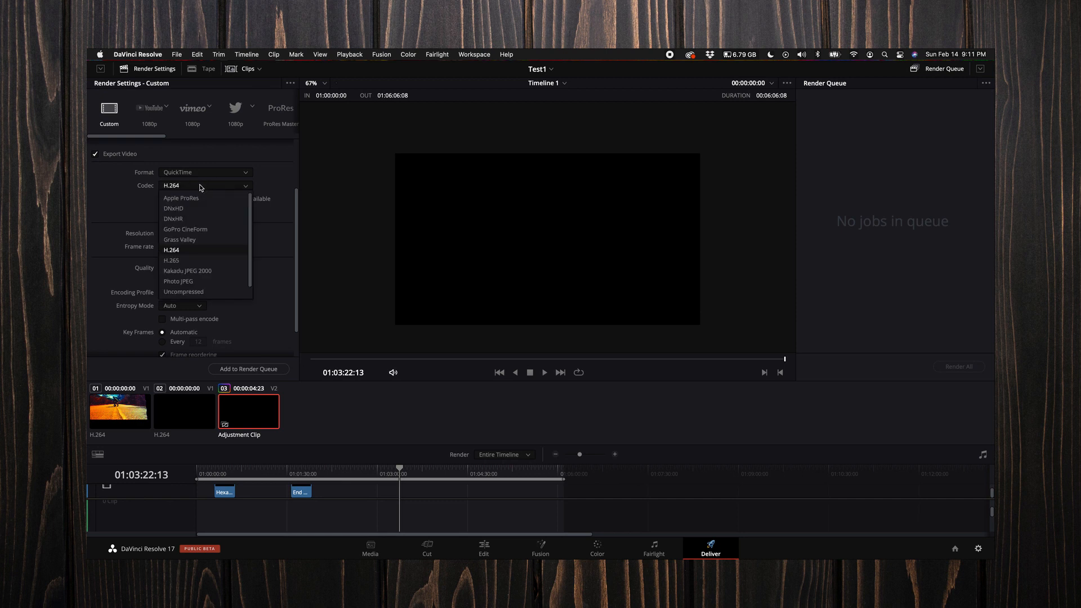
mouse_move(181, 262)
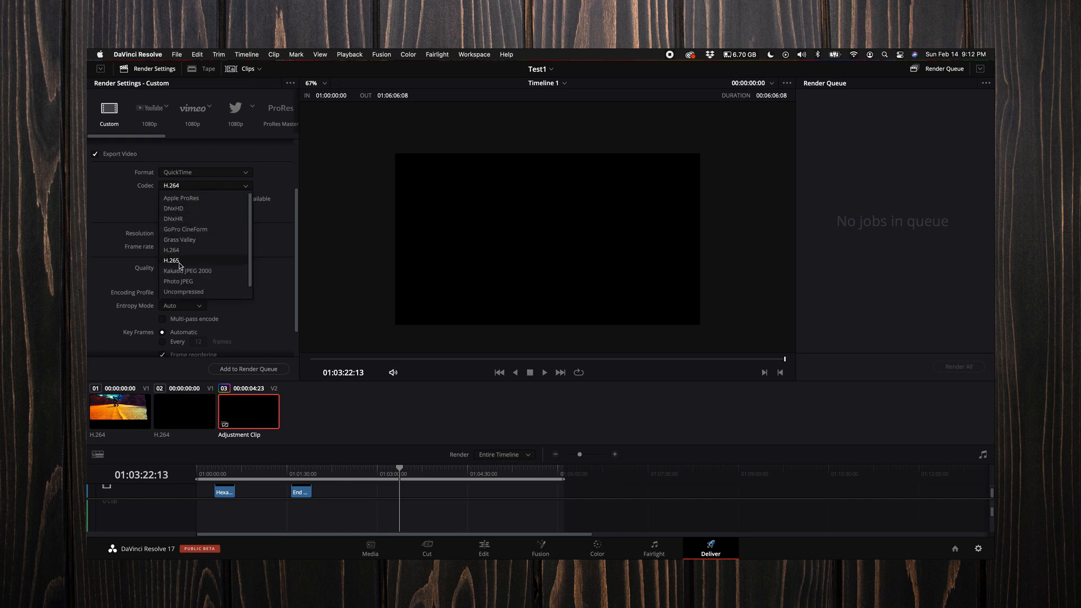
left_click(171, 260)
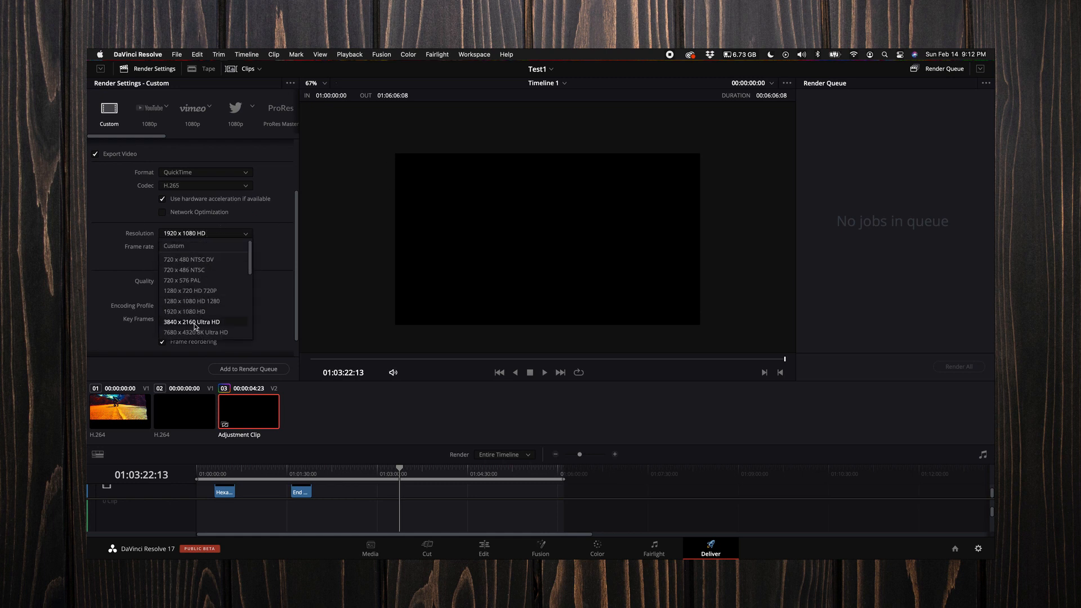
mouse_move(195, 327)
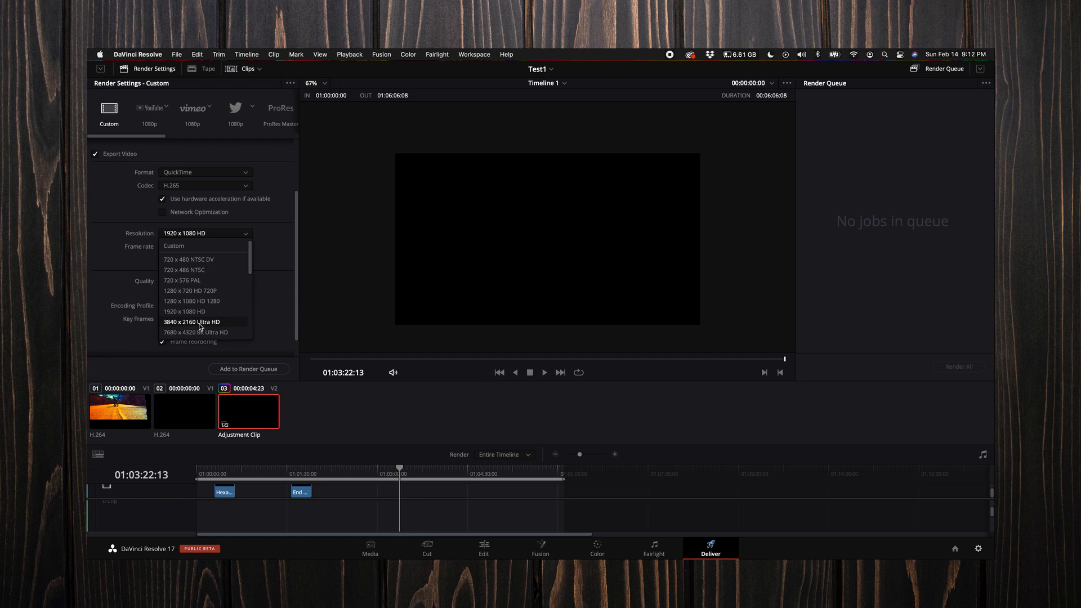
left_click(193, 322)
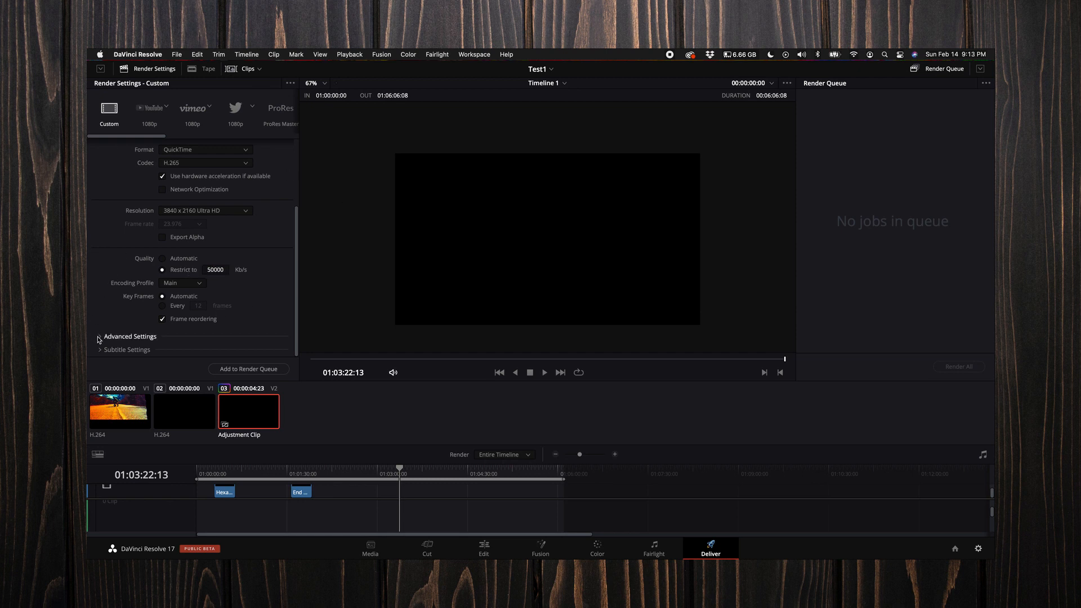
Expand Advanced Settings to show data levels, colour space tags and bypass re-encode options
left_click(98, 336)
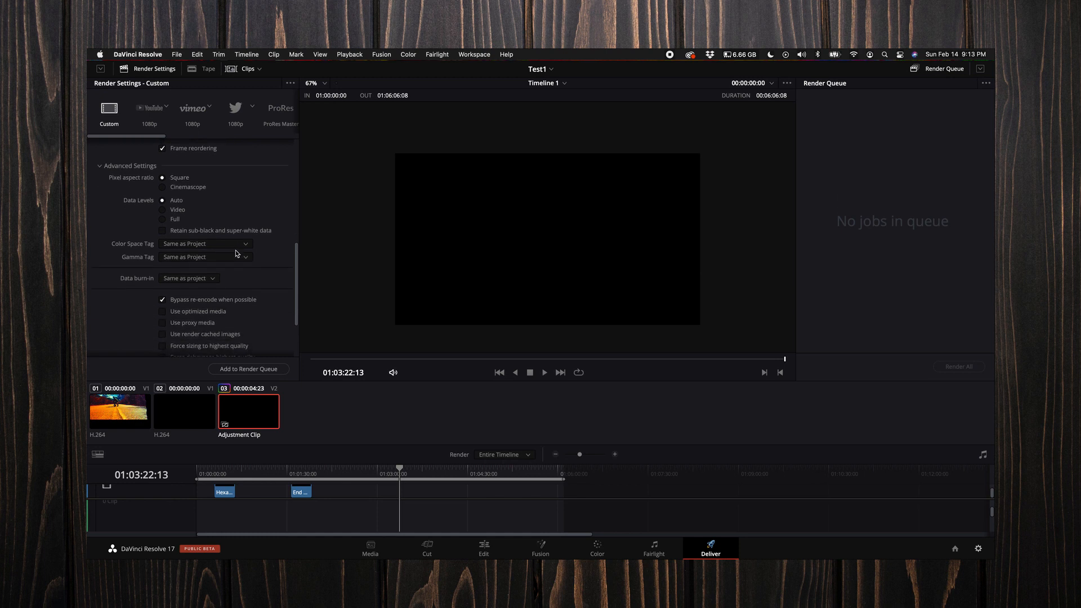
scroll("down", 3)
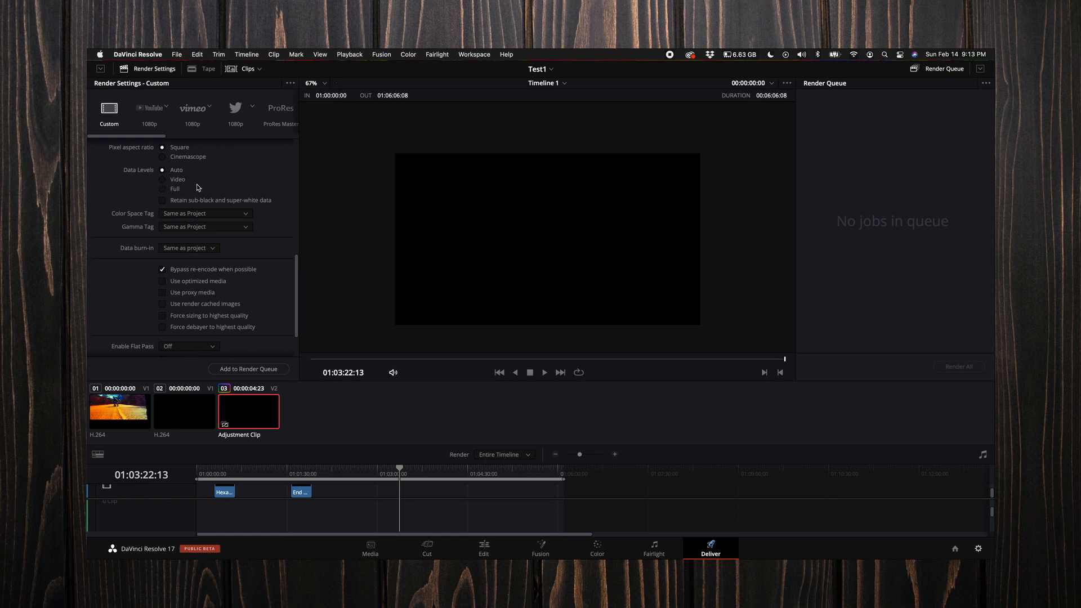
mouse_move(271, 227)
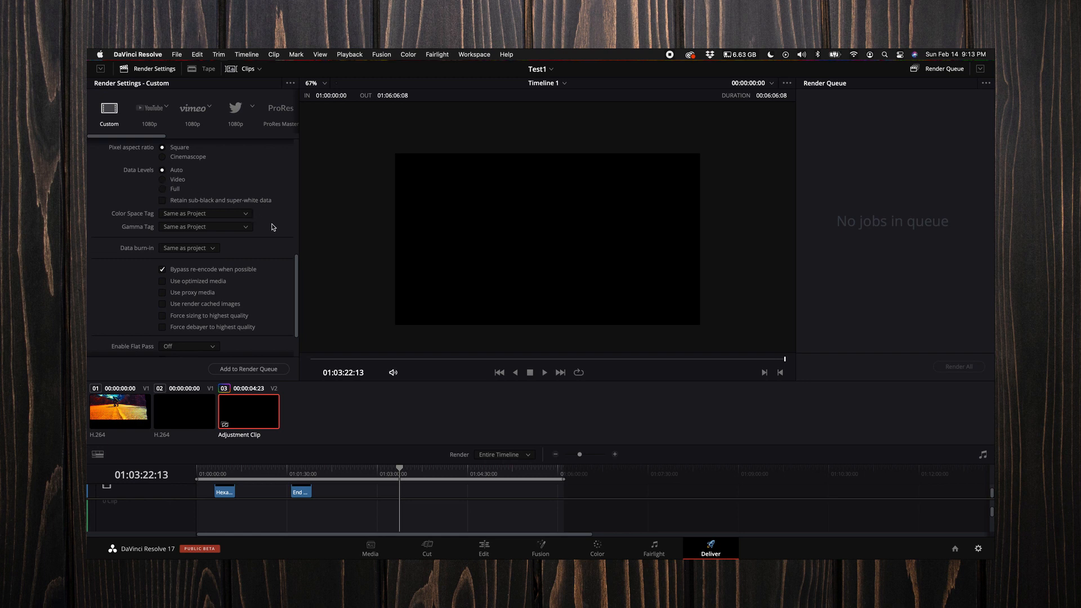
scroll("down", 3)
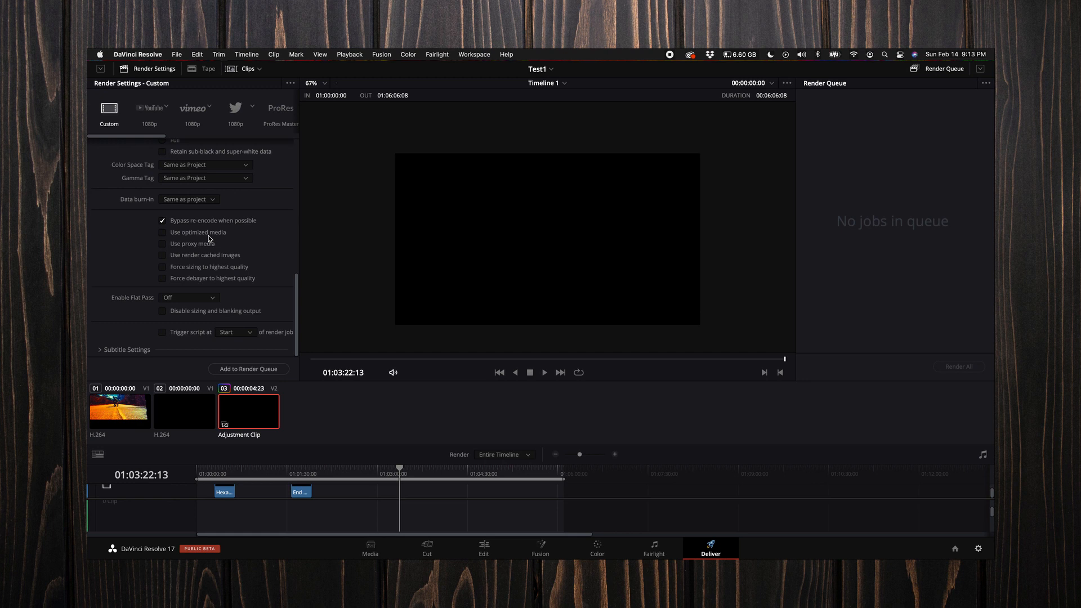
mouse_move(897, 477)
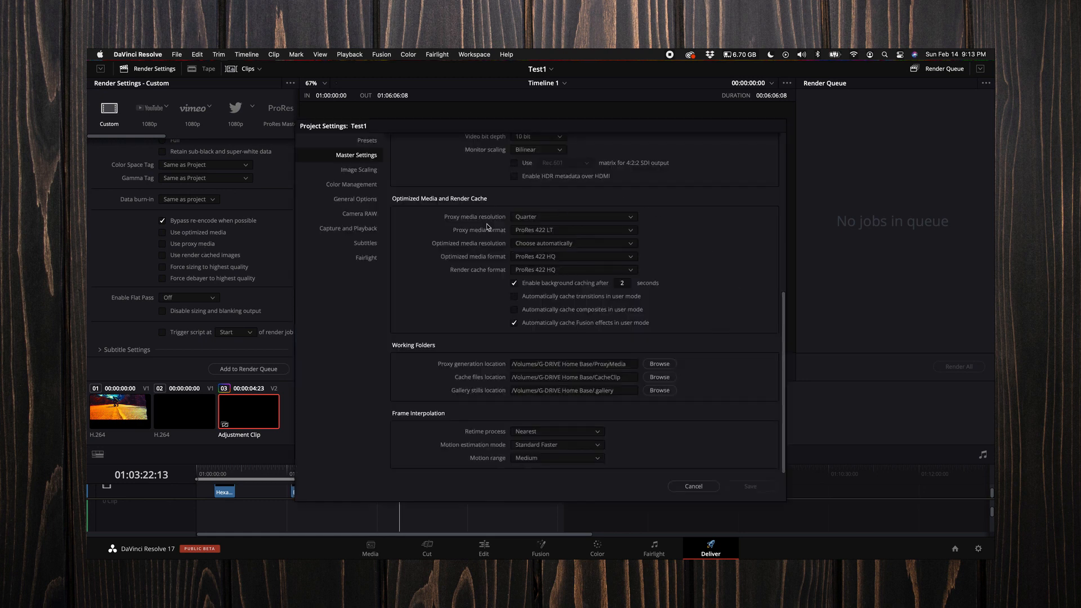
mouse_move(551, 239)
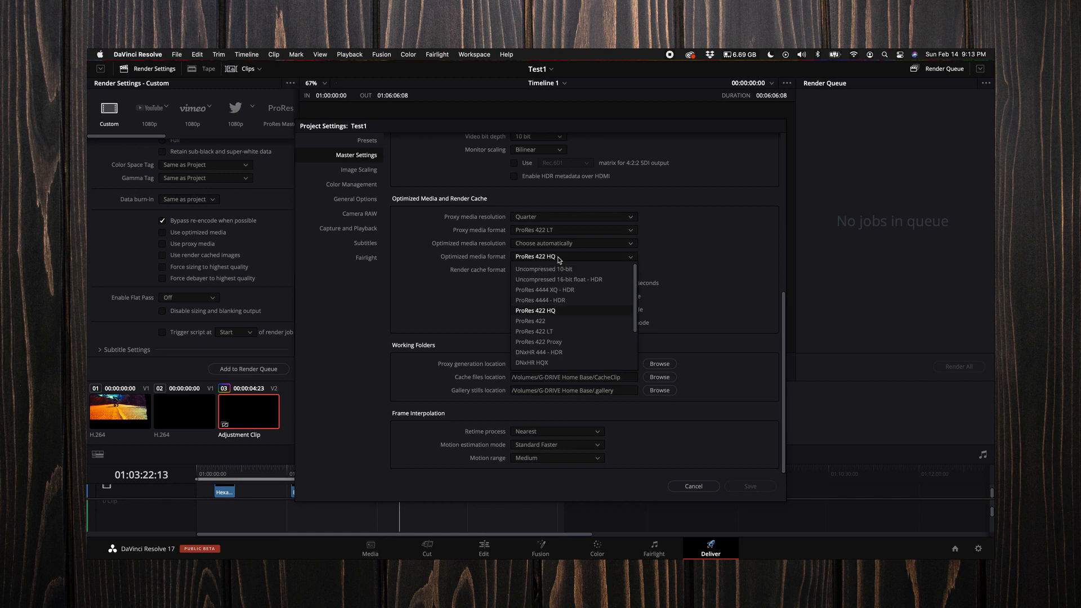
mouse_move(553, 332)
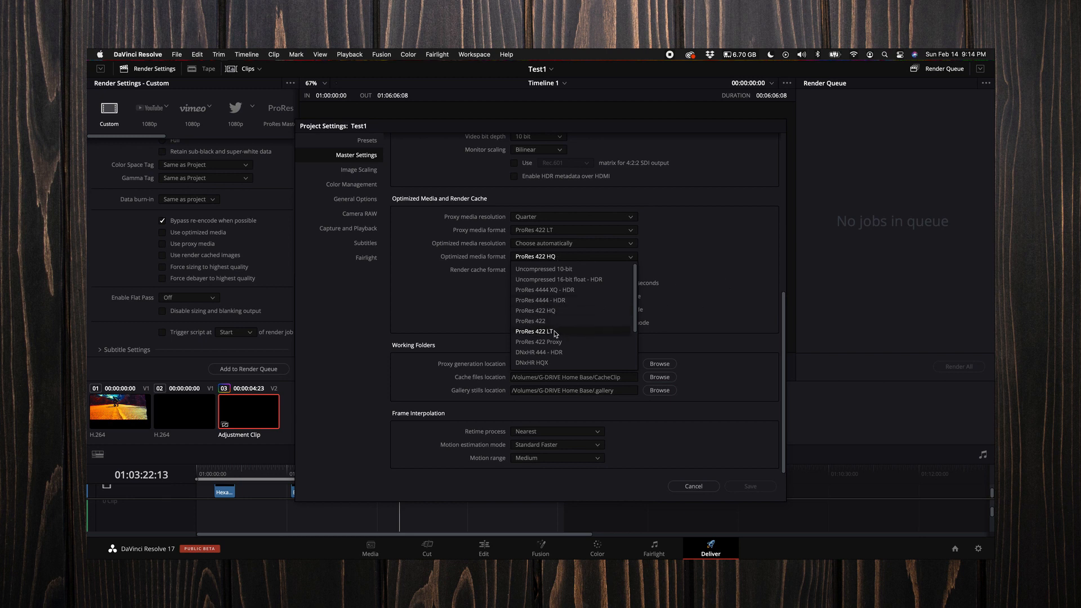
mouse_move(552, 333)
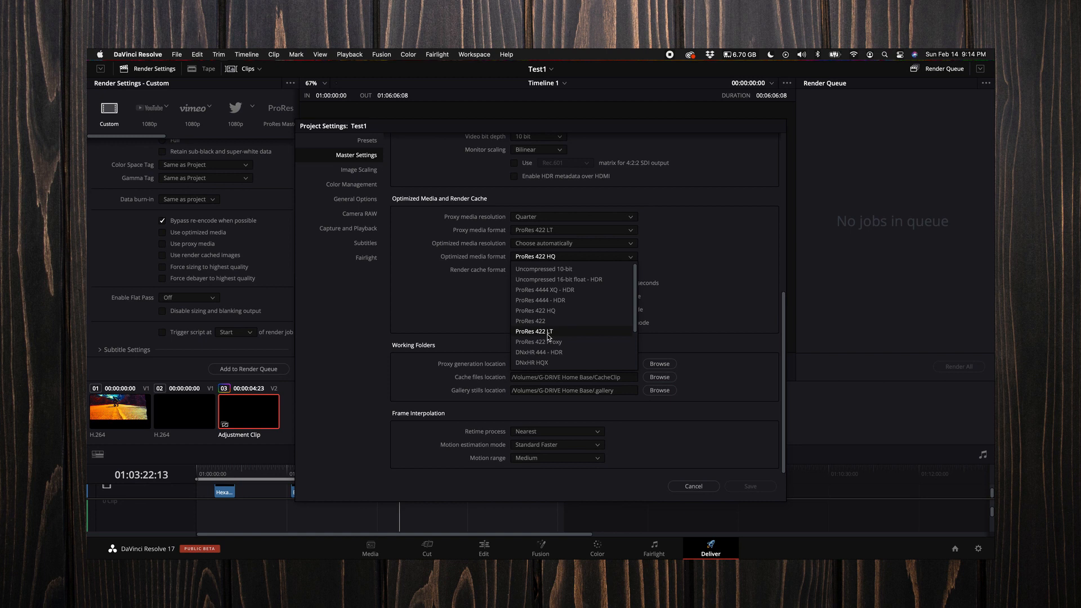
mouse_move(531, 321)
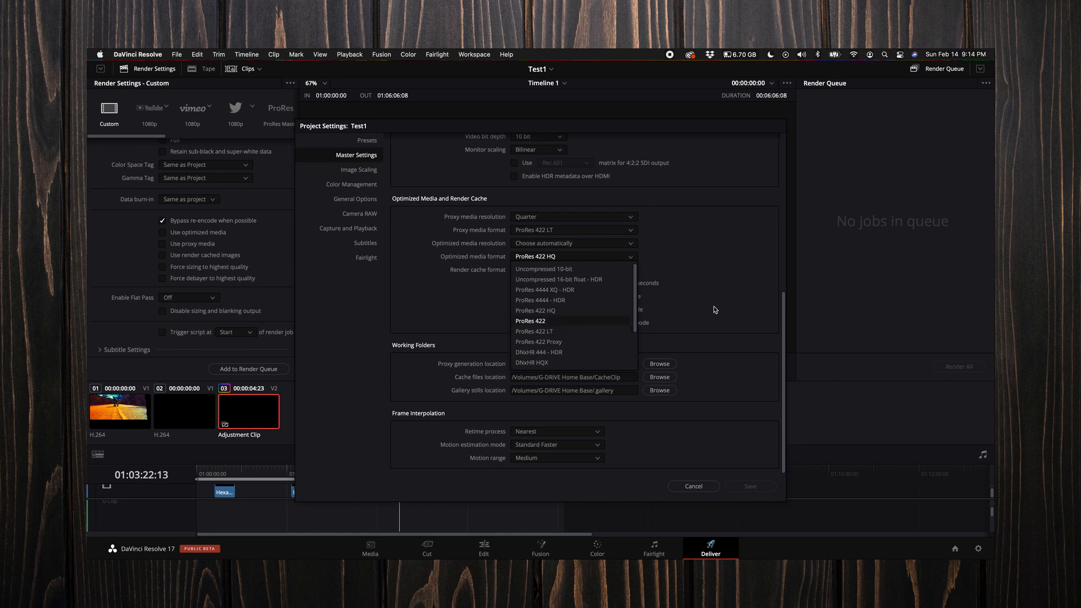
mouse_move(690, 320)
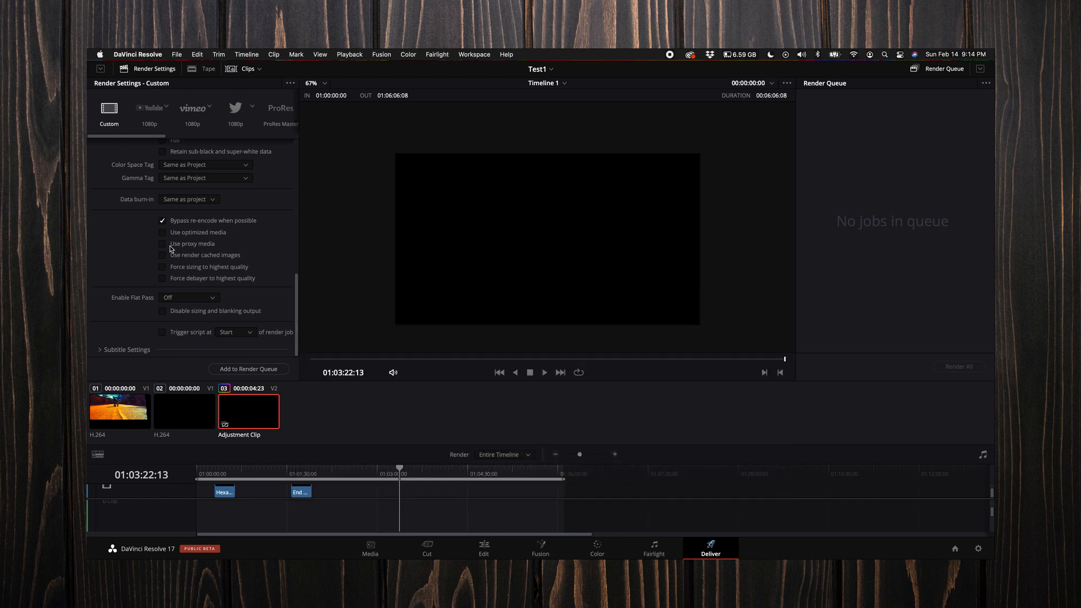
left_click(163, 243)
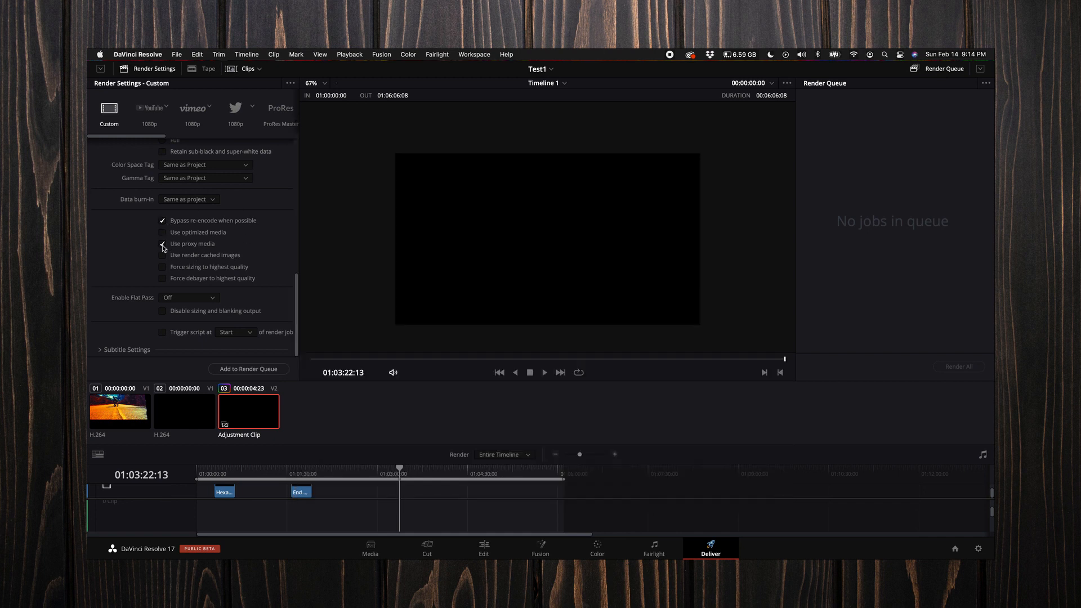
left_click(163, 243)
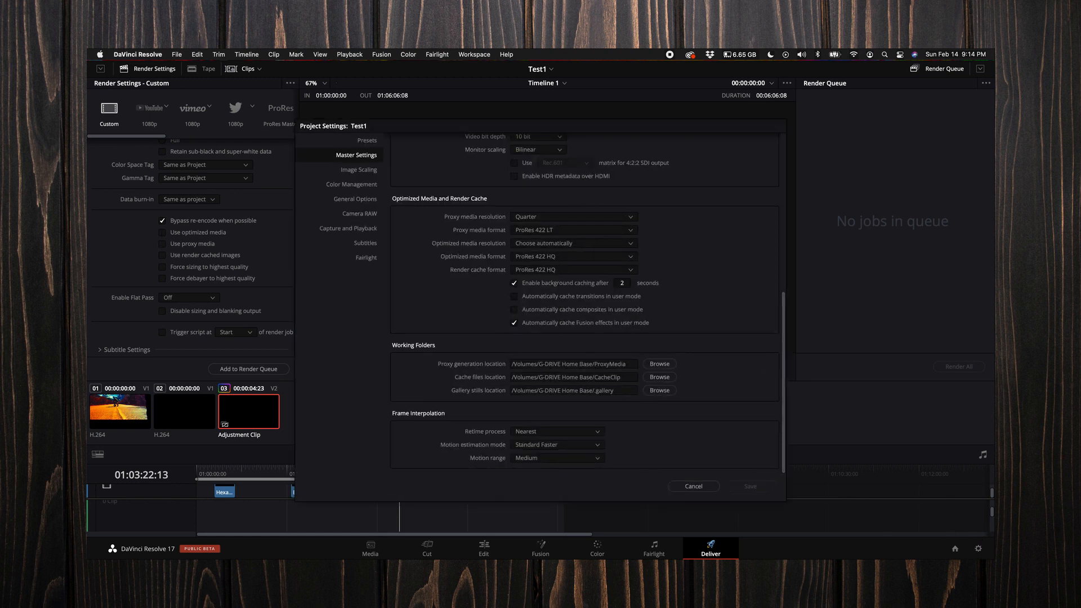
left_click(693, 486)
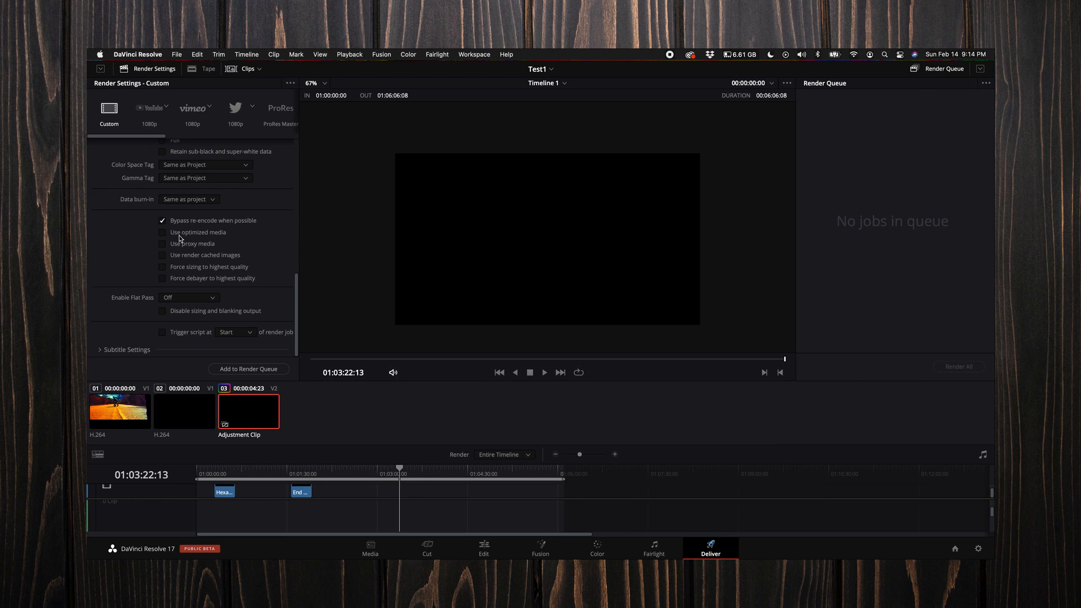
left_click(162, 232)
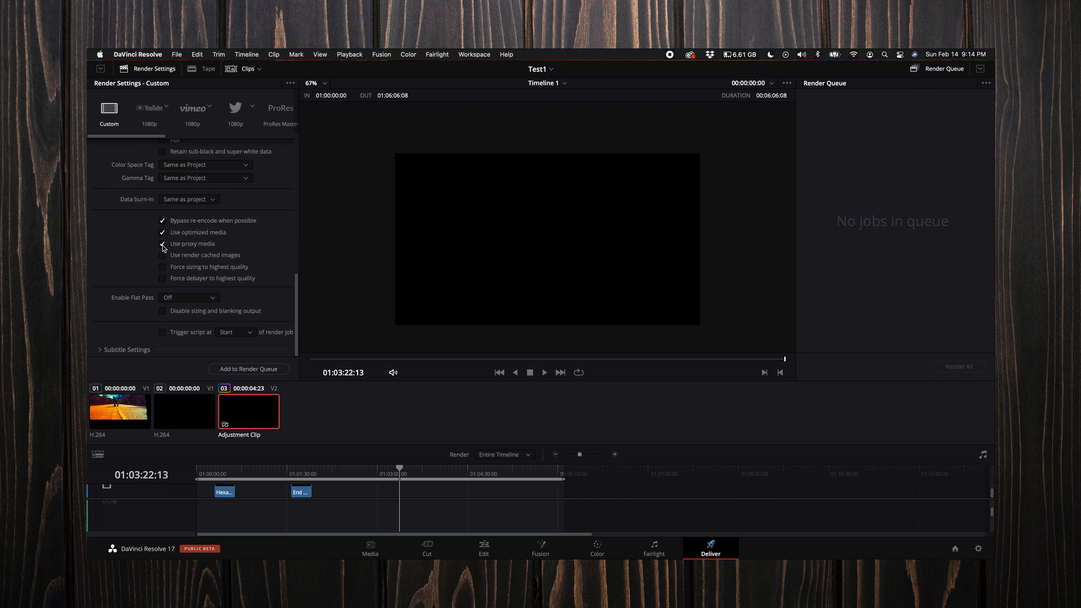
left_click(163, 243)
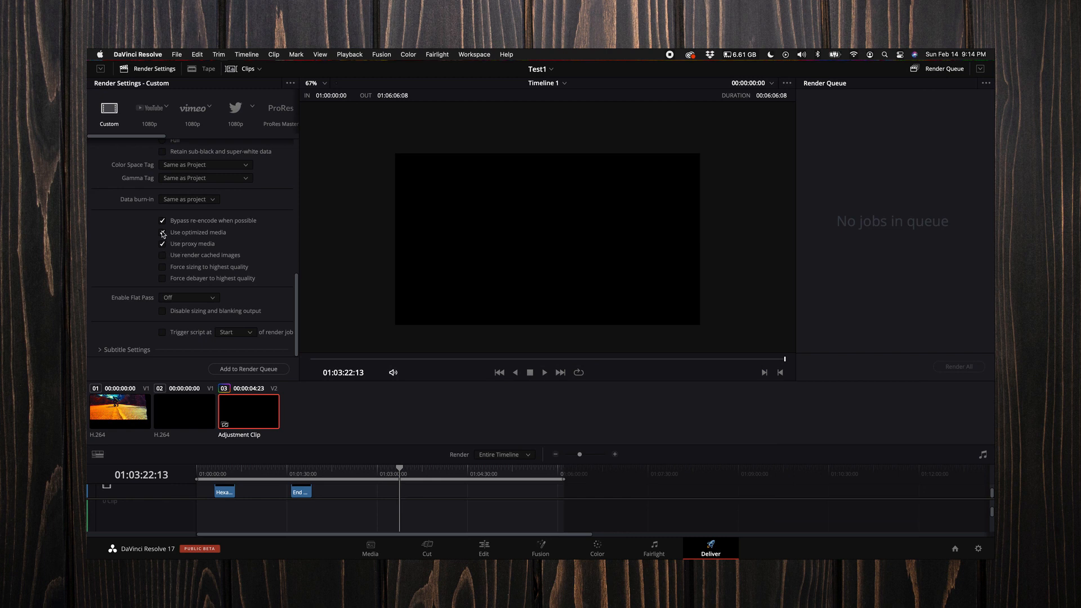
left_click(483, 548)
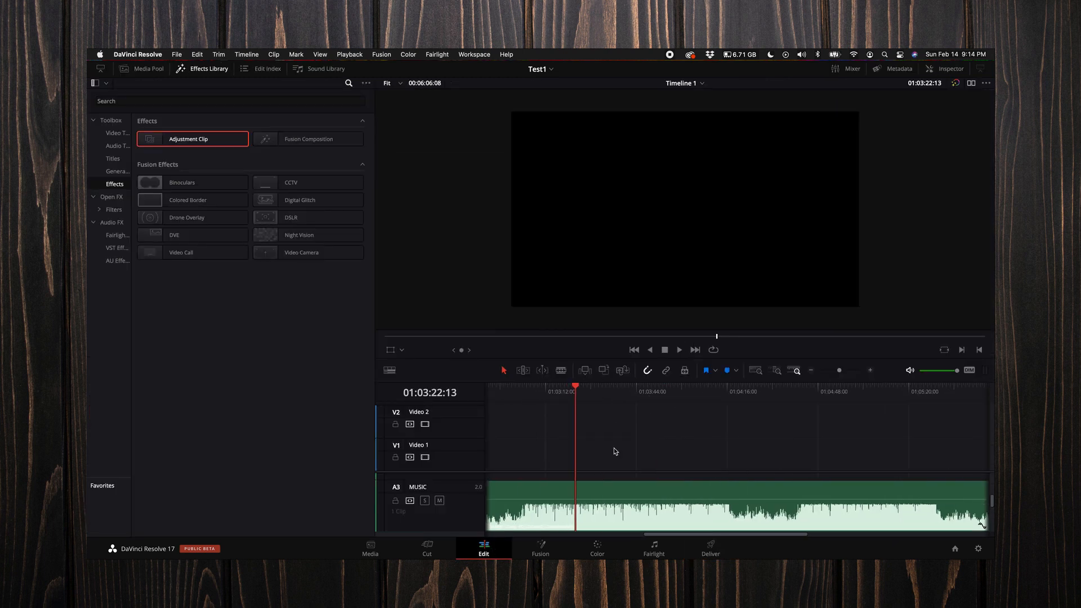
left_click(319, 55)
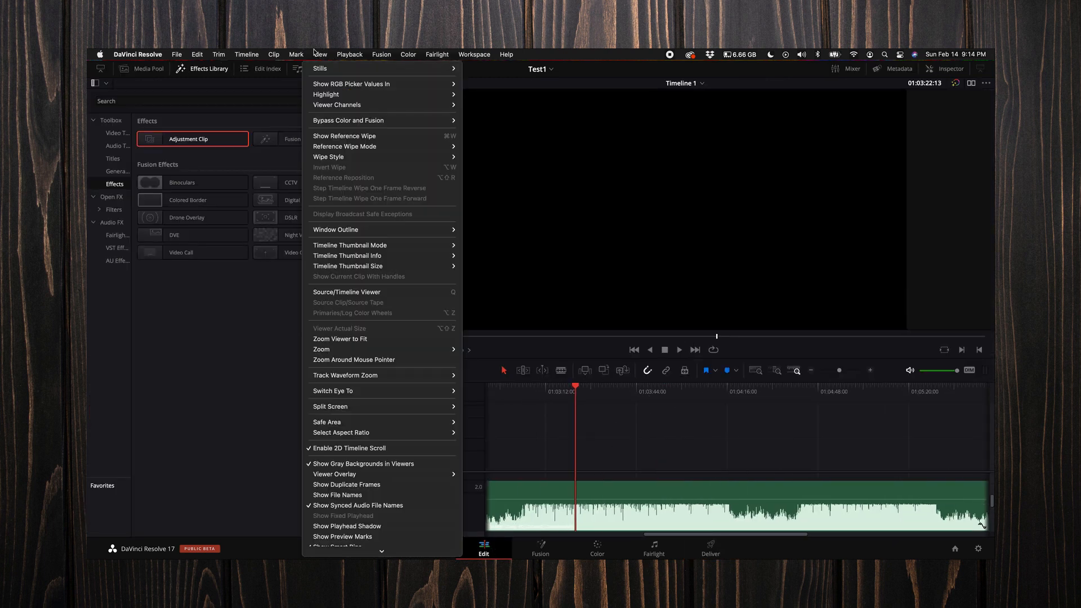
left_click(350, 54)
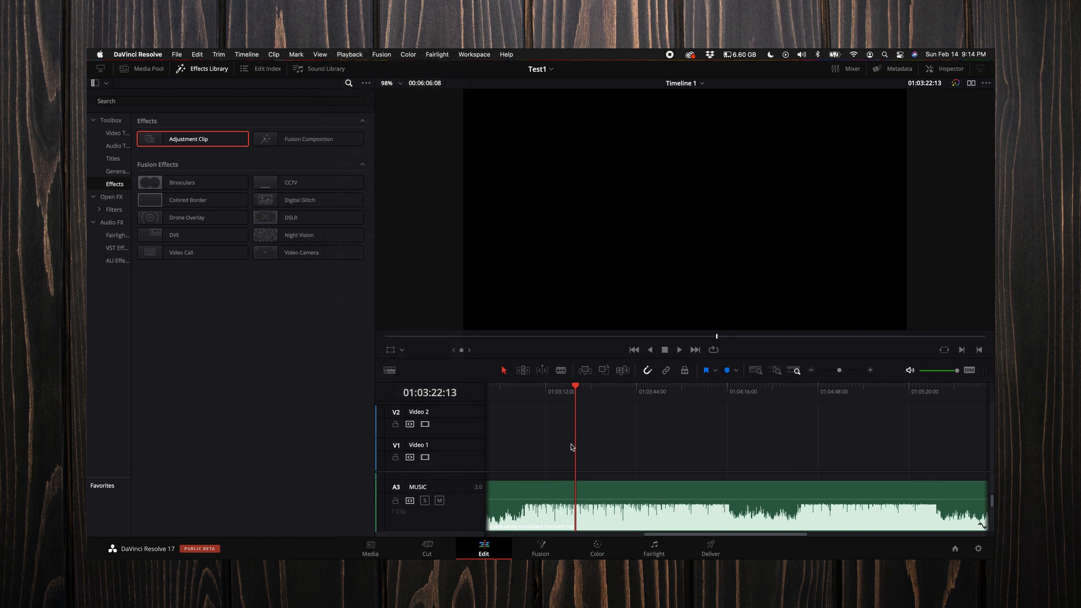
left_click(710, 547)
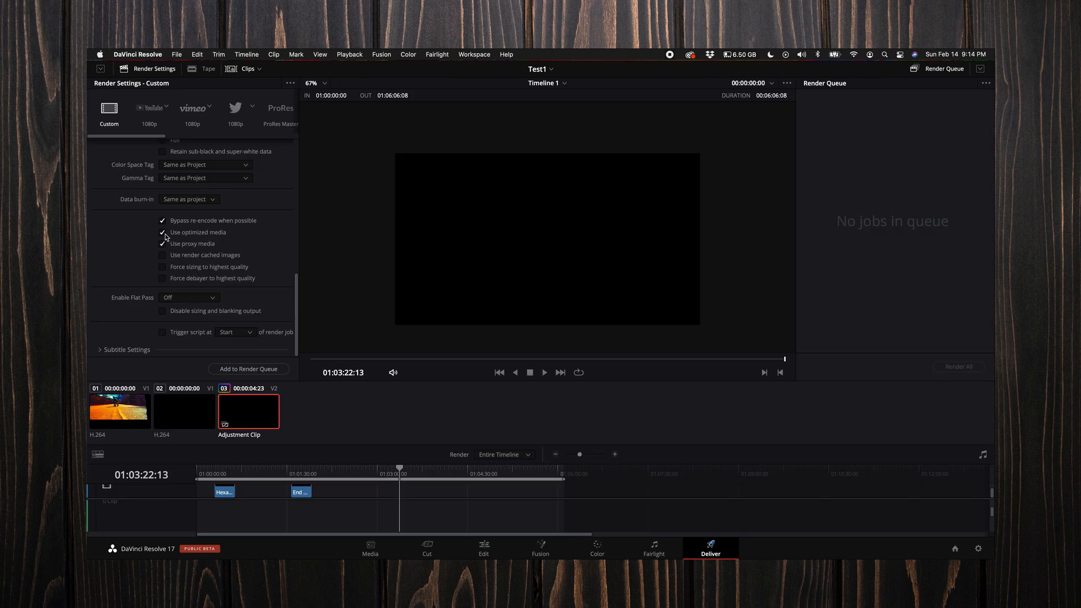
left_click(163, 243)
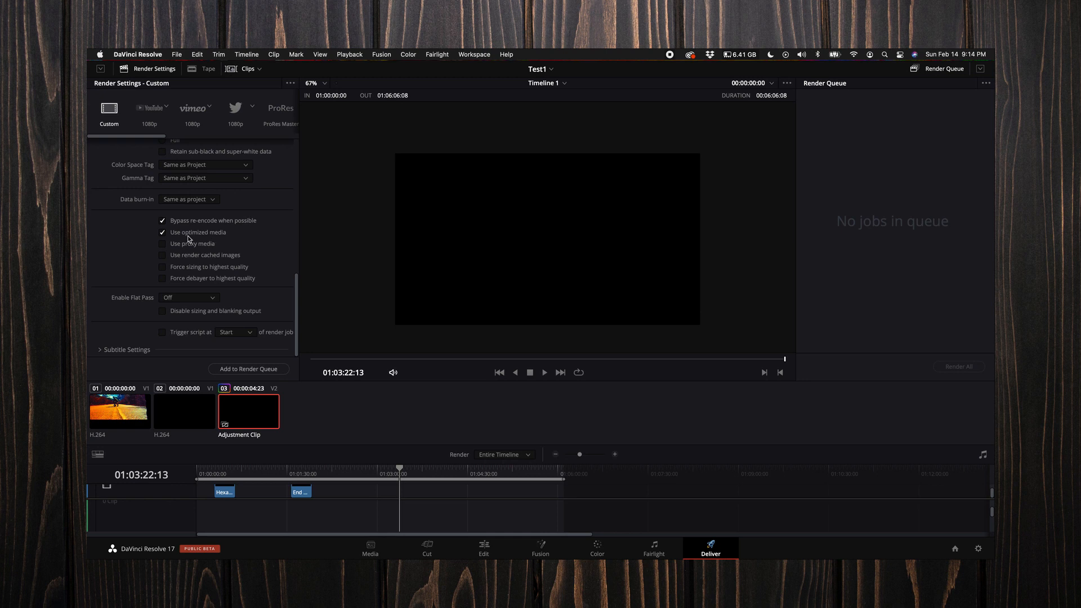
mouse_move(171, 237)
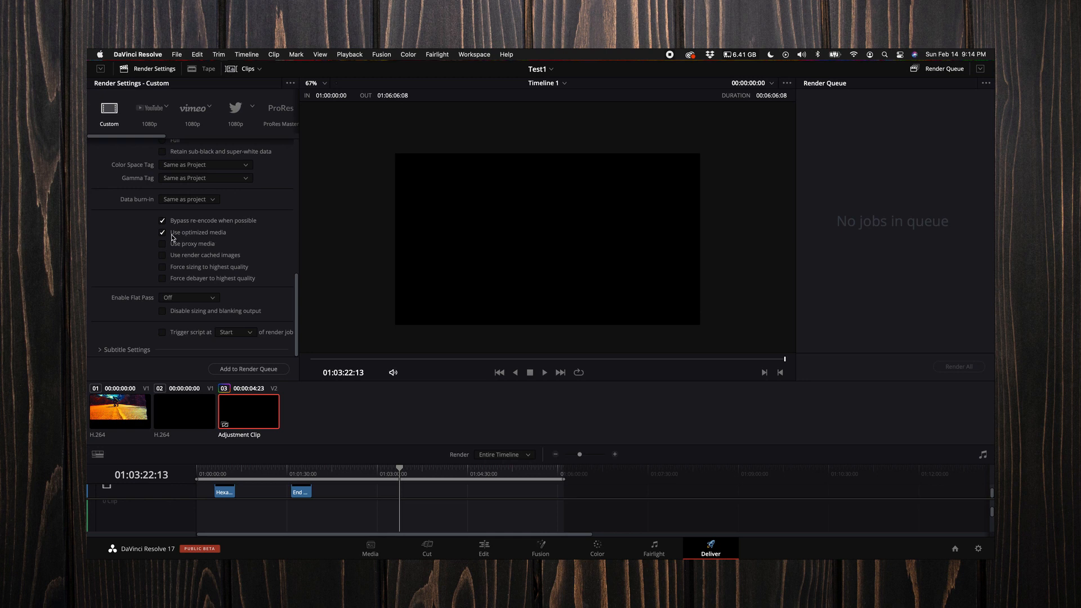
mouse_move(184, 269)
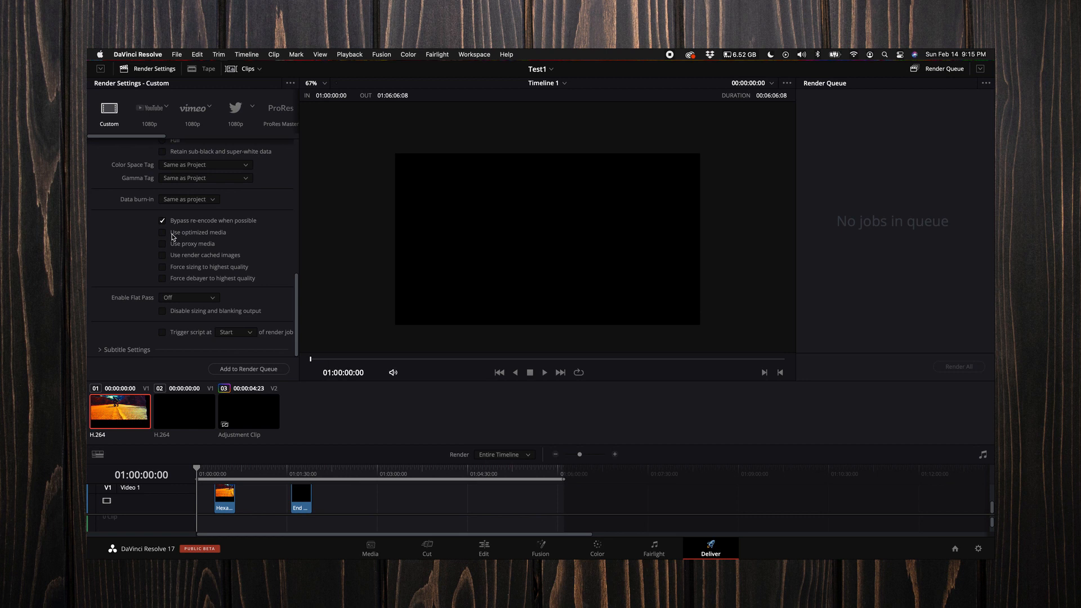
mouse_move(206, 498)
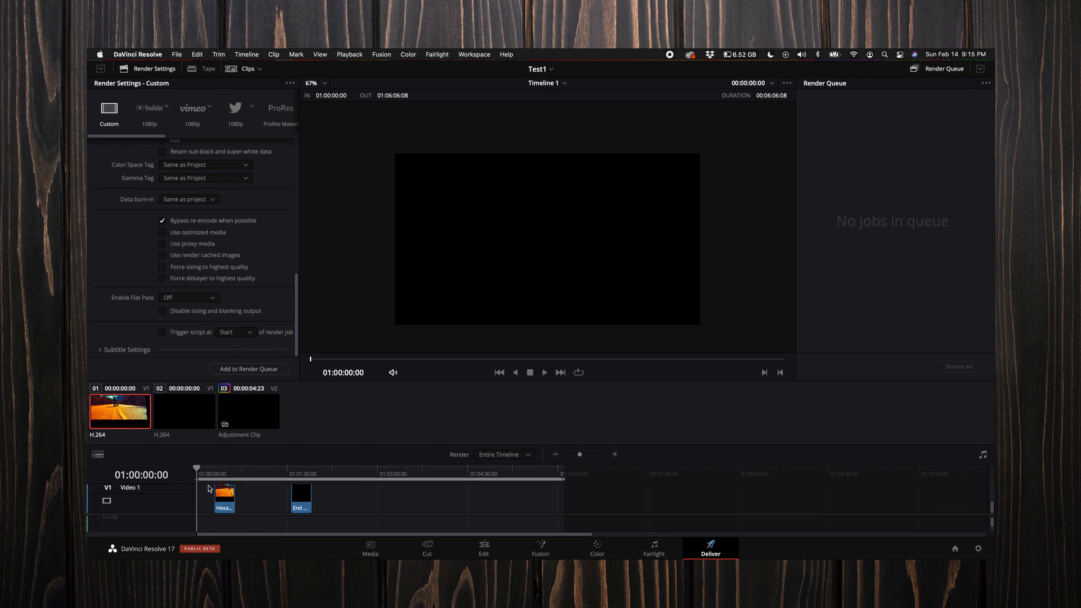
mouse_move(428, 481)
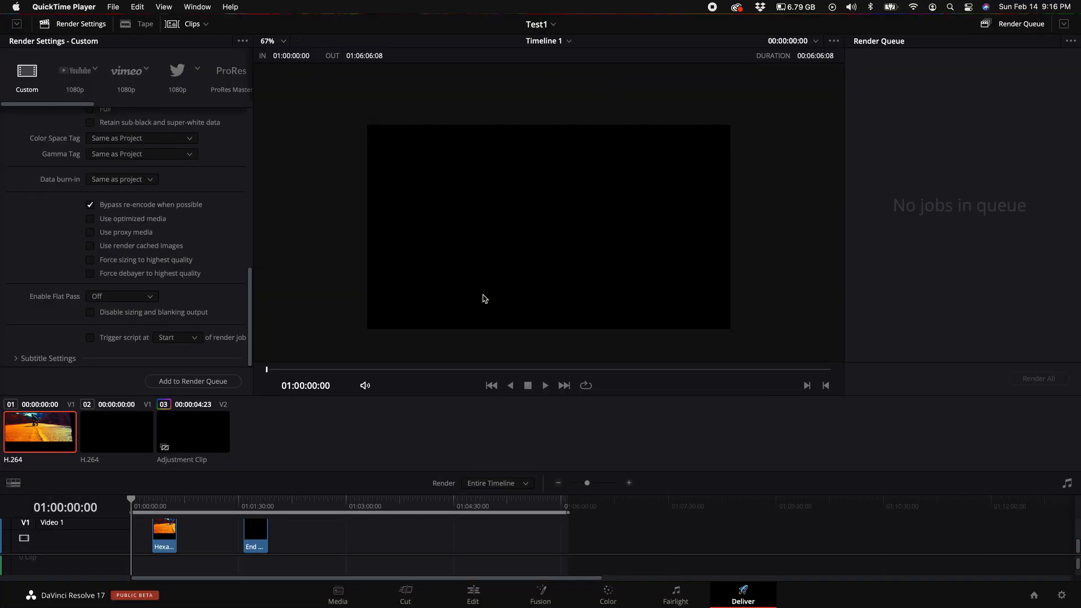
mouse_move(397, 450)
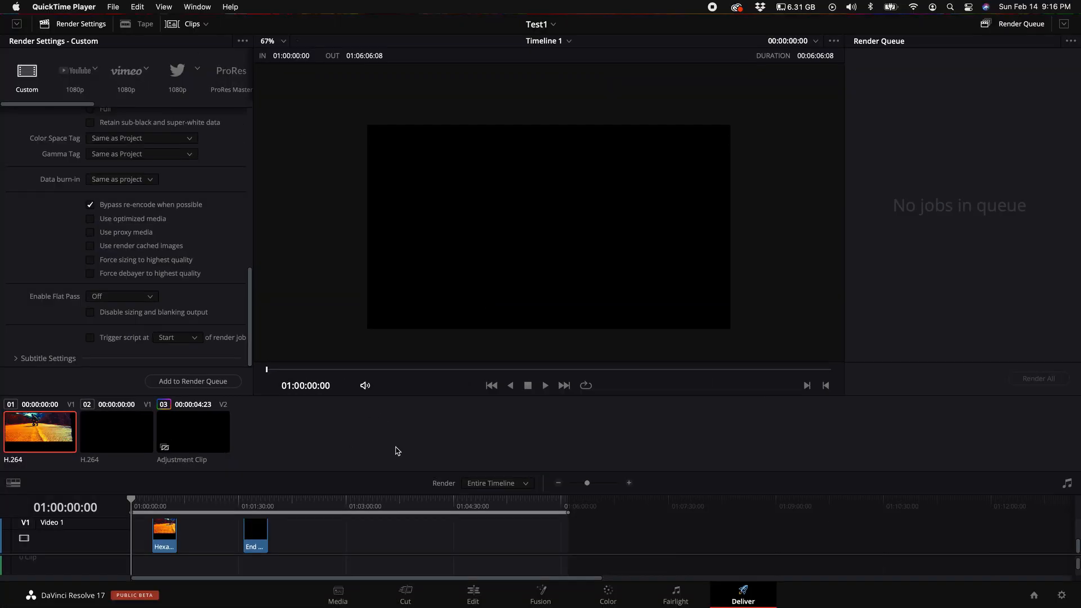
mouse_move(494, 529)
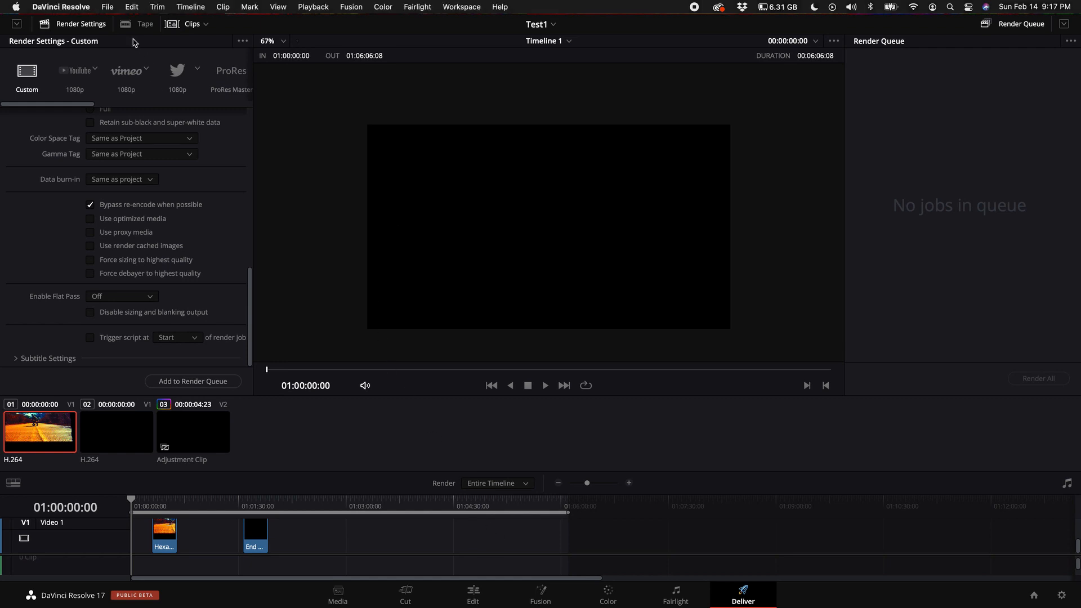
Open the File menu to save the Test1 project
left_click(108, 7)
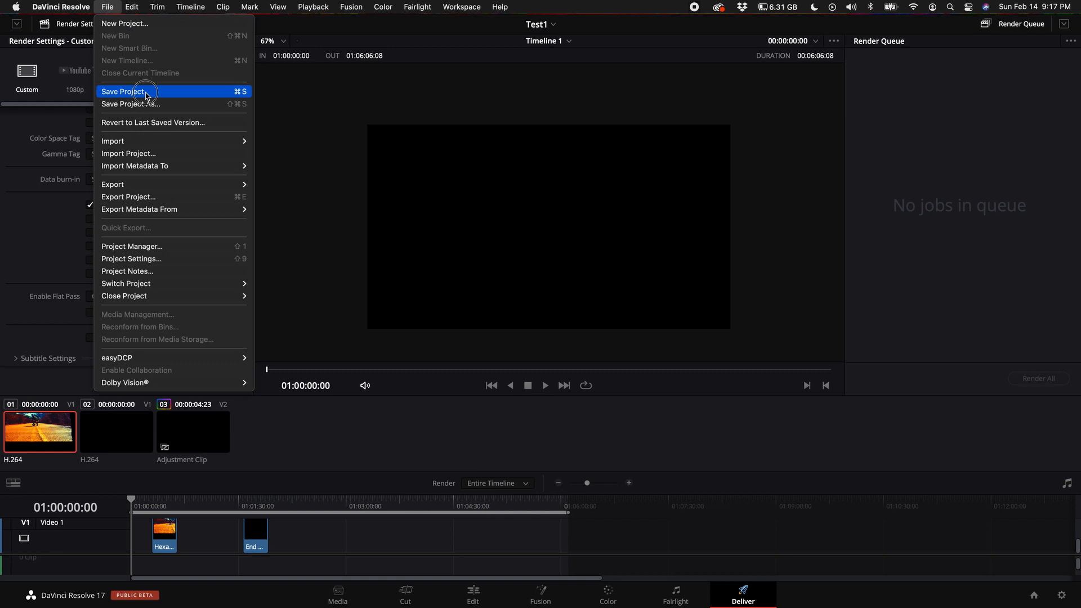